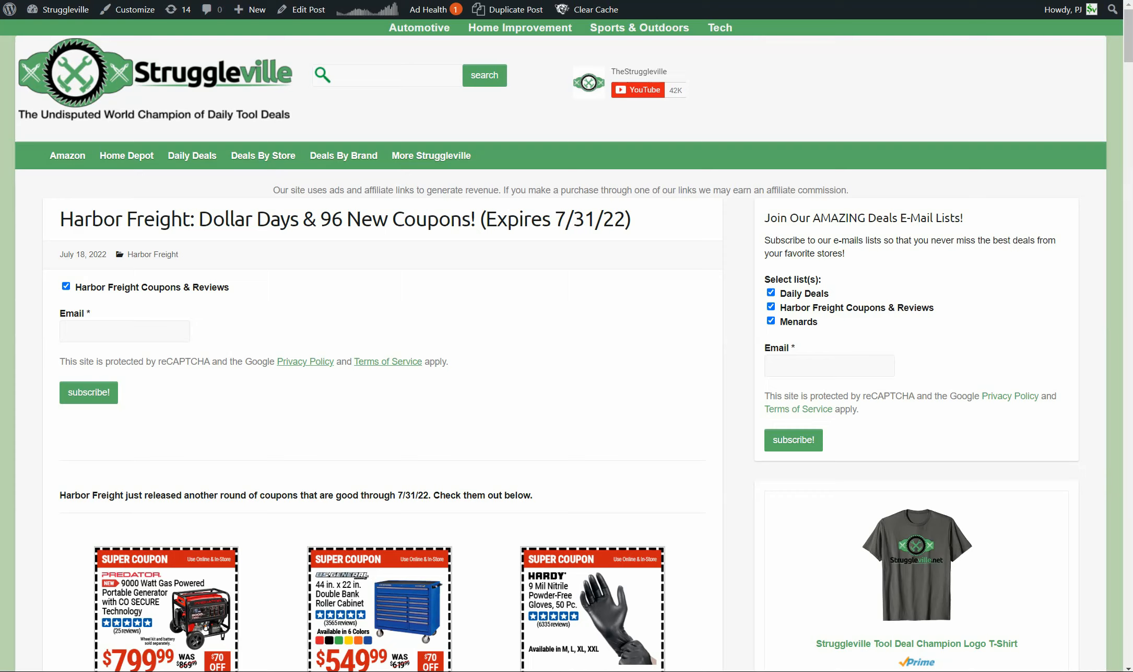
Step: Scroll past the post title and sign-up form to the first three Super Coupon rows, through the floor jack
scroll(down, 3)
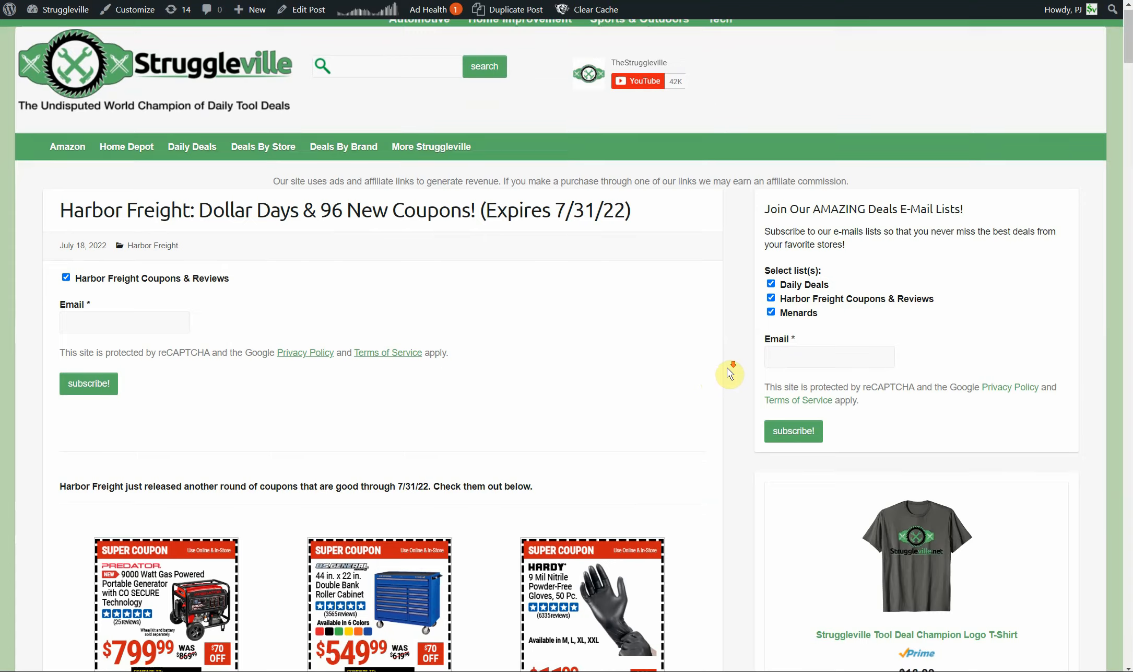
scroll(down, 3)
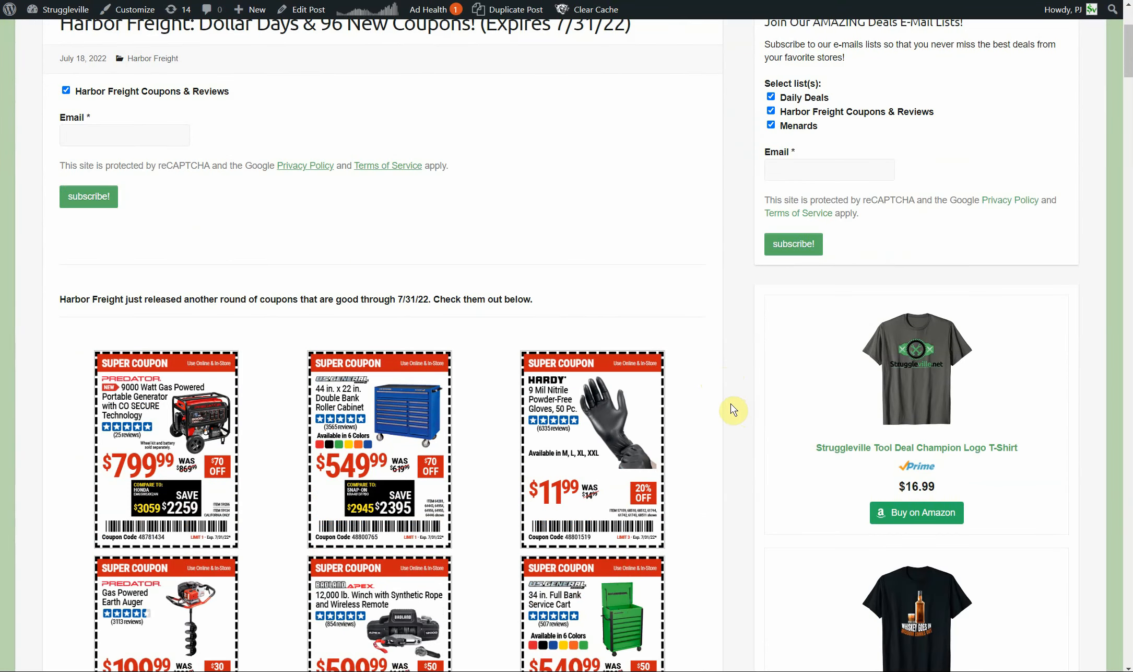
scroll(down, 3)
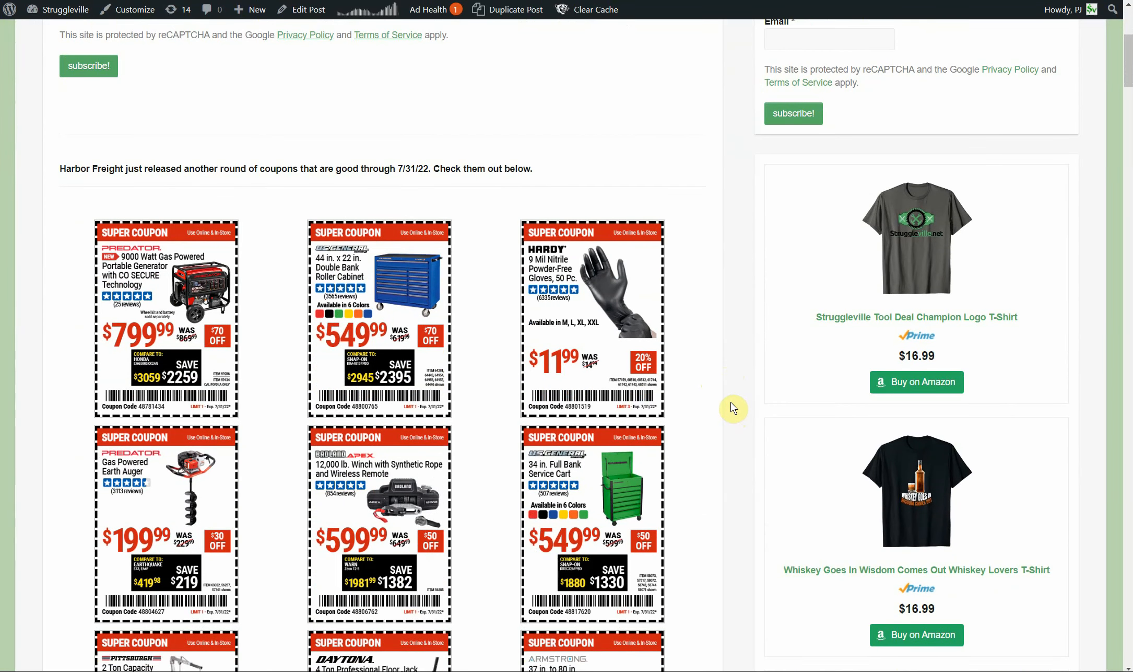
scroll(down, 3)
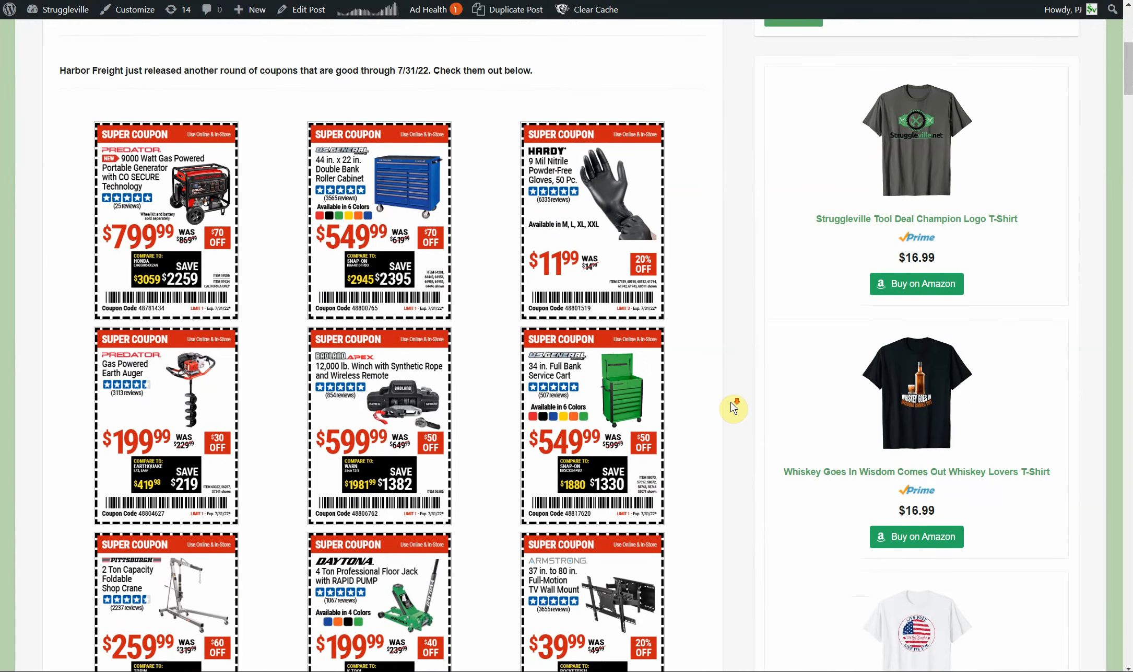
scroll(down, 3)
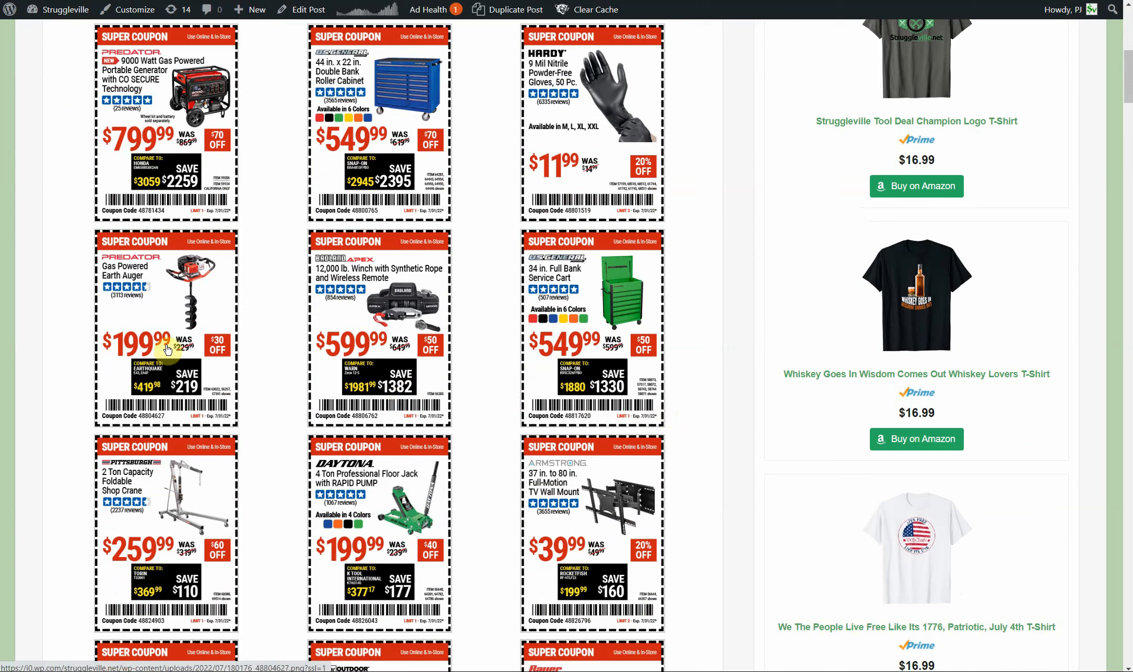
mouse_move(166, 349)
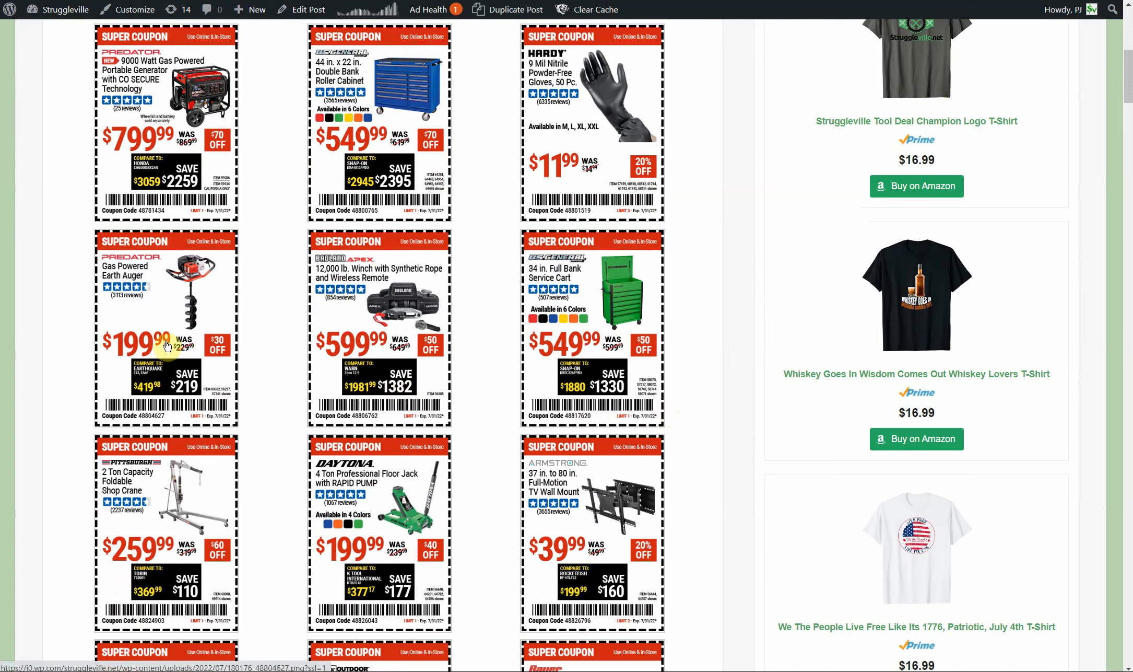
mouse_move(168, 342)
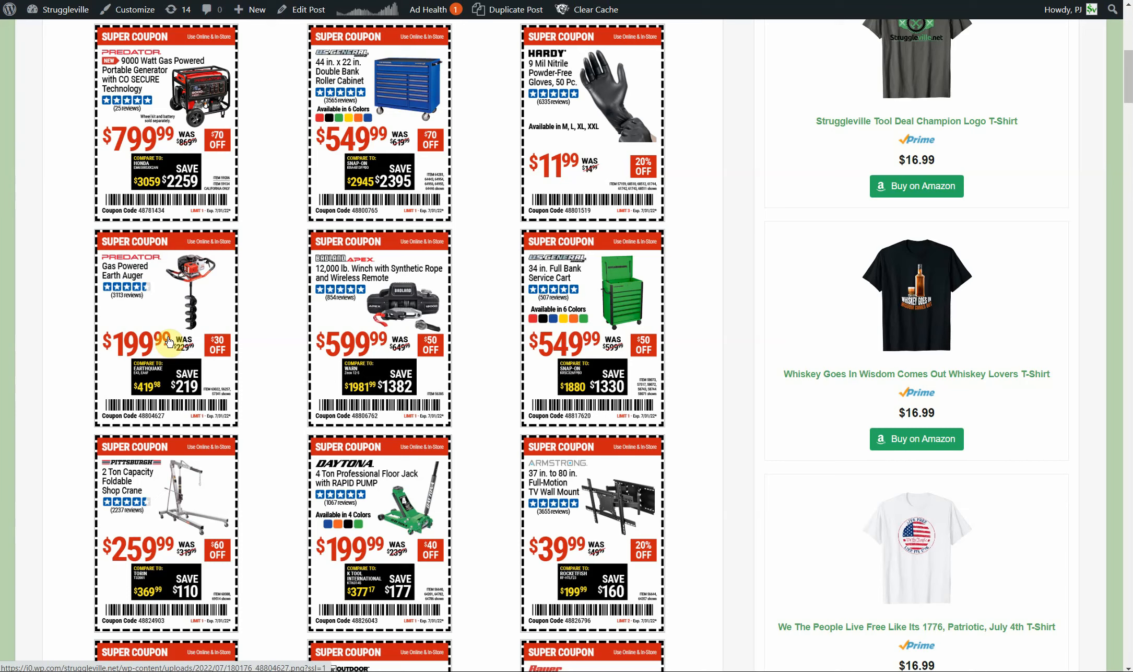
mouse_move(251, 370)
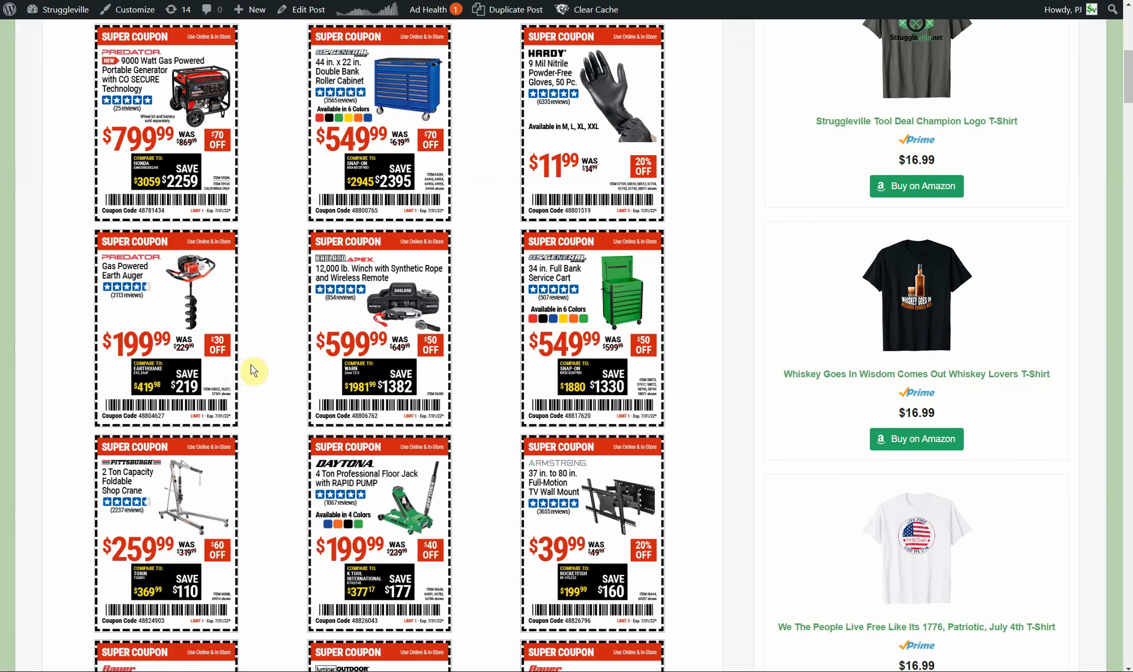
mouse_move(252, 370)
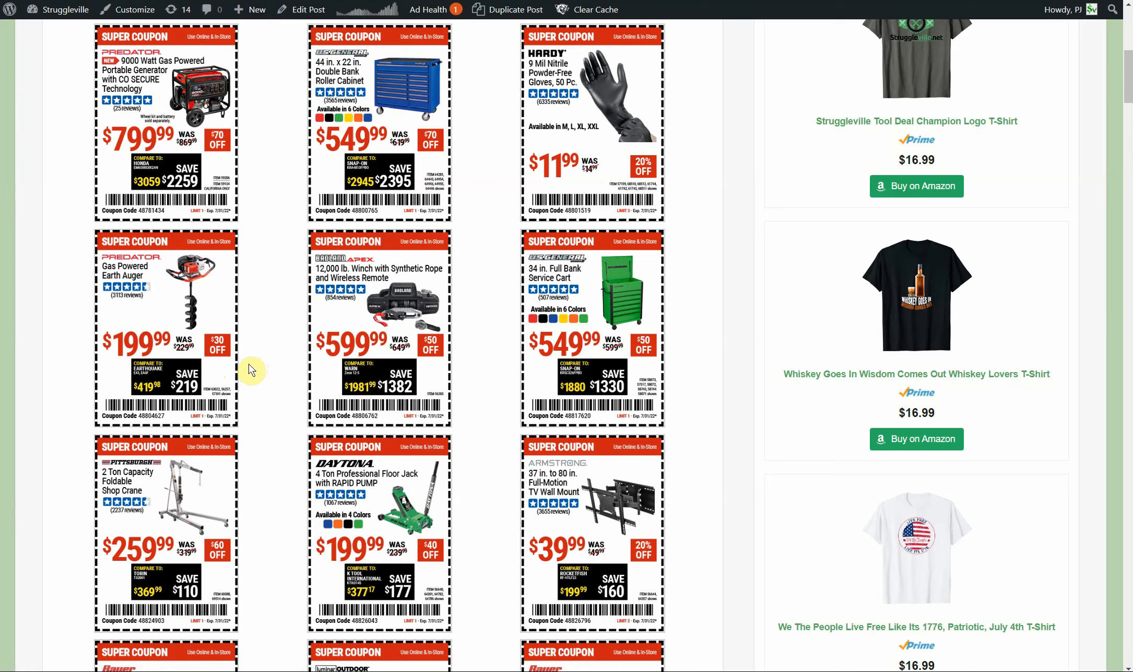
mouse_move(250, 367)
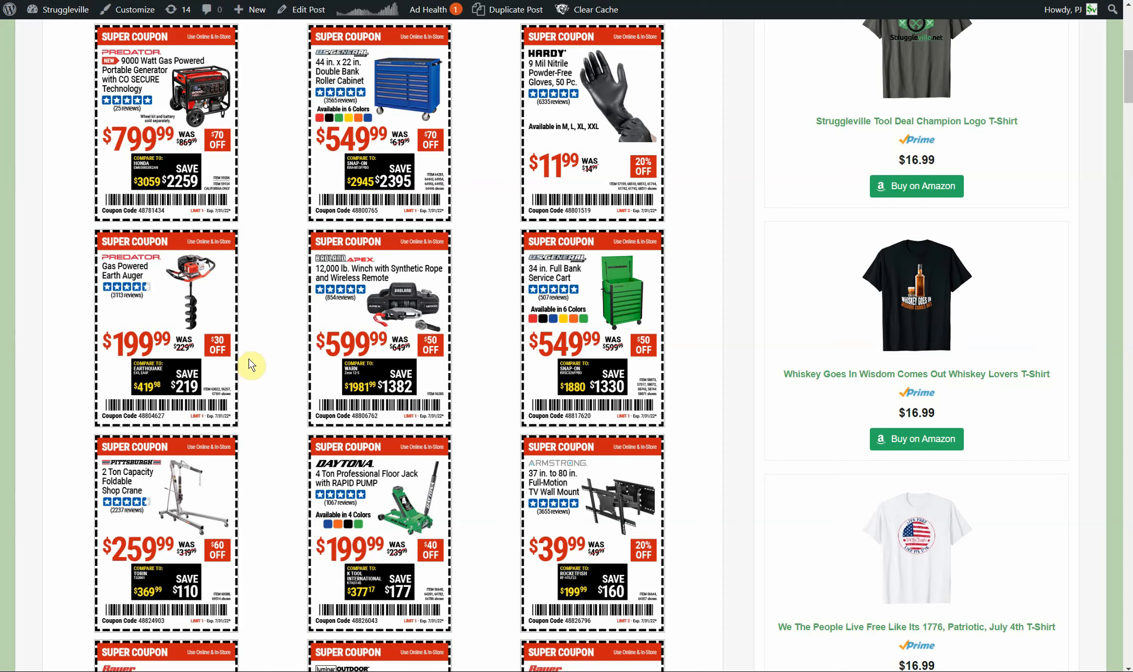
mouse_move(274, 378)
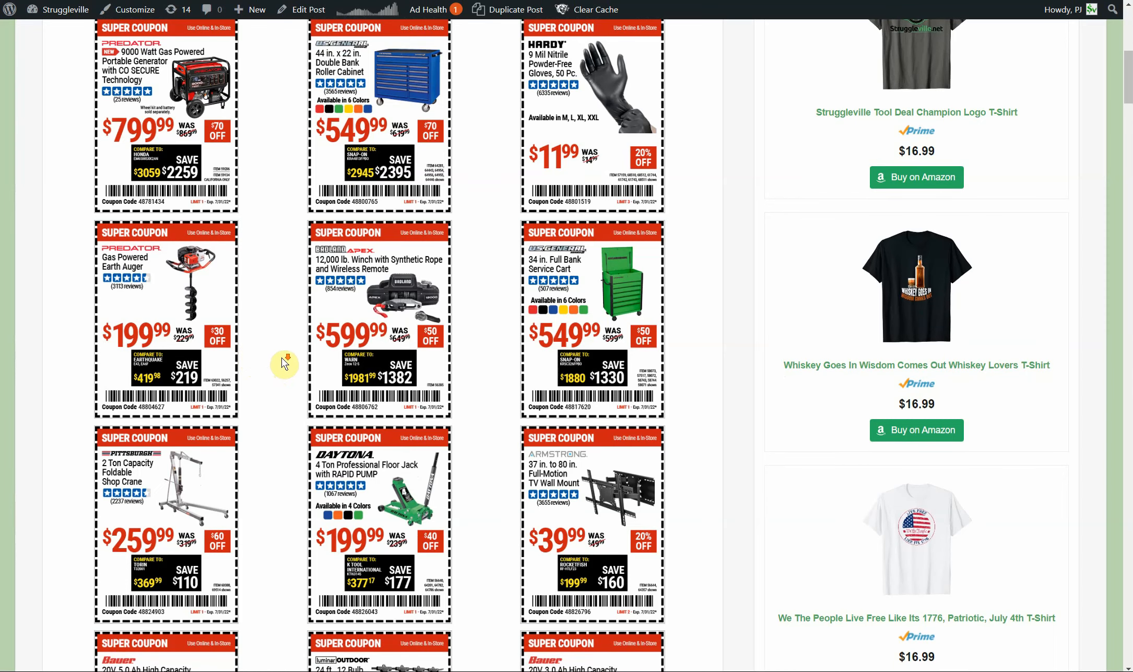
scroll(down, 3)
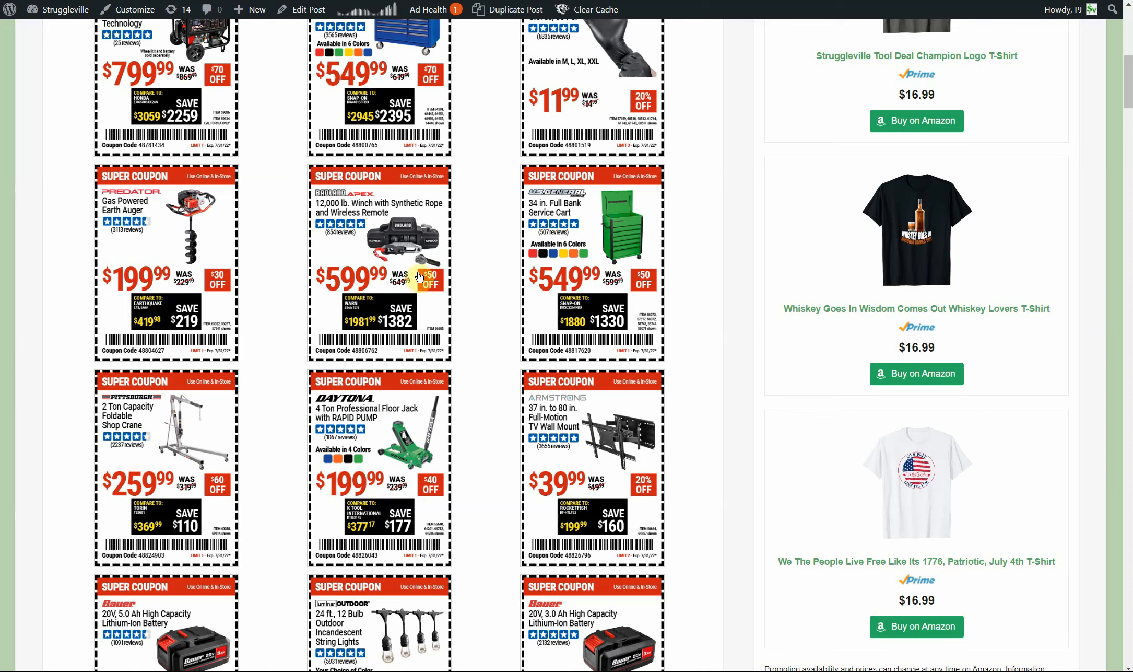
mouse_move(454, 289)
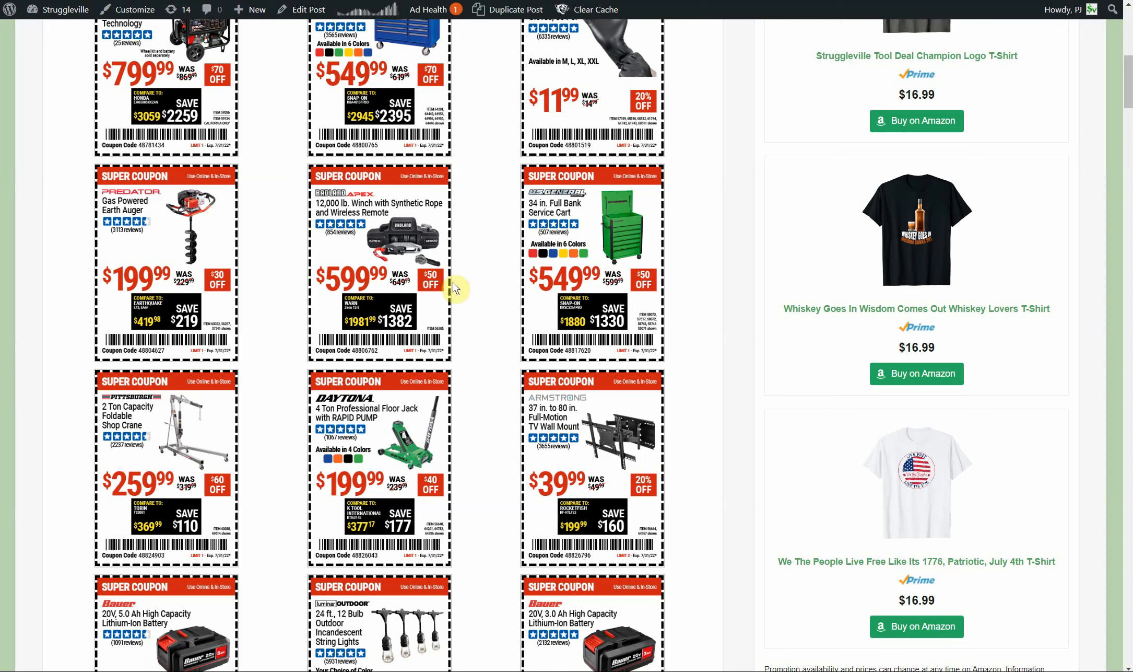
mouse_move(460, 273)
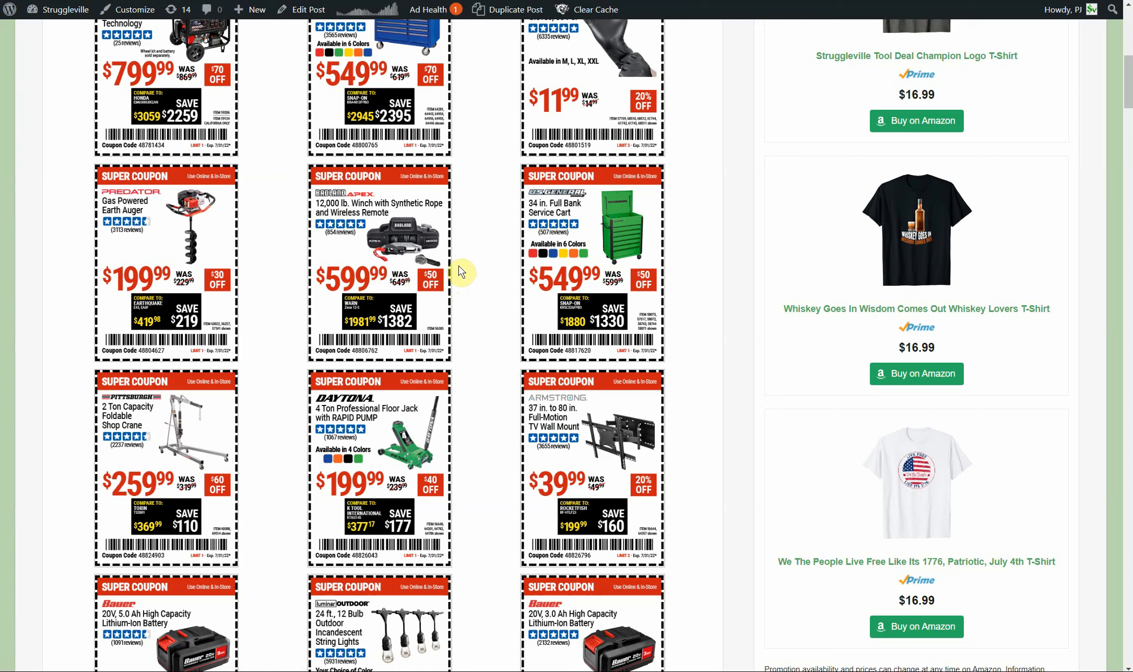
mouse_move(460, 268)
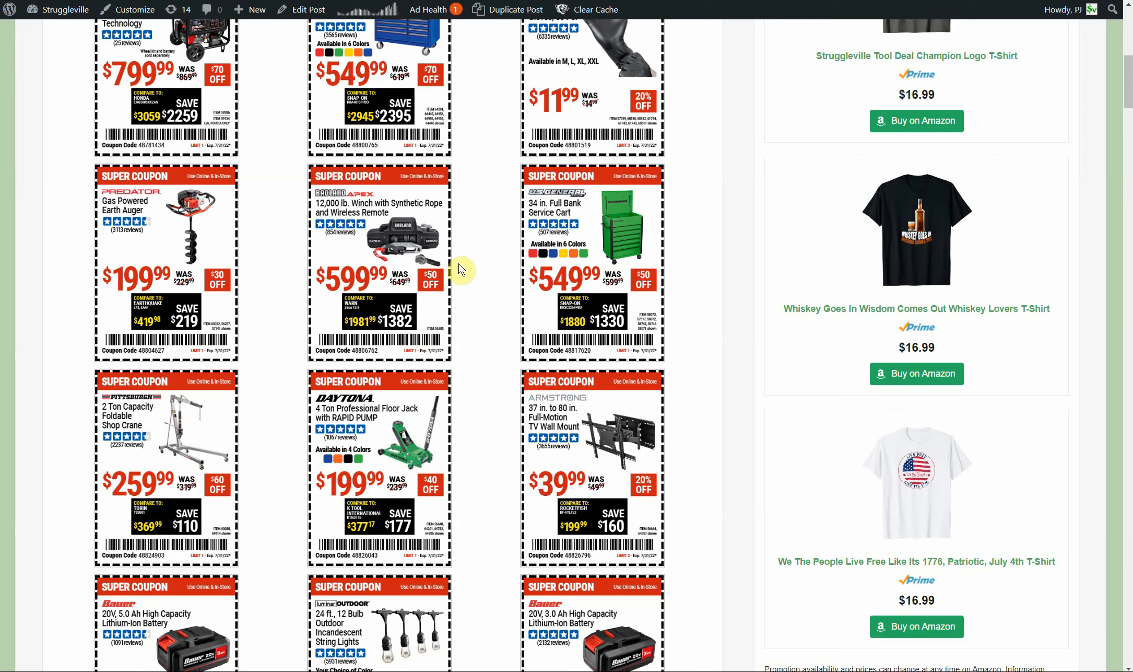
Step: Scroll past the Bauer battery coupons to the work light, chipper shredder and ball joint kit row
scroll(down, 3)
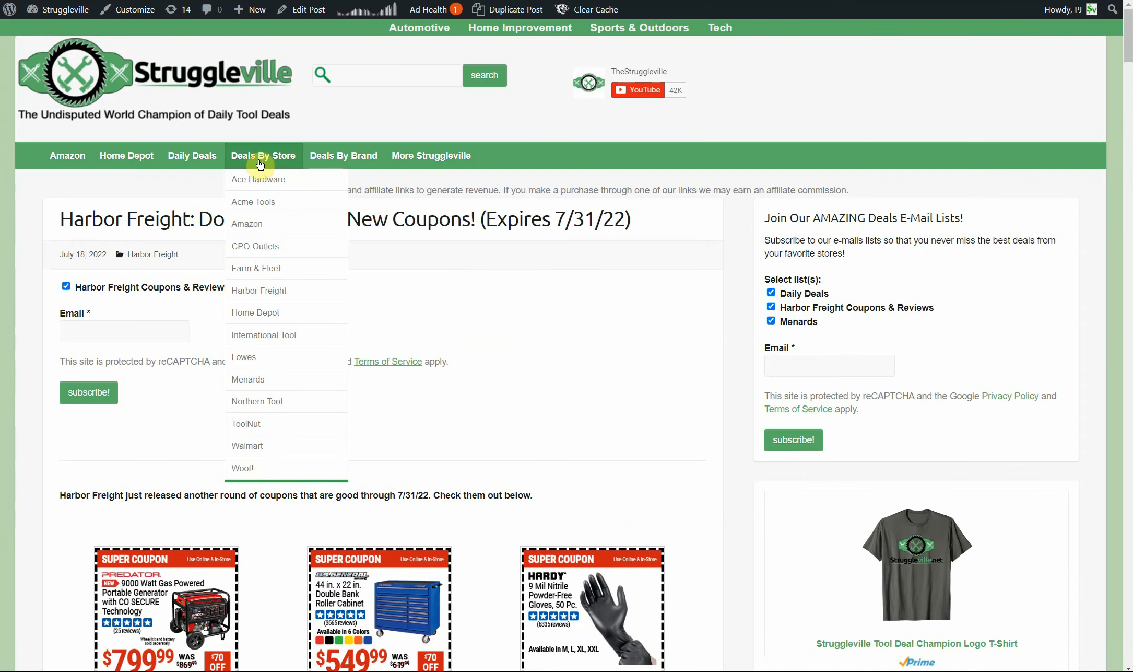
mouse_move(273, 402)
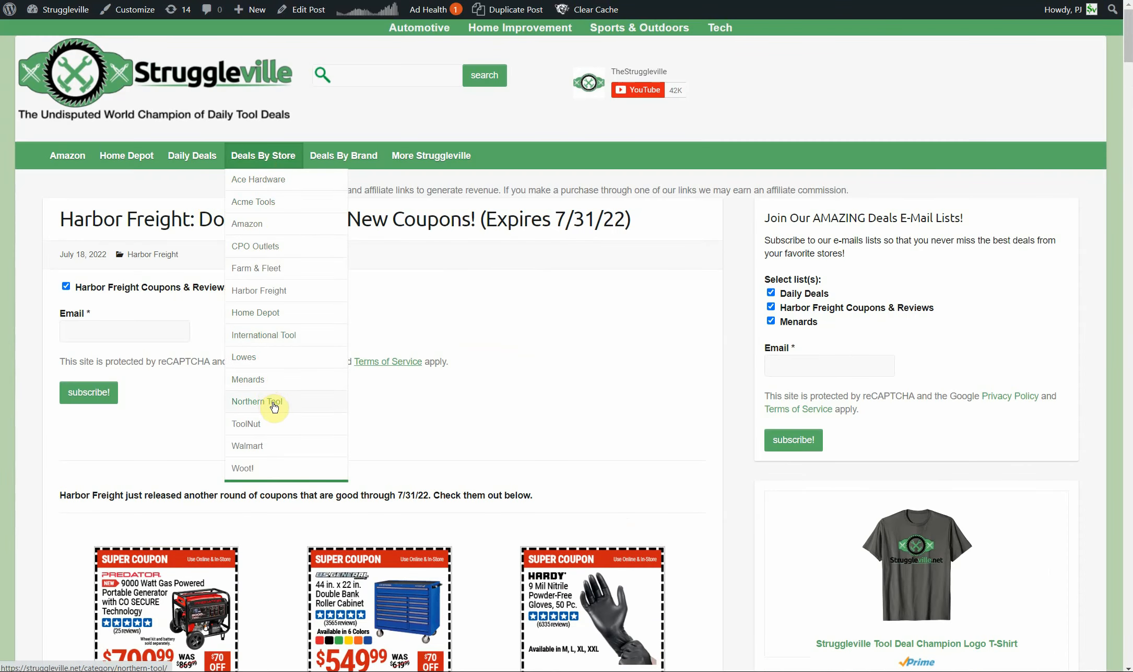
scroll(down, 3)
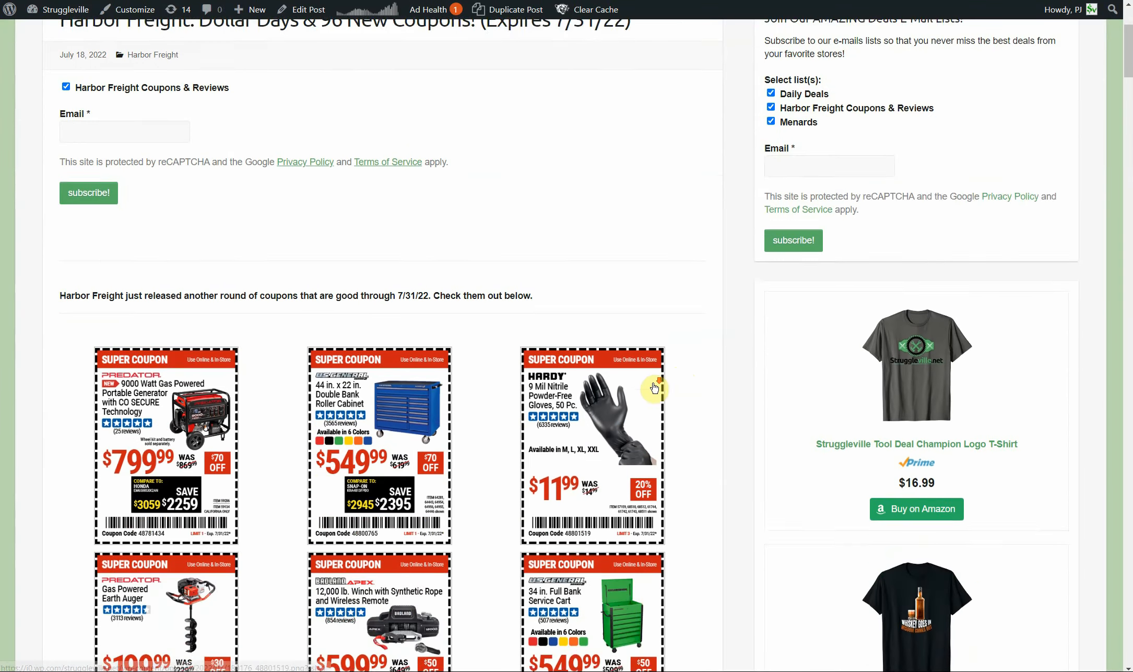
scroll(down, 3)
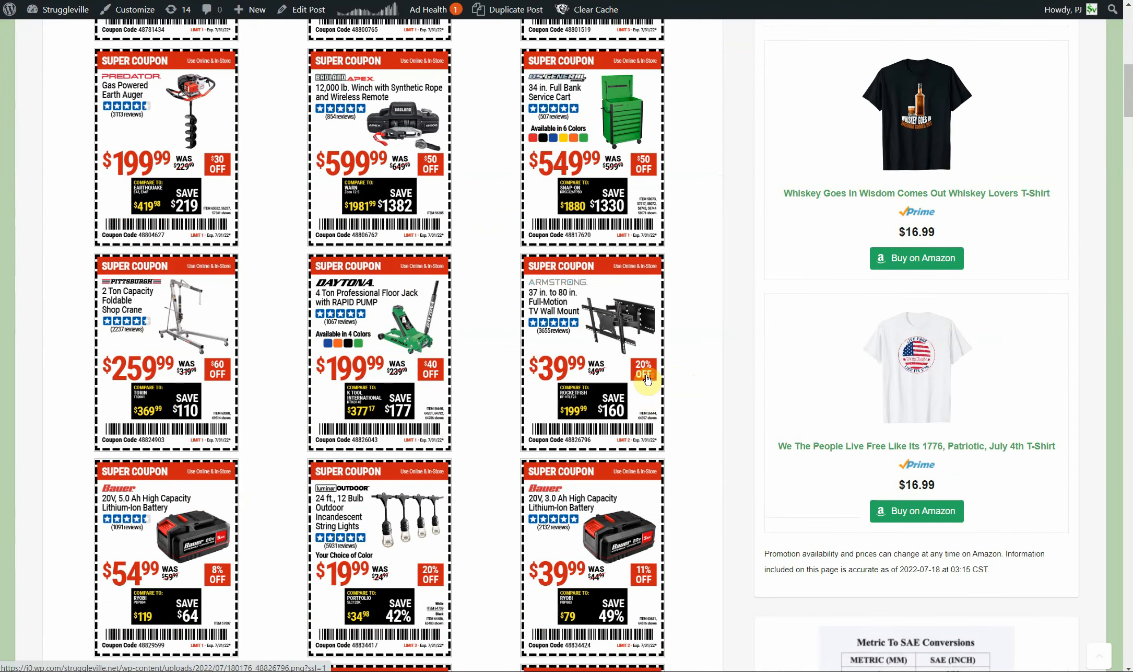
scroll(down, 3)
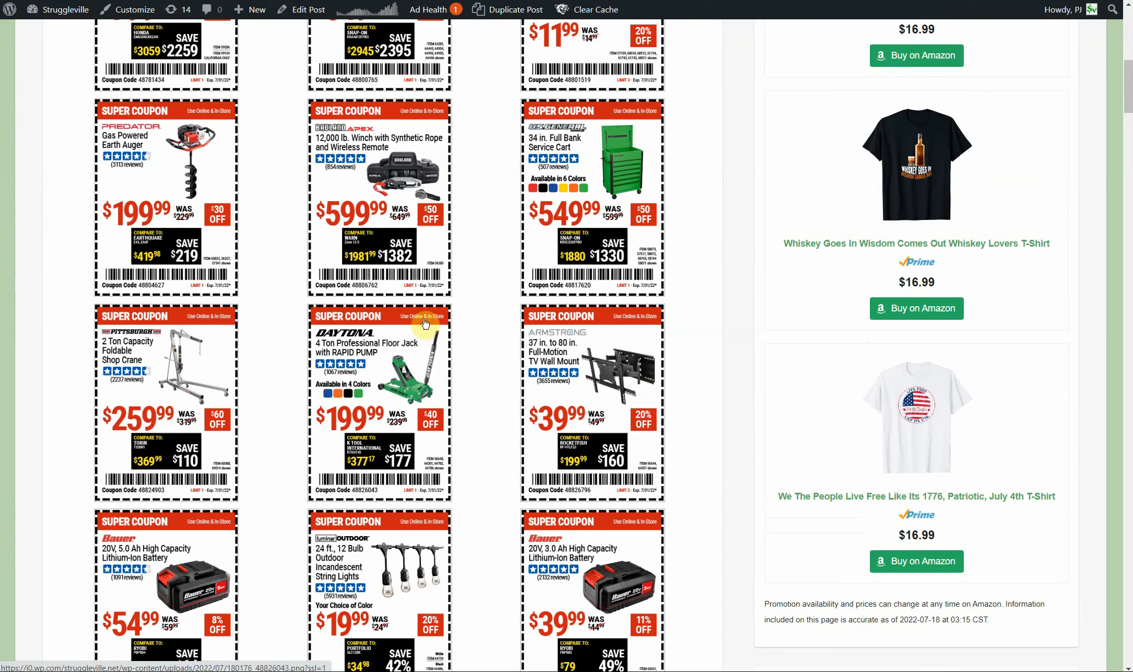
mouse_move(424, 299)
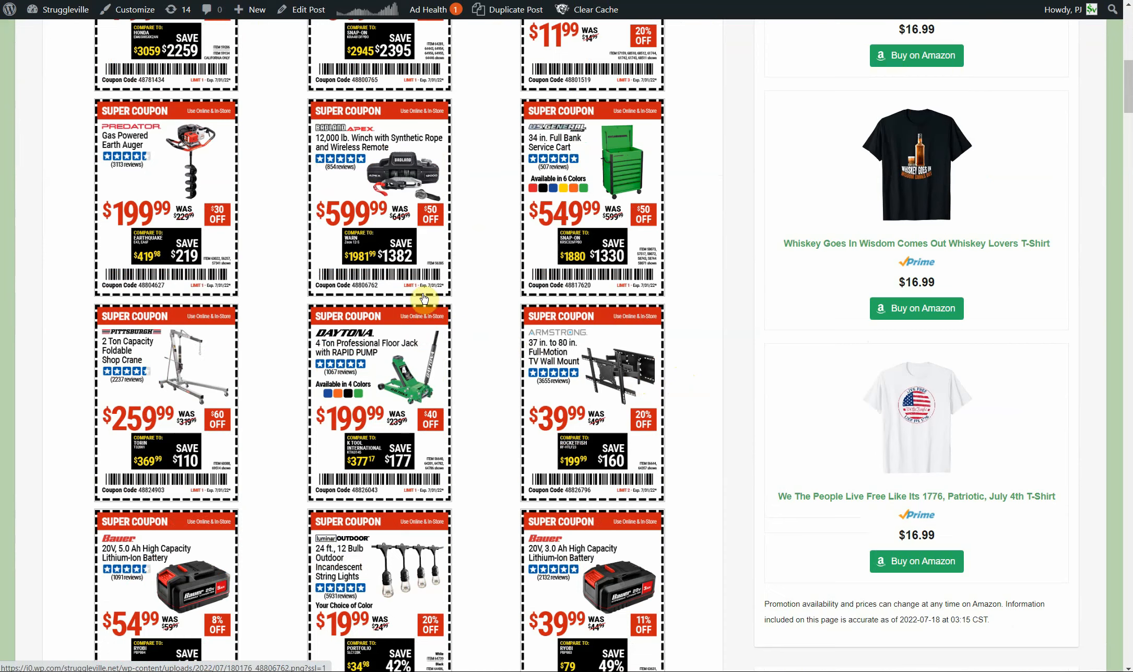
scroll(down, 3)
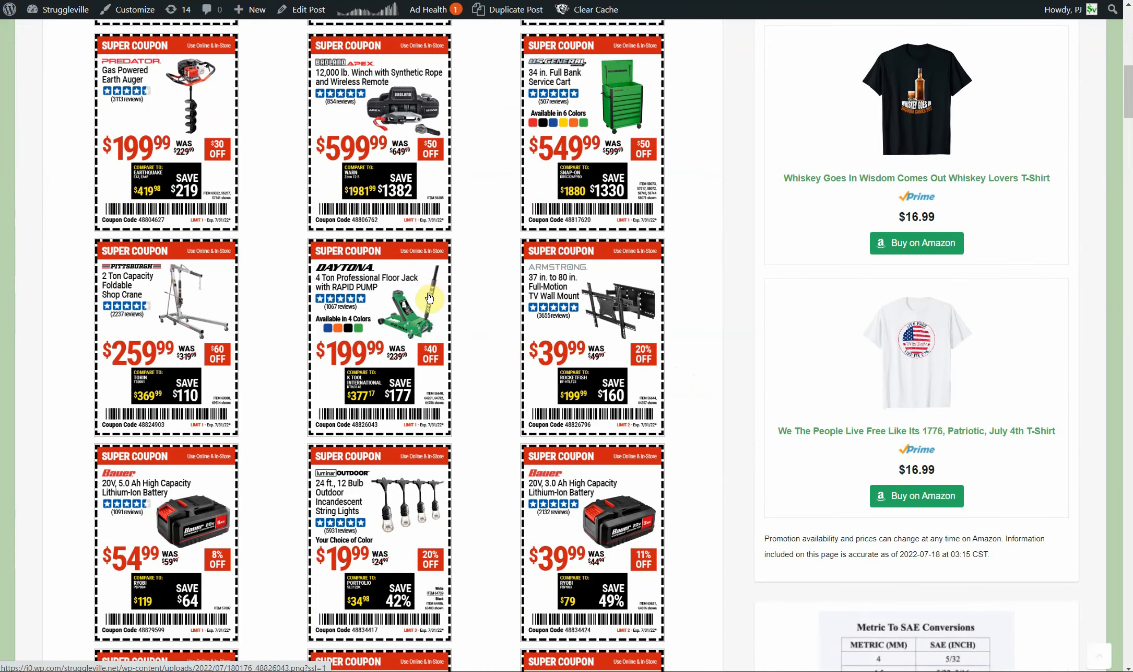
scroll(down, 3)
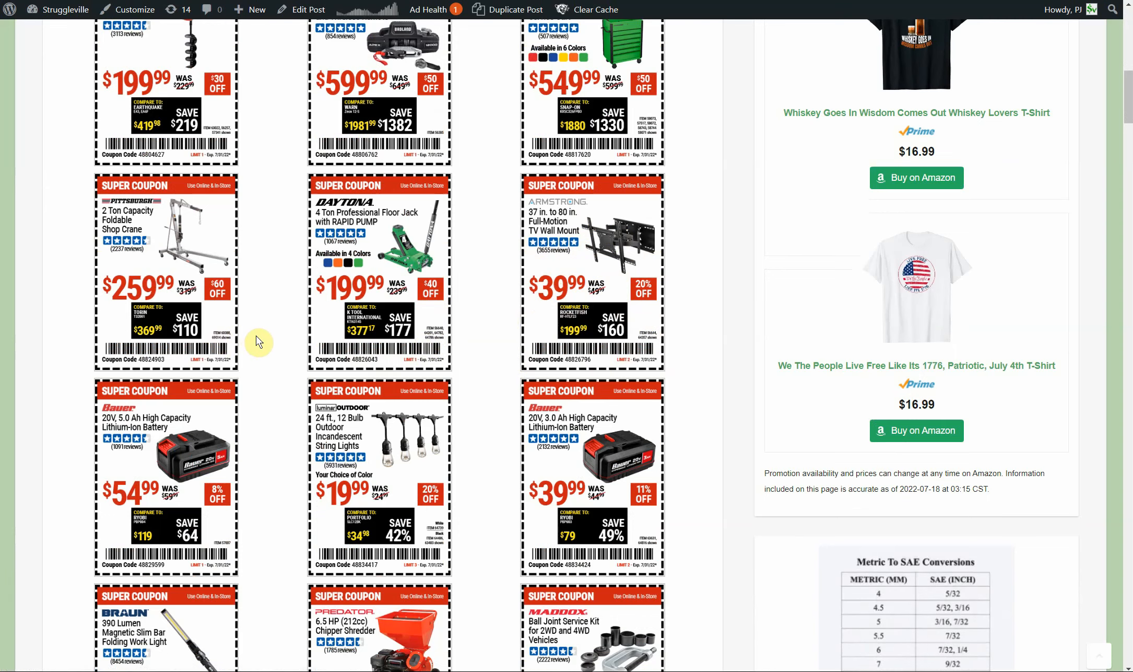
mouse_move(218, 245)
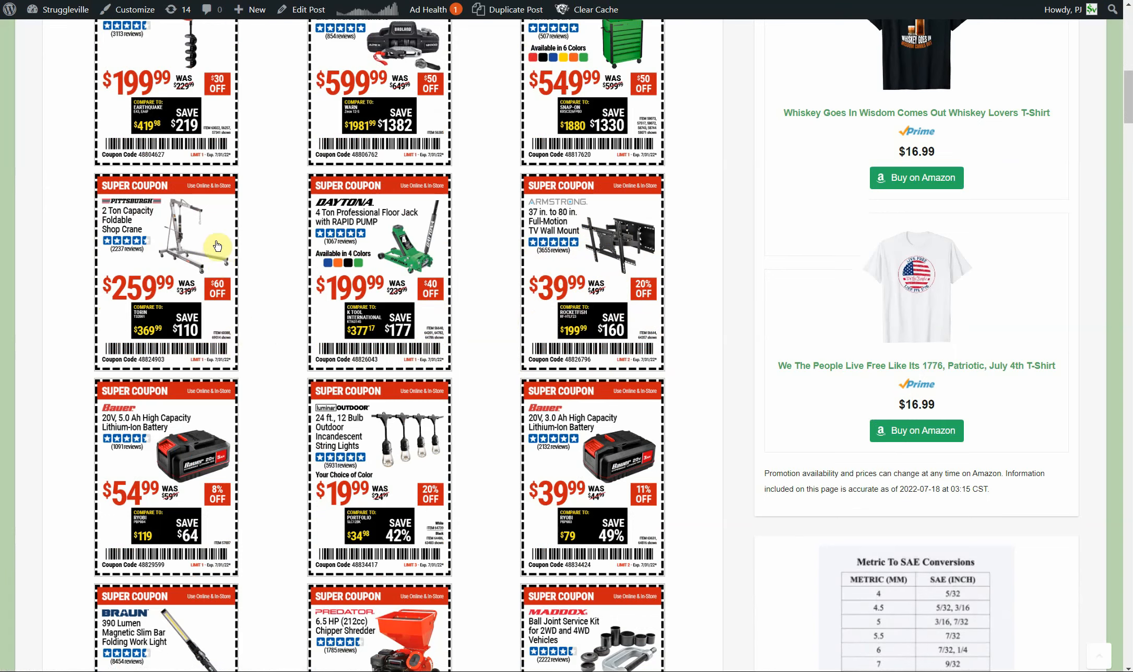
scroll(down, 3)
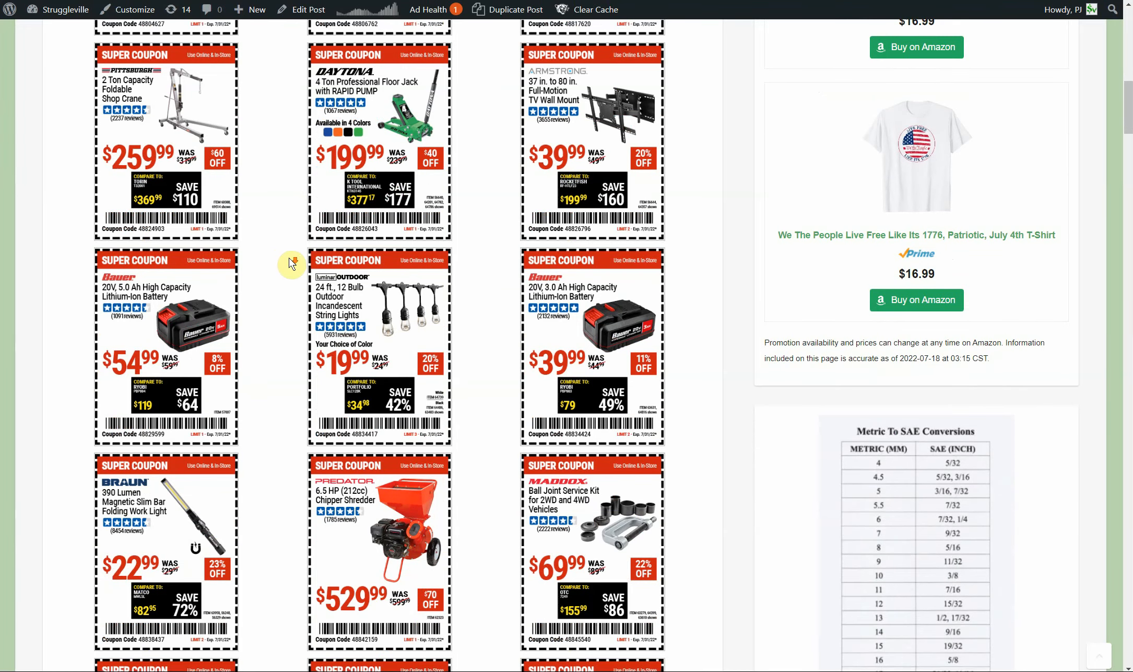
scroll(down, 3)
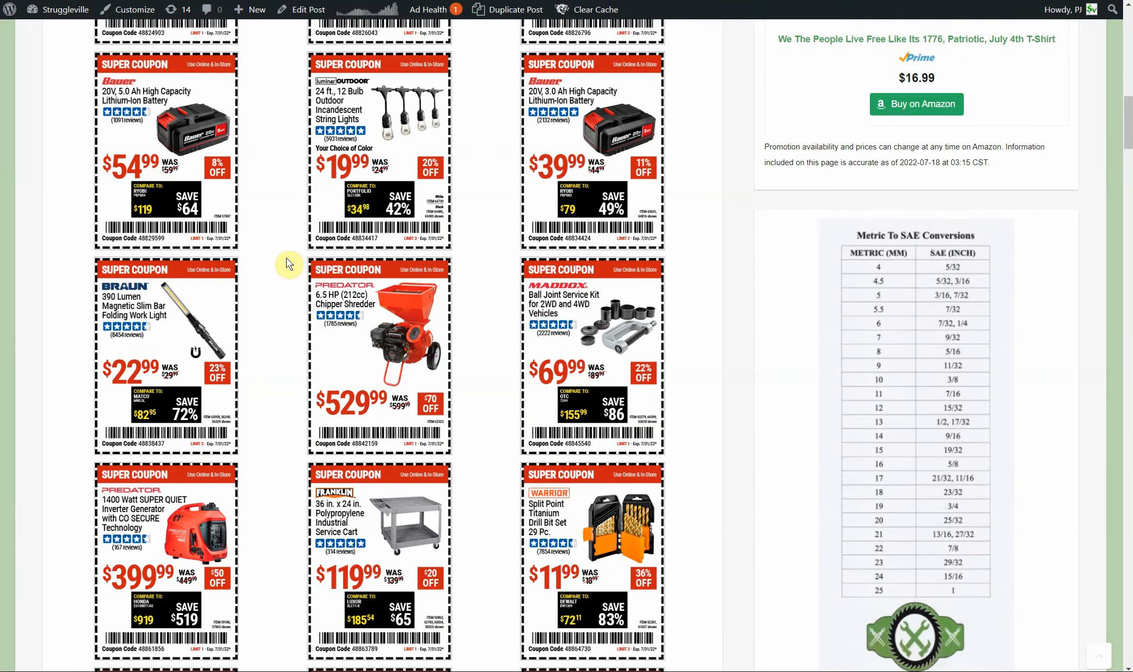
scroll(down, 3)
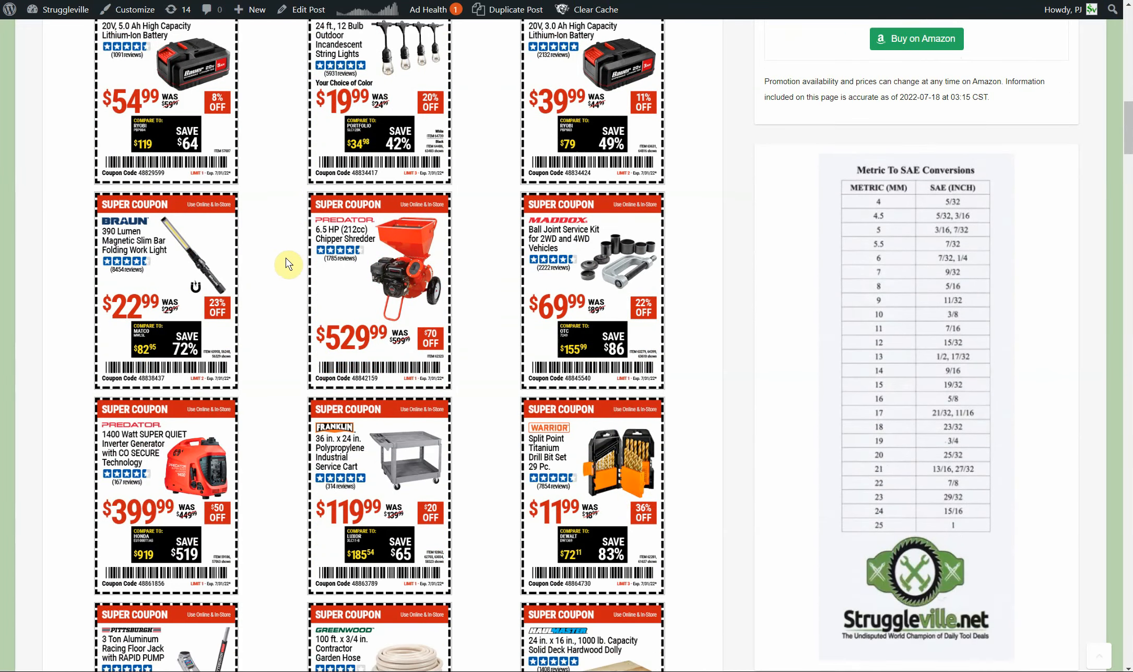
mouse_move(288, 267)
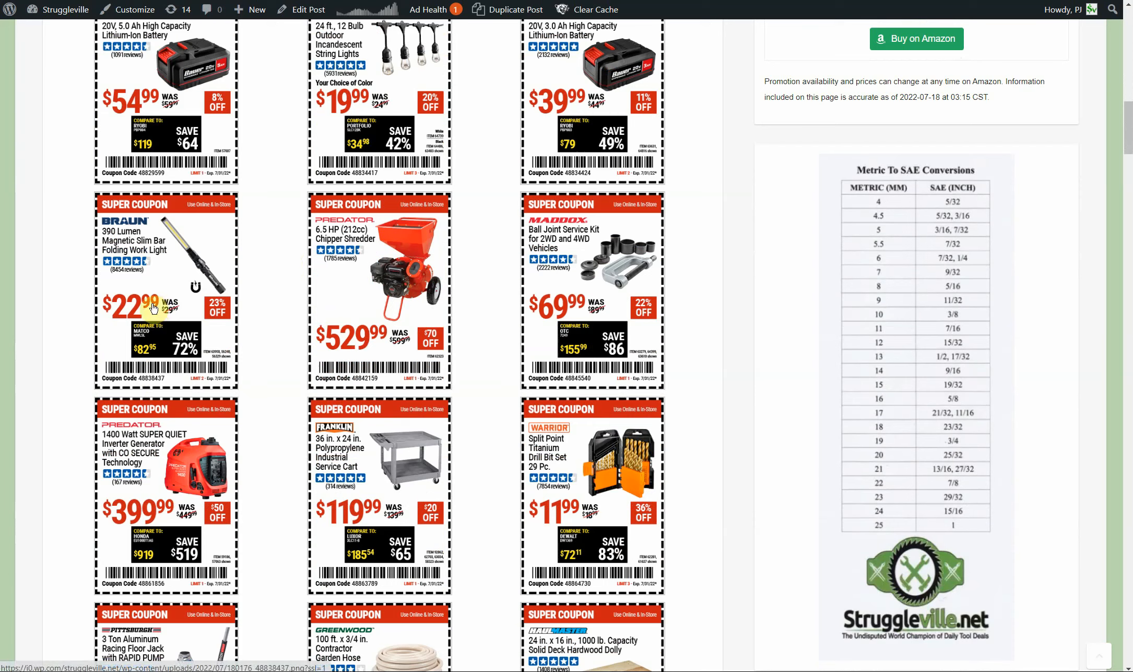
mouse_move(403, 314)
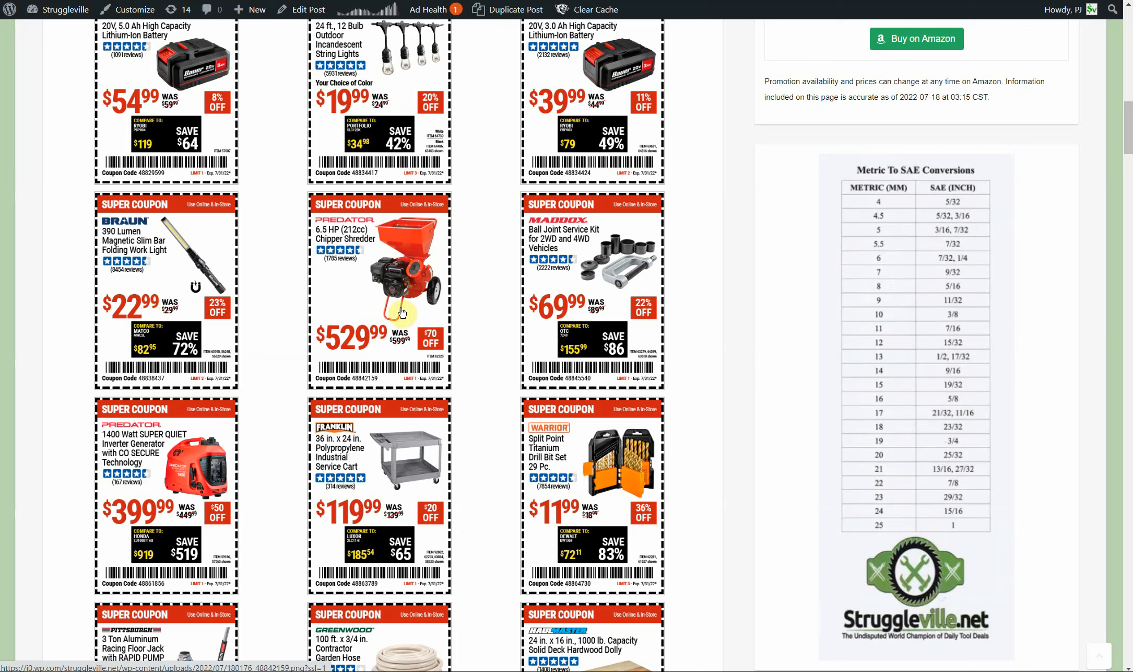
mouse_move(416, 309)
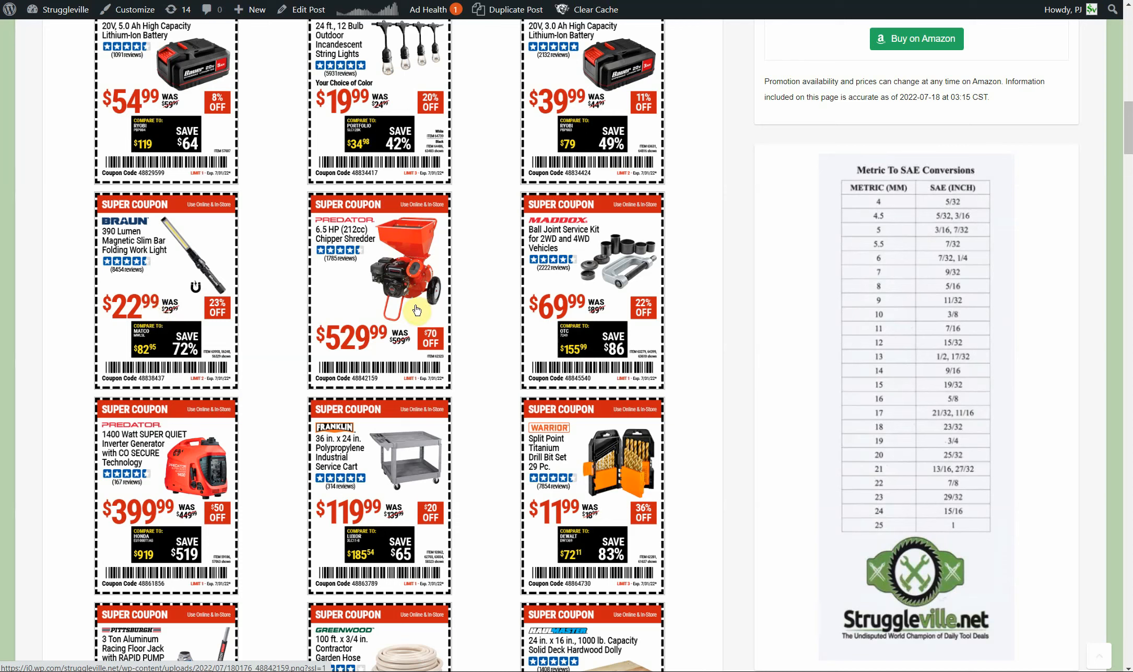
mouse_move(541, 510)
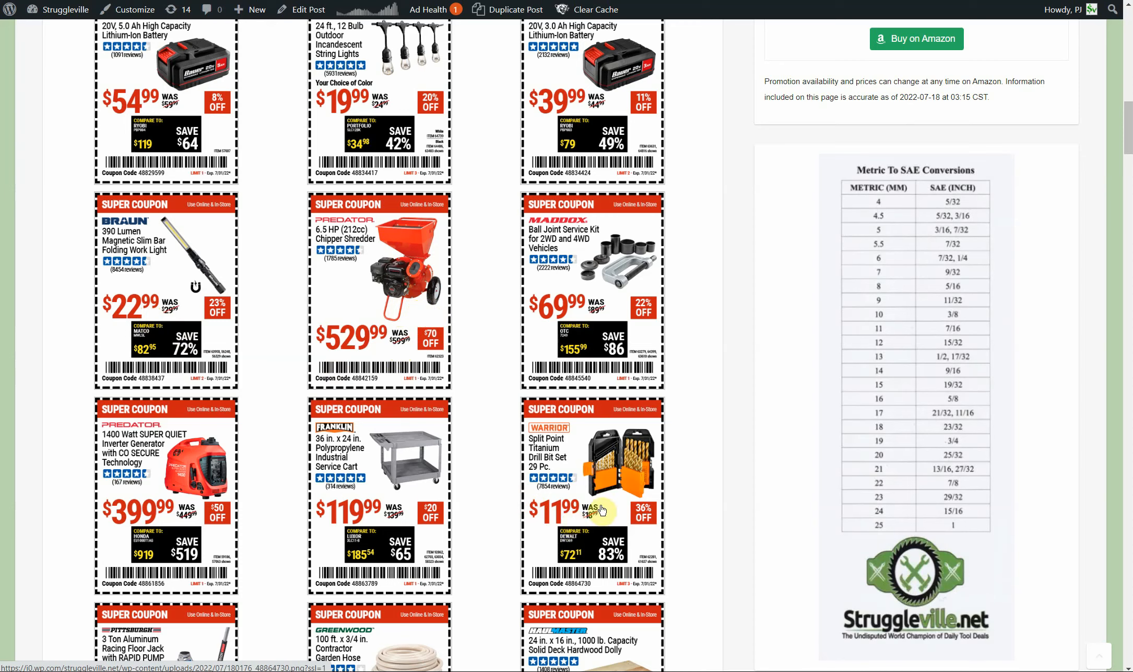
mouse_move(461, 478)
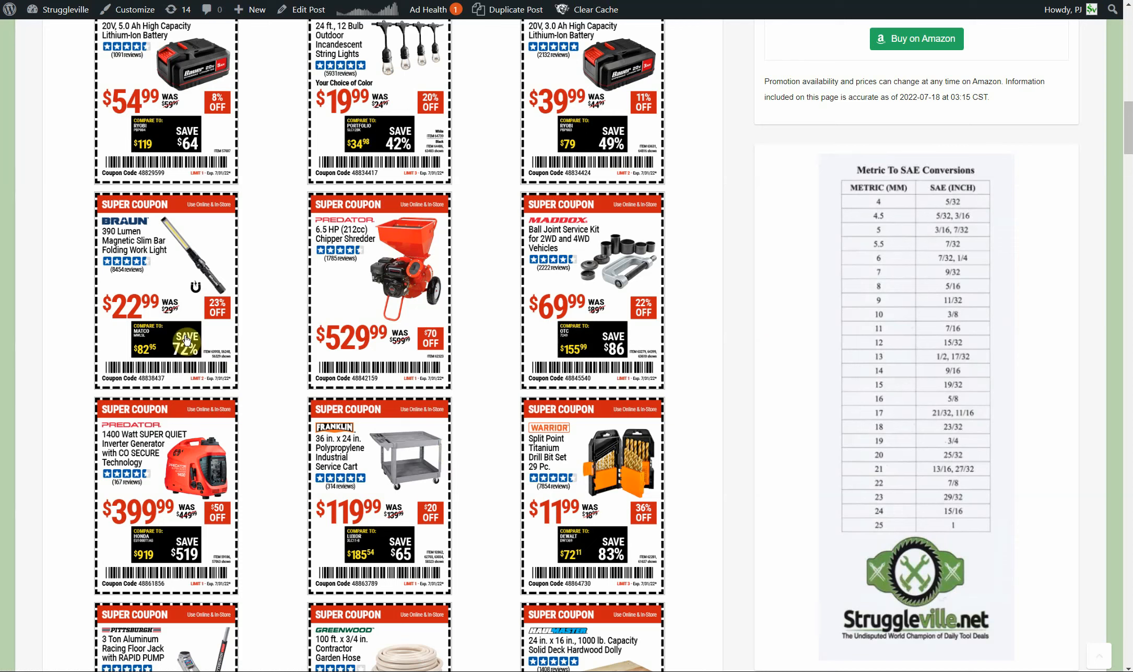
mouse_move(210, 307)
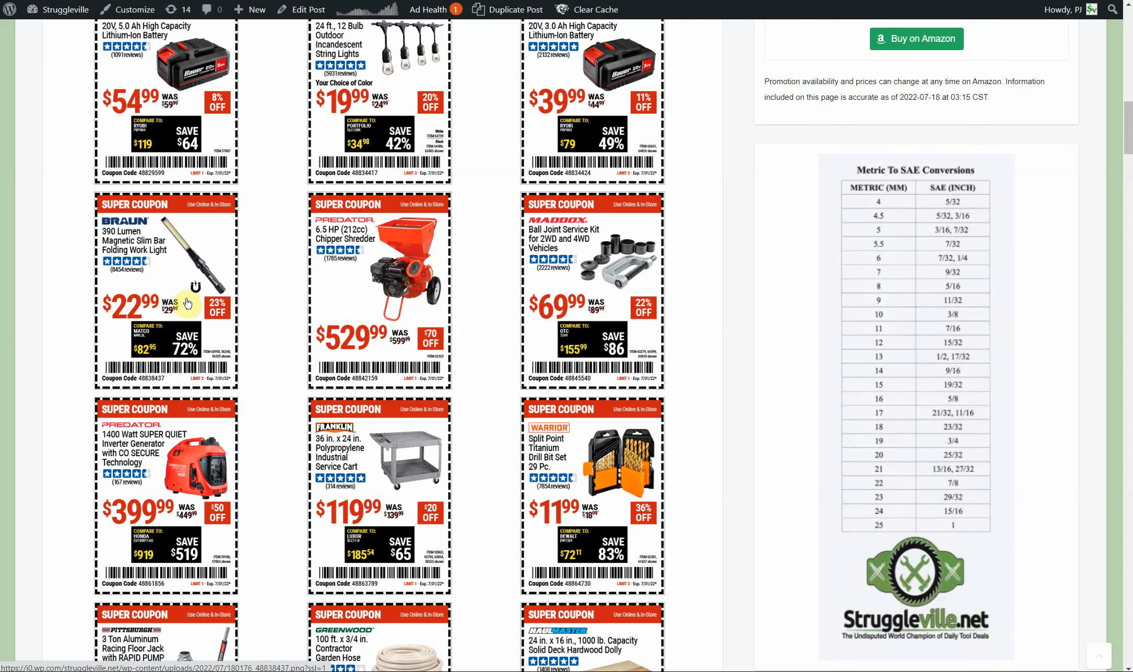
mouse_move(255, 320)
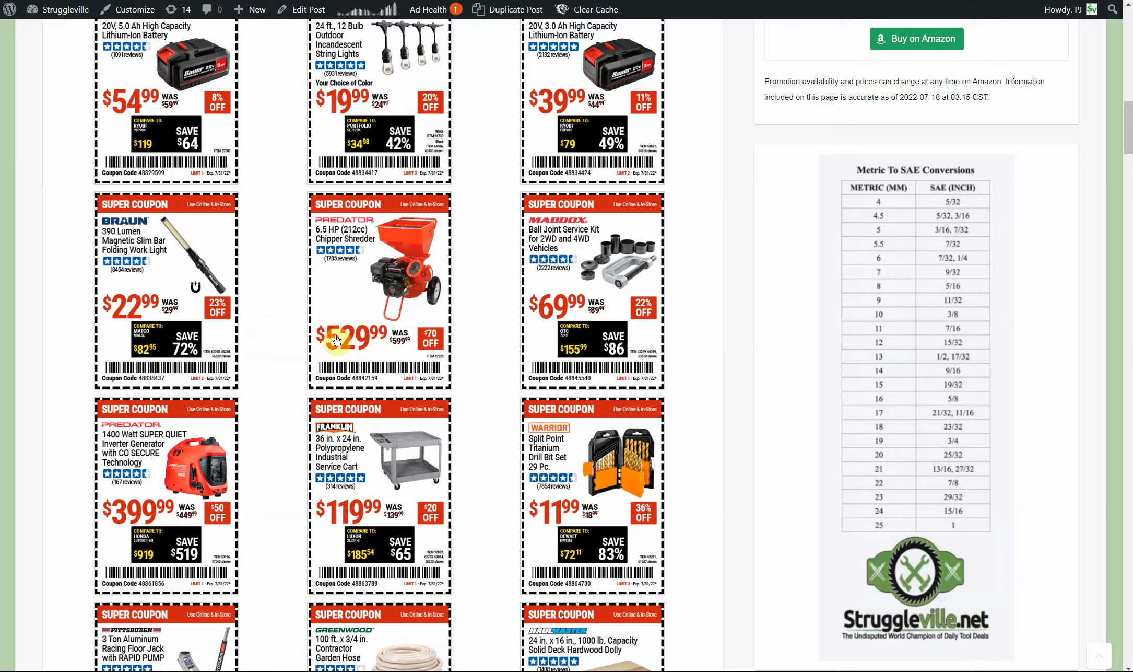
Step: Scroll down past the DeWalt free bare tool banner to the trailer light kit and solar panel coupons
scroll(down, 3)
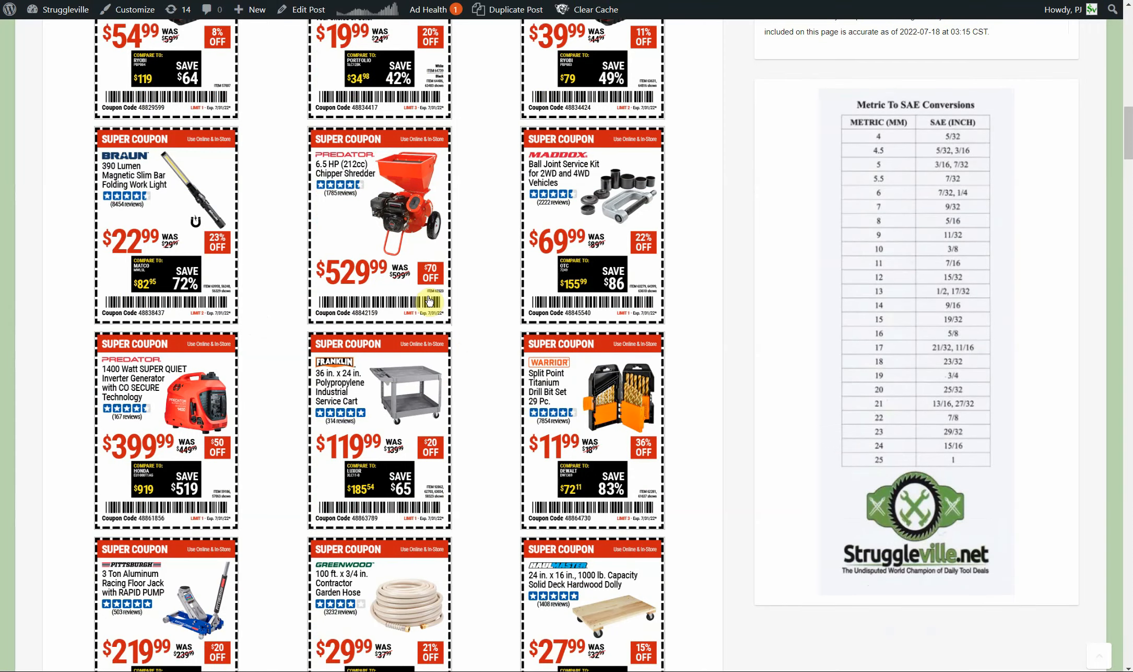
mouse_move(436, 211)
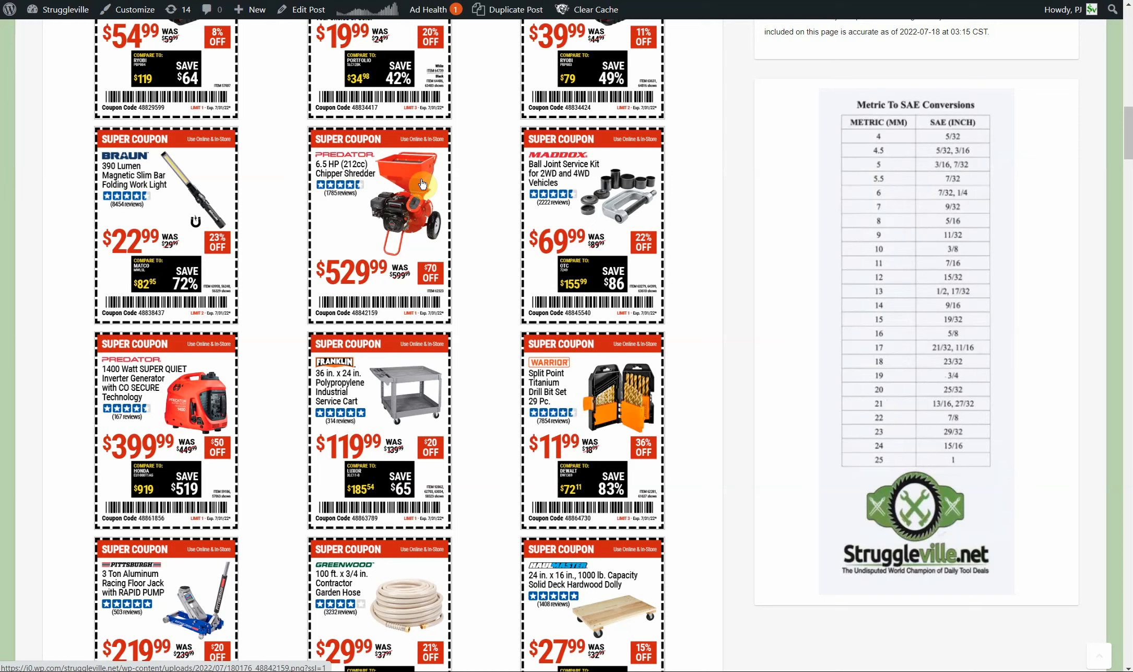
click(422, 187)
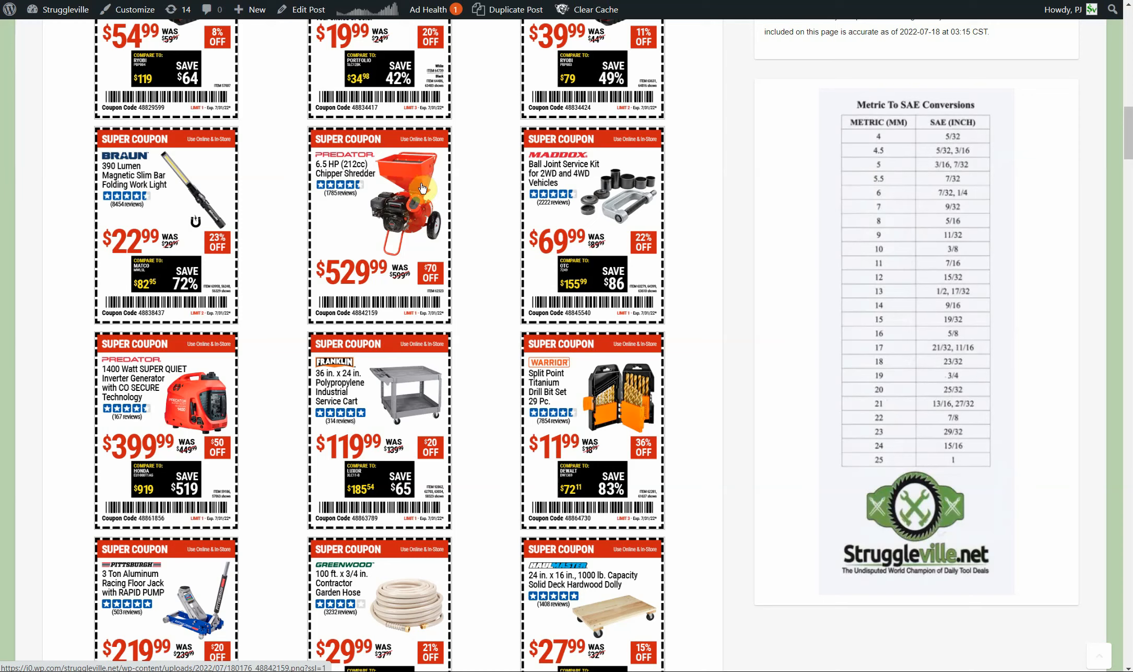
mouse_move(419, 210)
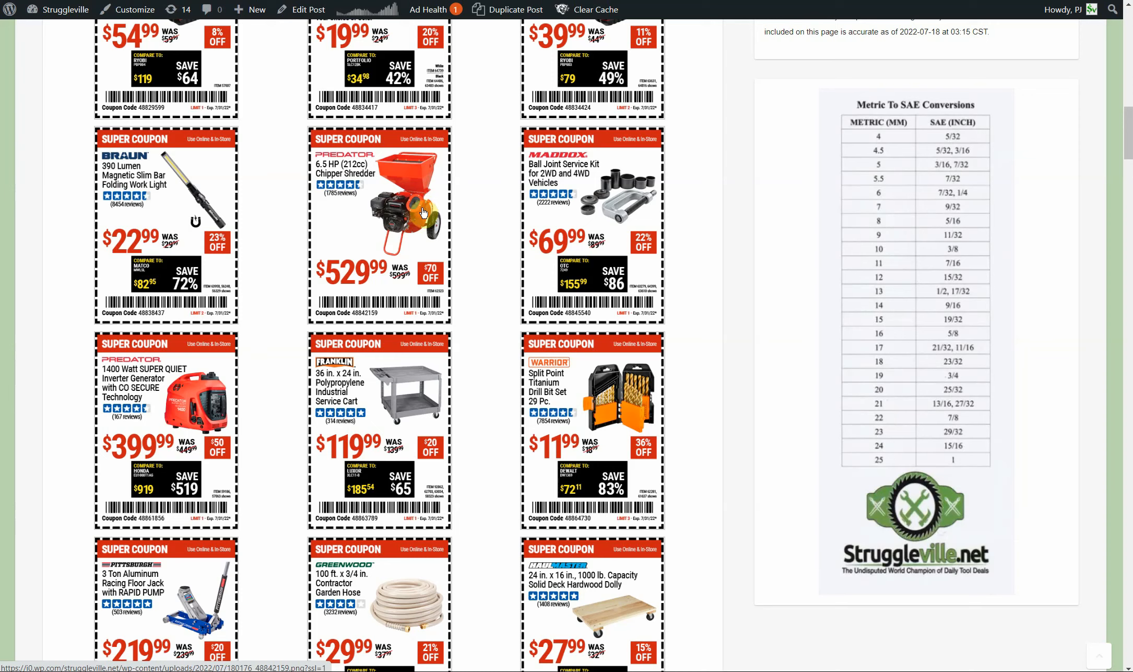
mouse_move(421, 220)
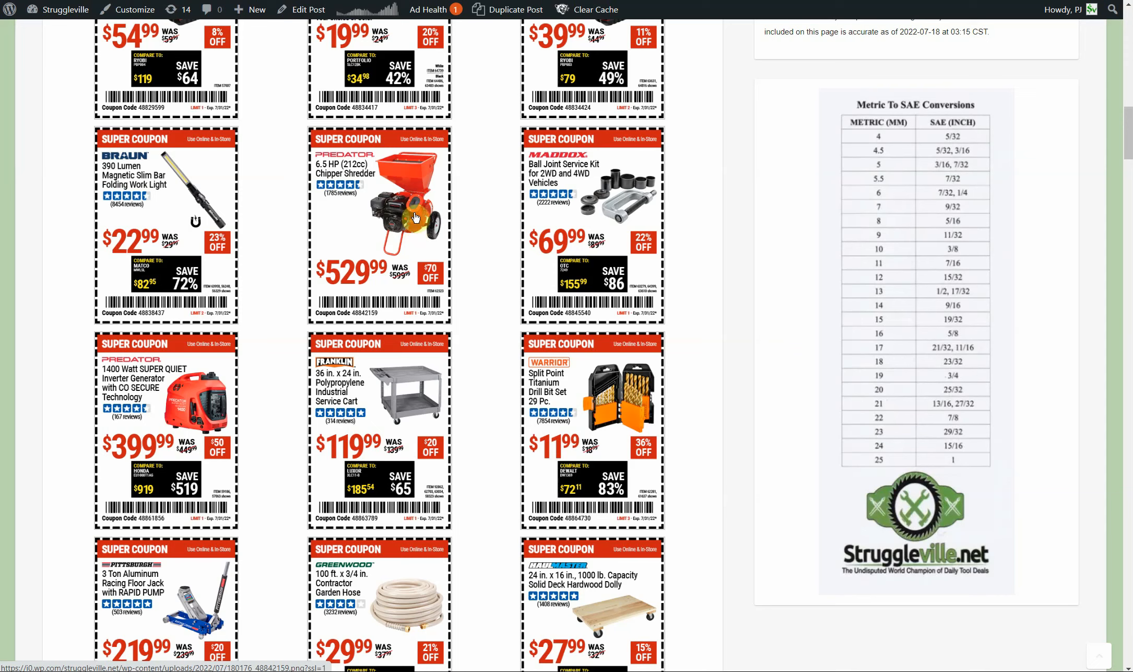
mouse_move(428, 221)
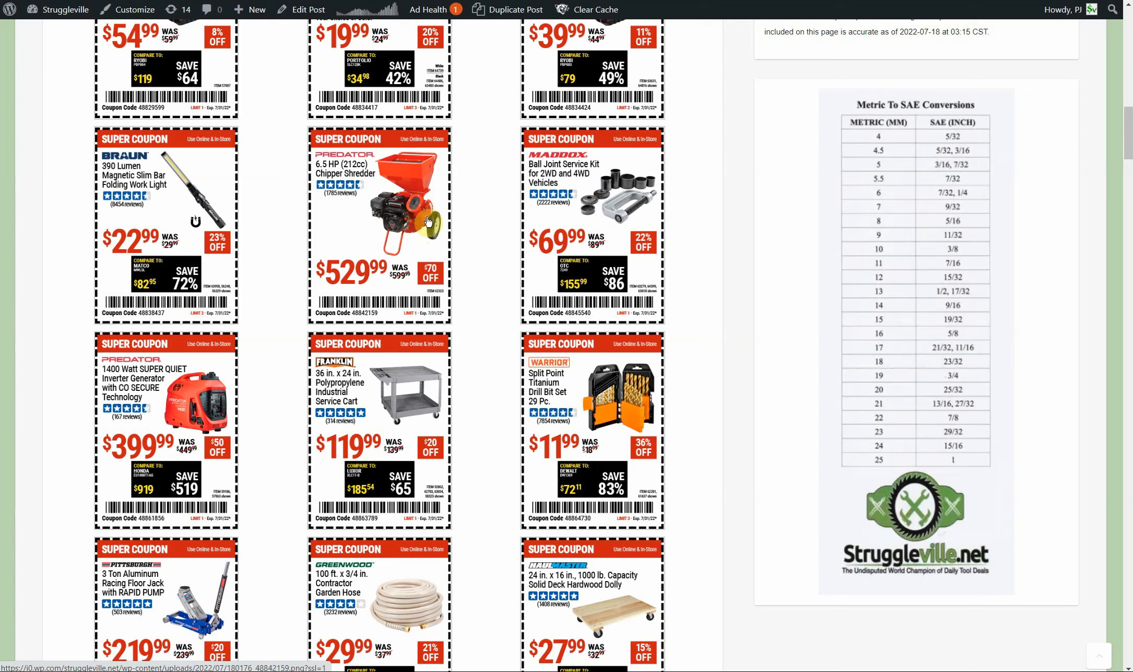
mouse_move(461, 266)
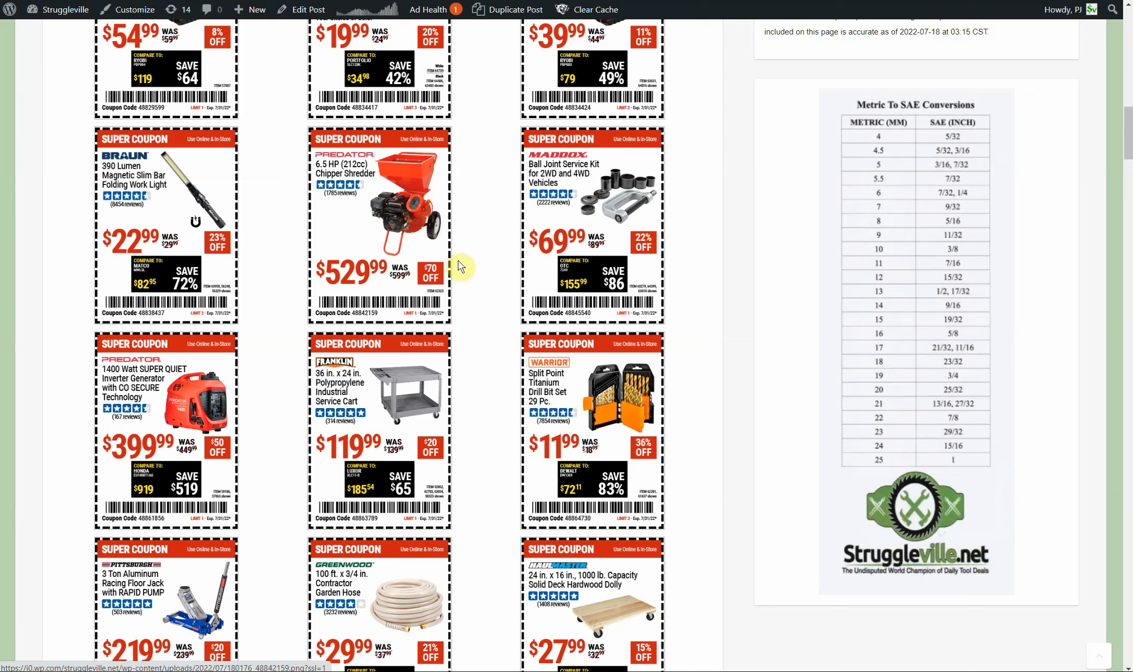
mouse_move(462, 263)
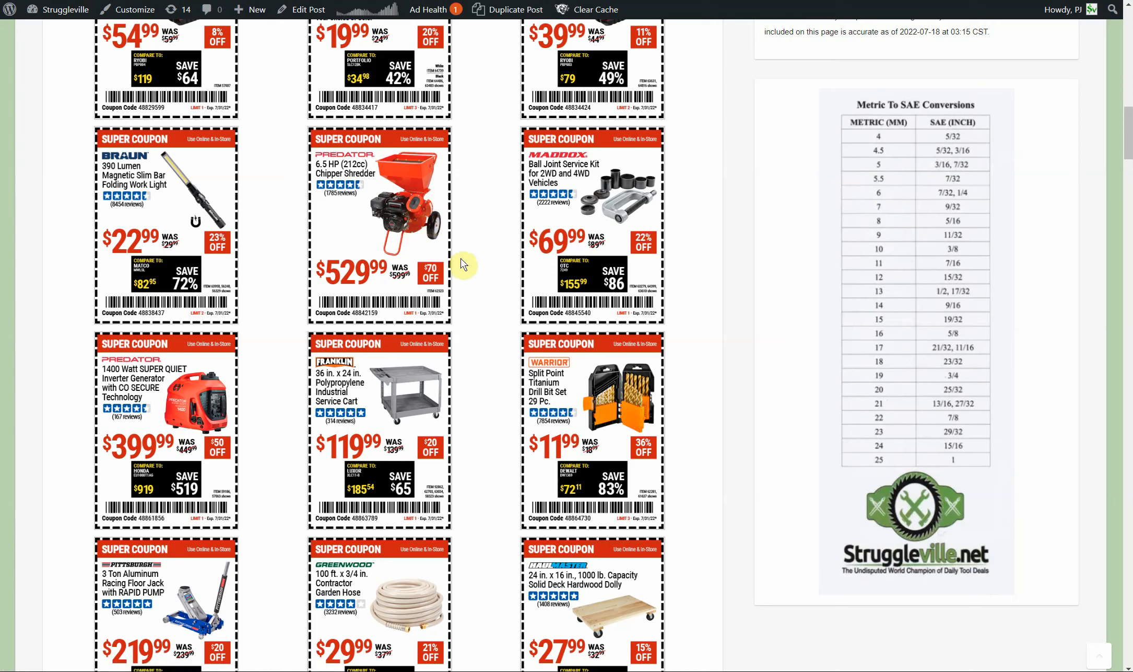
mouse_move(431, 222)
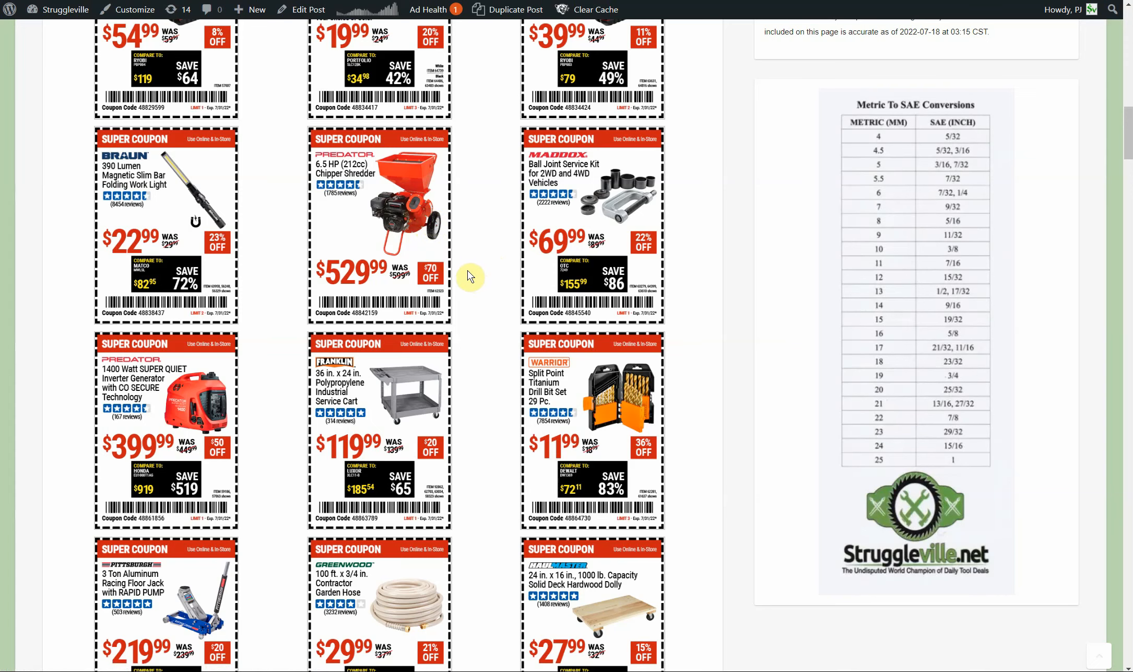
scroll(down, 3)
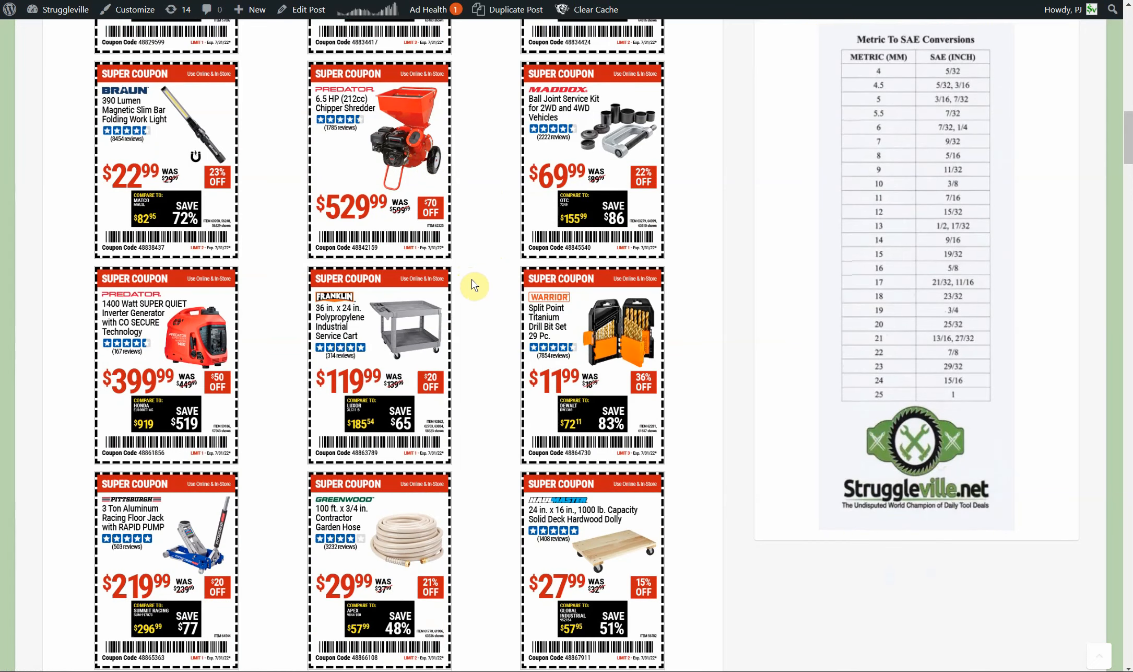
scroll(down, 3)
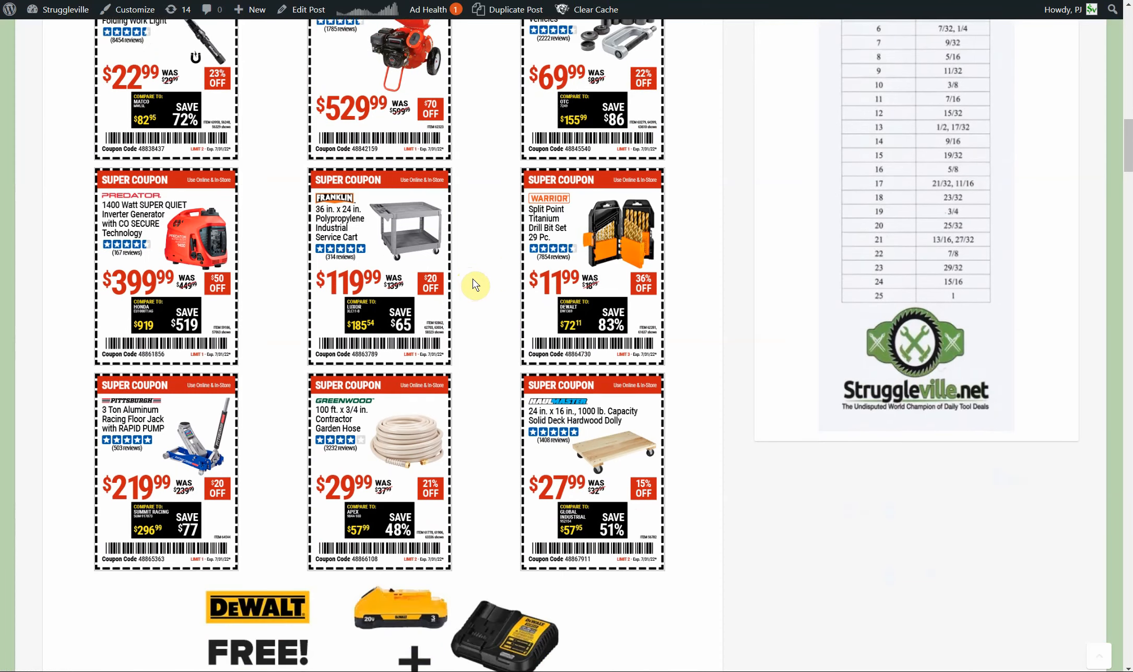
scroll(down, 3)
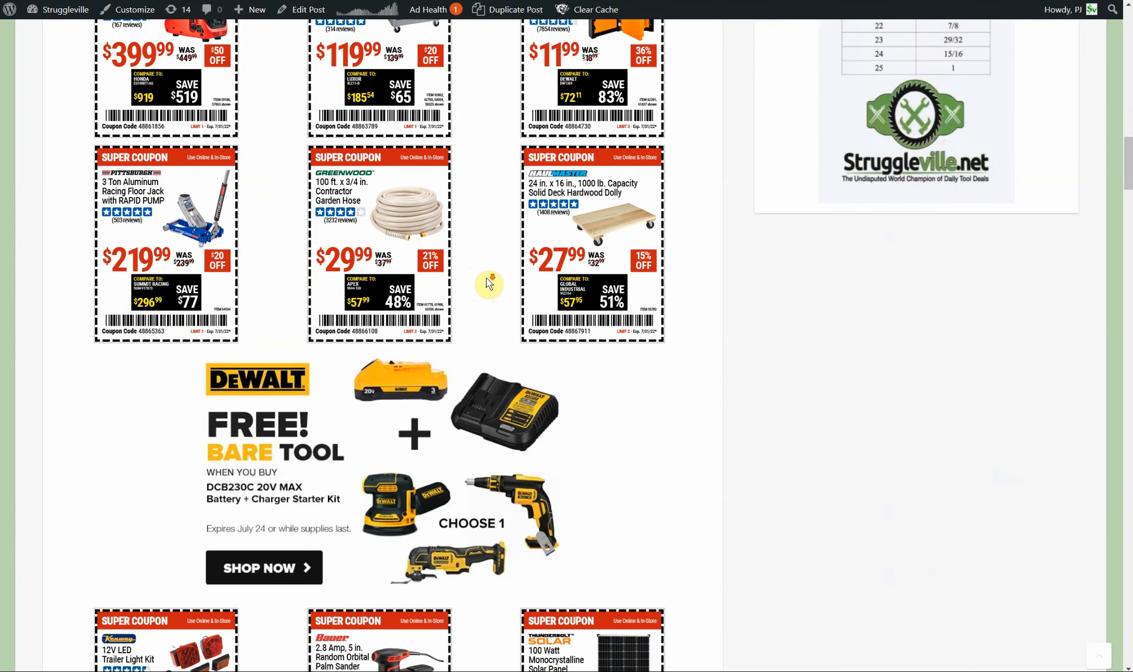
Step: Scroll on to the welding helmet, air compressor, winch and steam cleaner Super Coupons
scroll(down, 3)
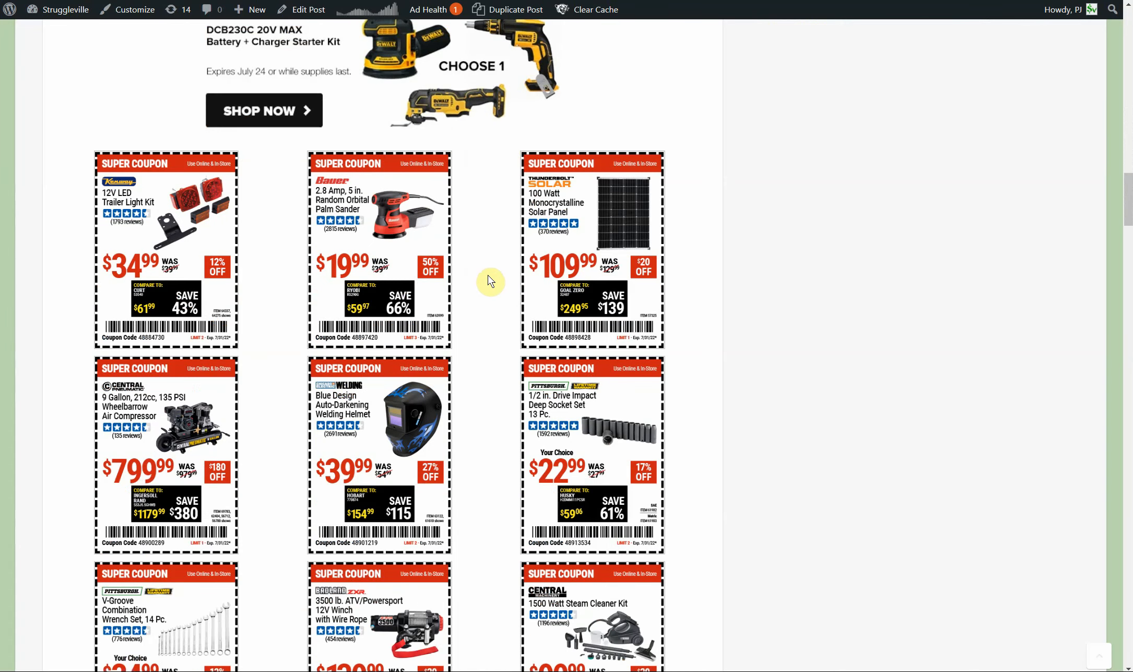
mouse_move(359, 284)
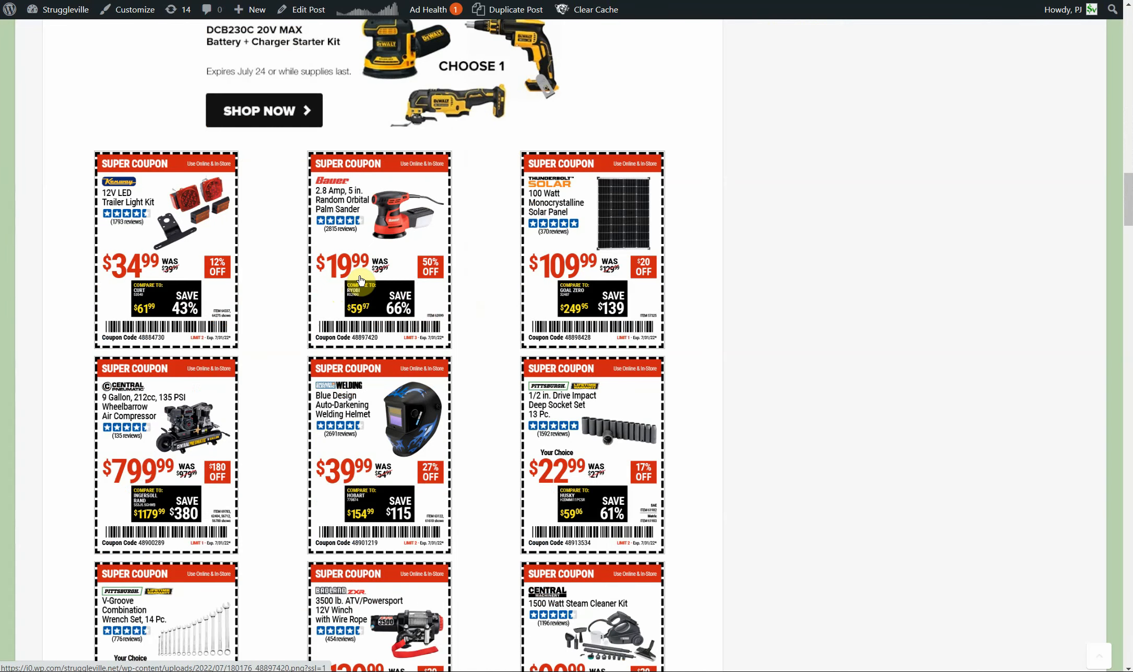
mouse_move(380, 287)
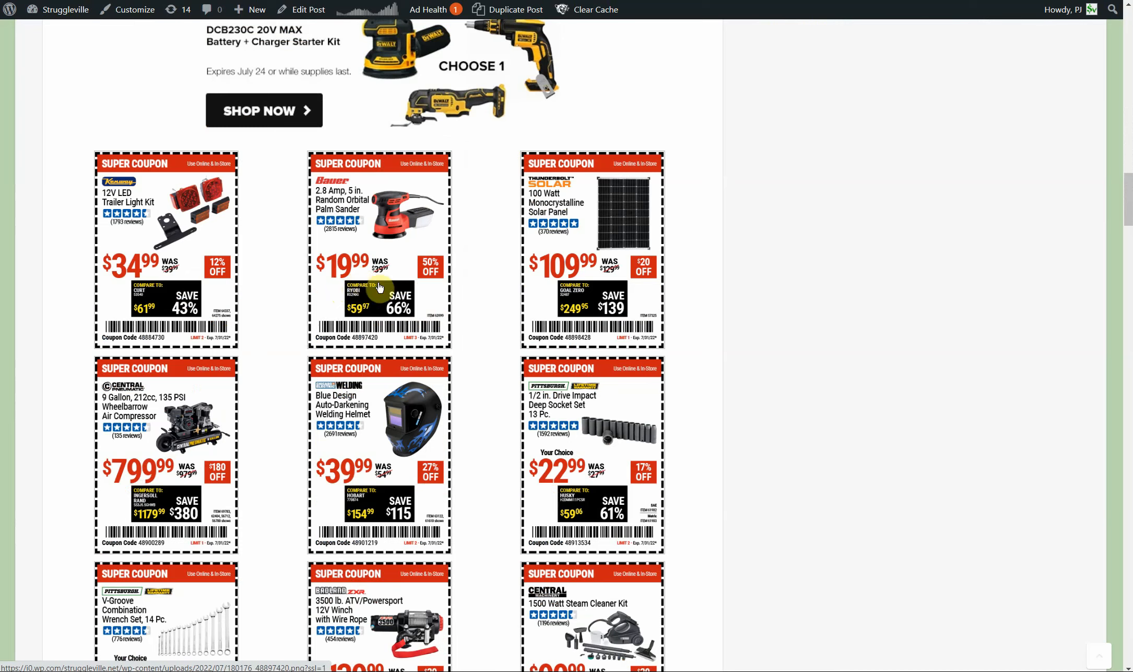
mouse_move(621, 282)
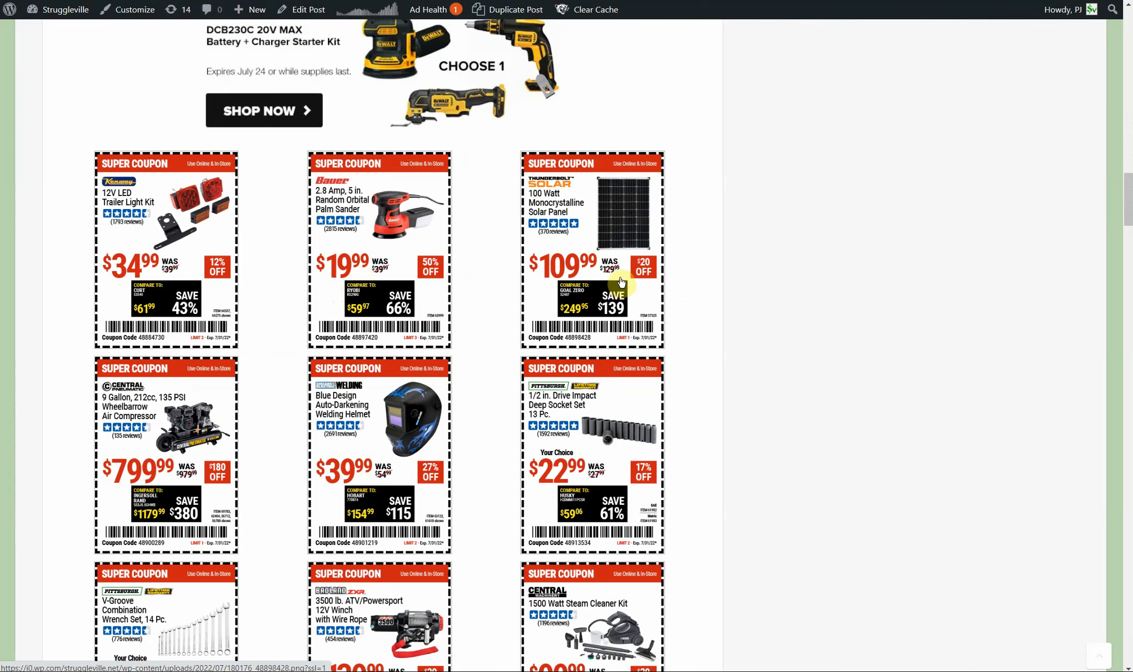
scroll(down, 3)
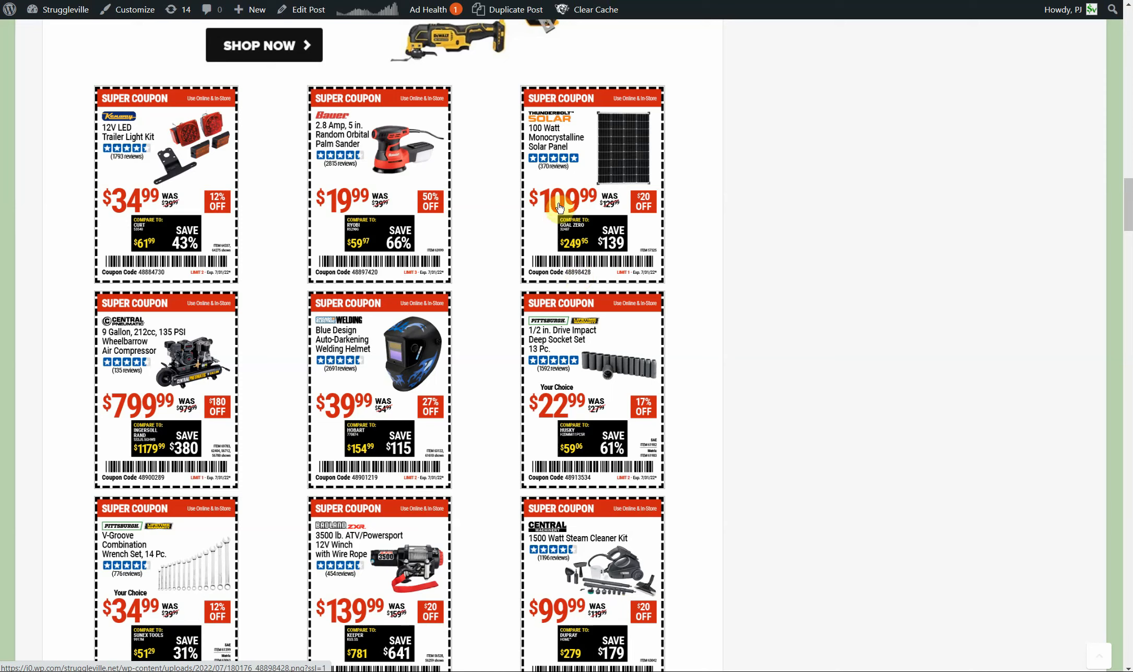
mouse_move(488, 276)
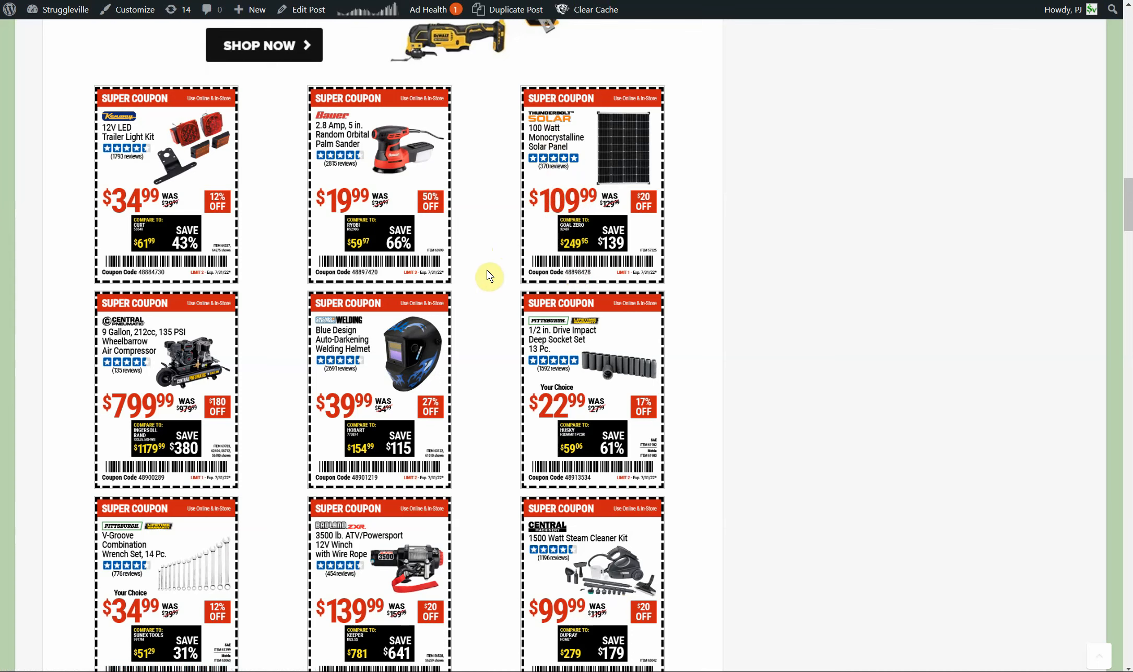
scroll(down, 3)
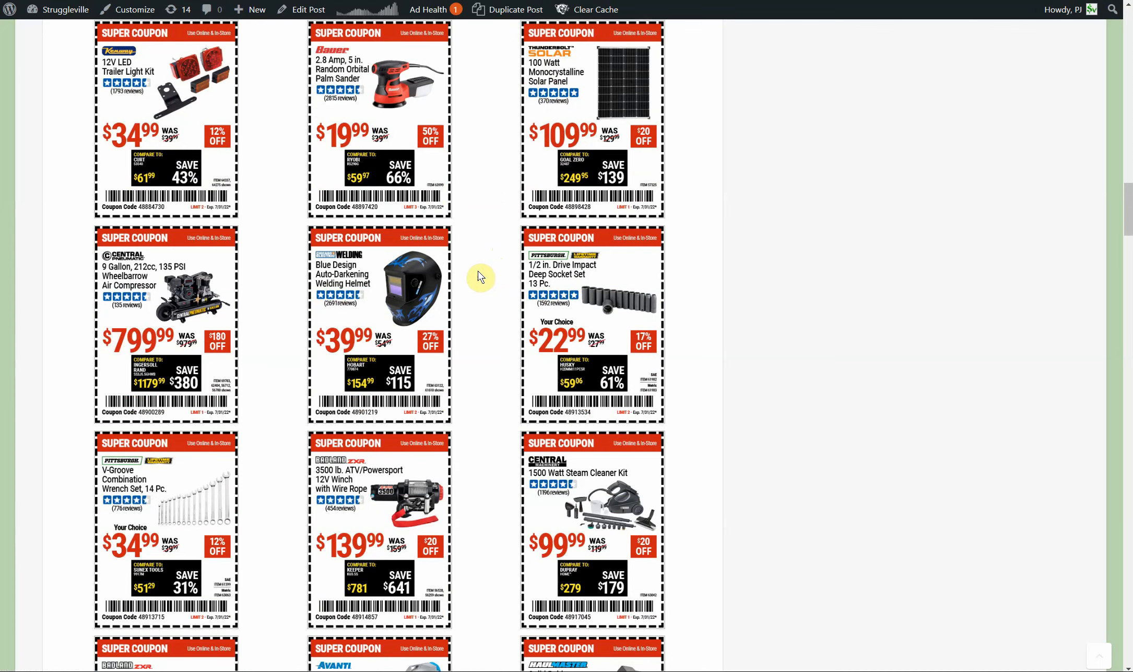
scroll(down, 3)
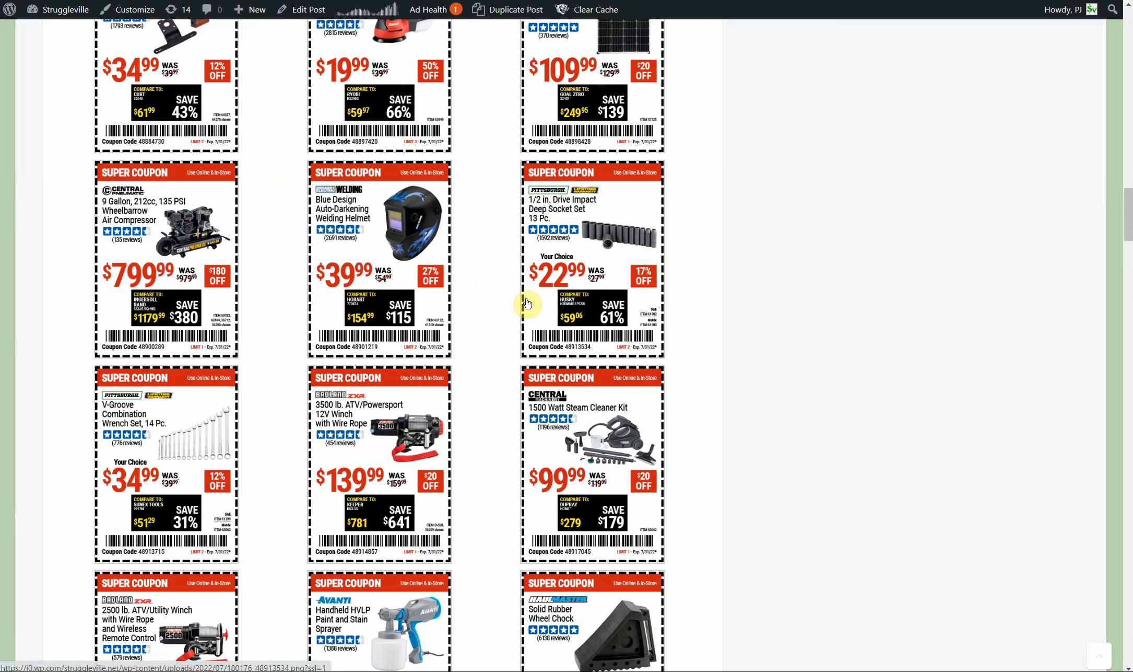
mouse_move(382, 255)
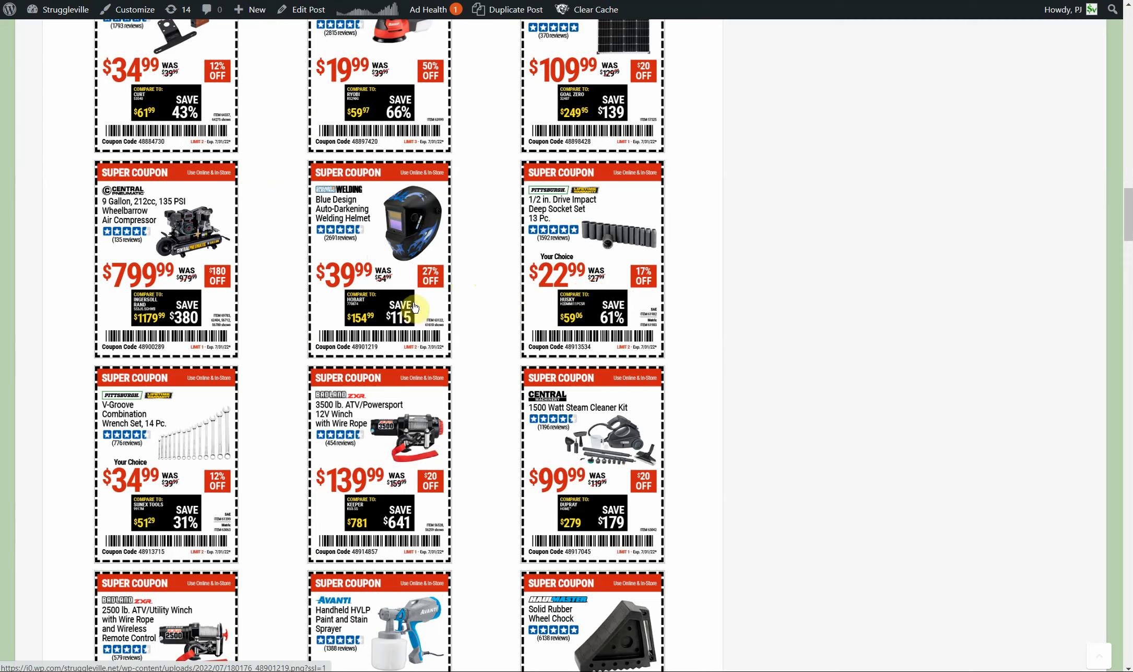
Step: Scroll to the 20V battery, pneumatic roller seat, 12 ton bottle jack and latex gloves coupons
scroll(down, 3)
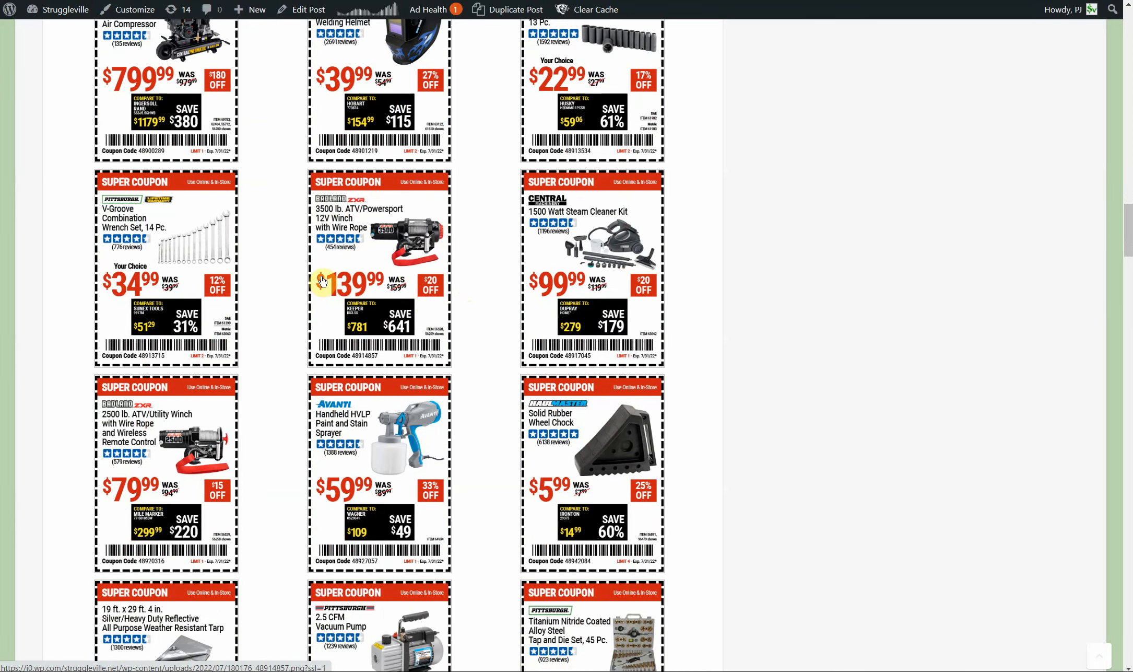
scroll(down, 3)
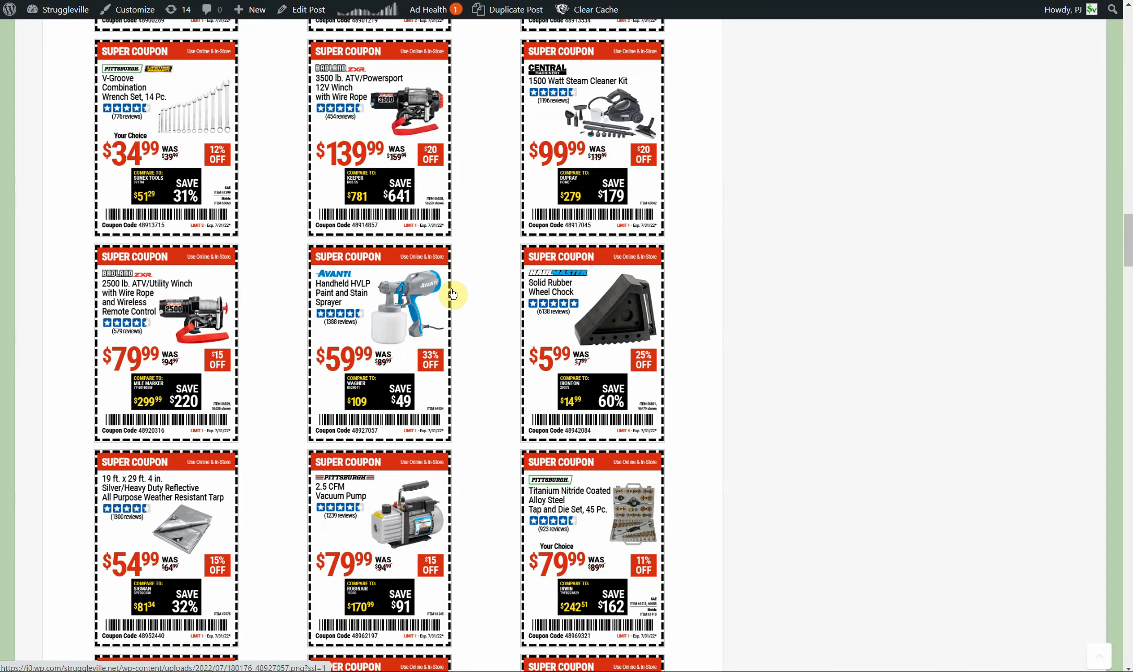
scroll(down, 3)
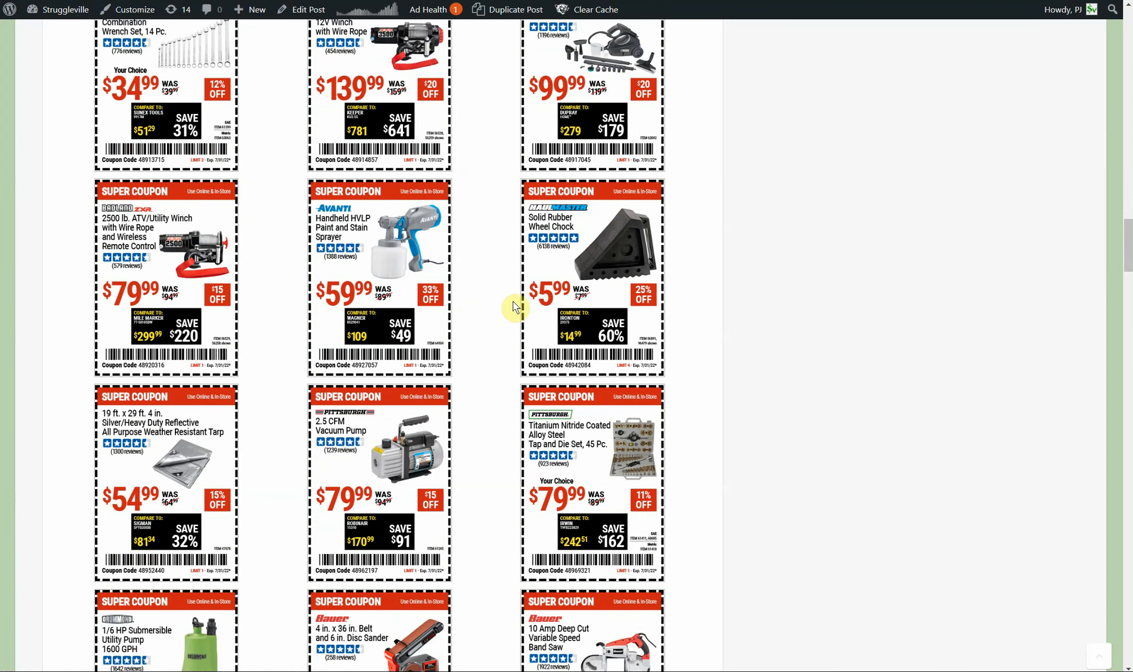
scroll(down, 3)
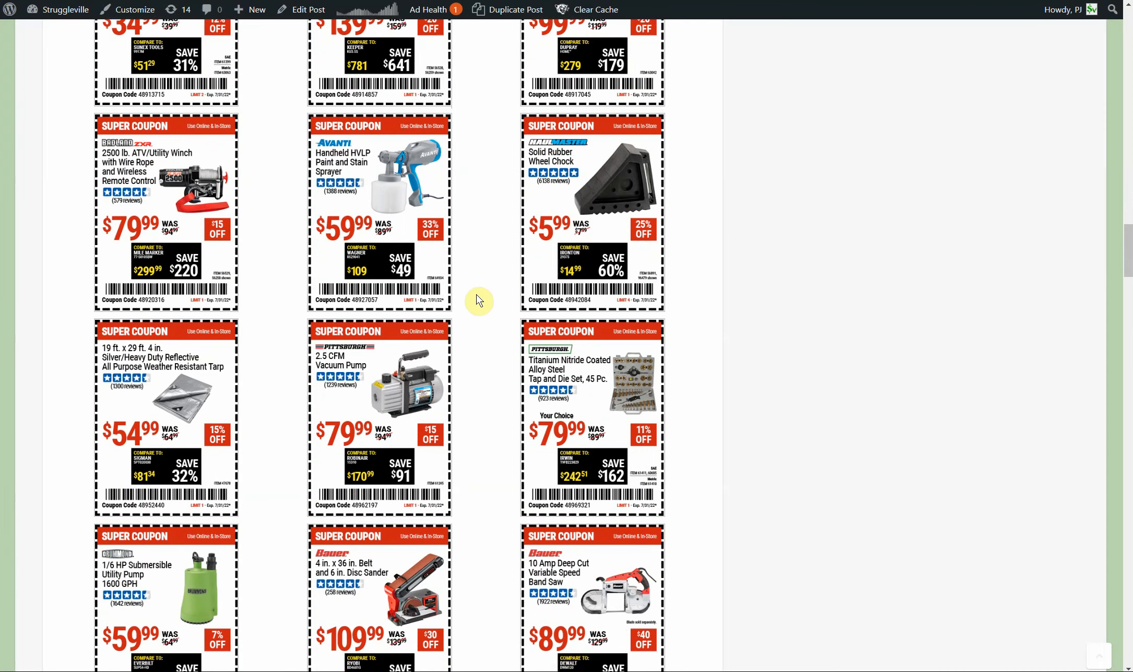
scroll(down, 3)
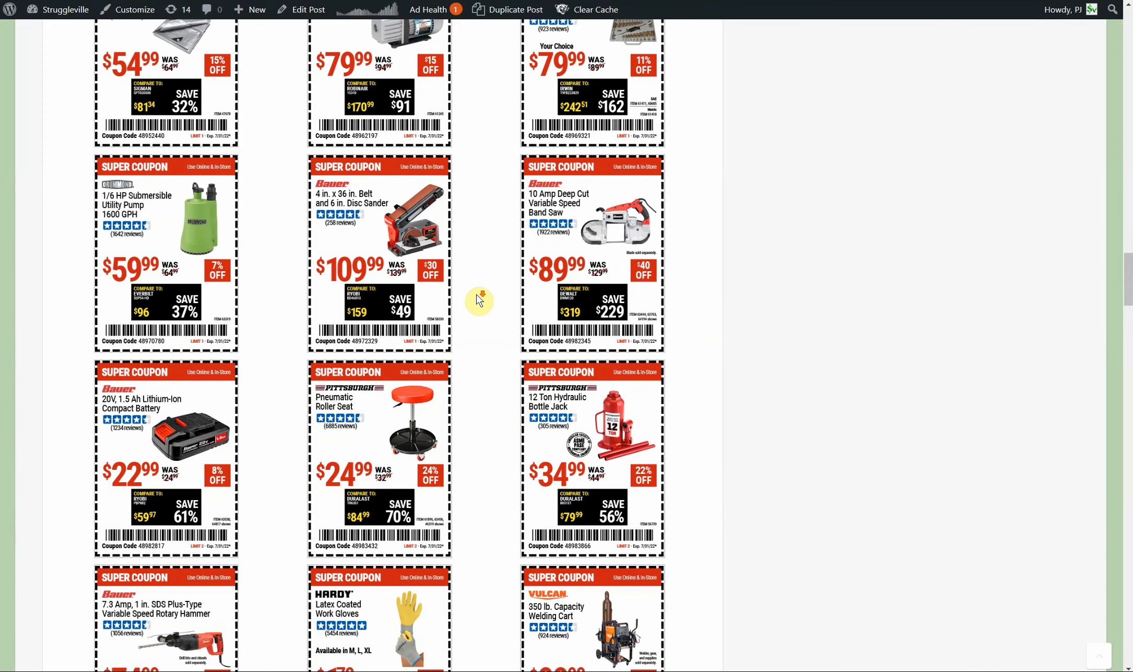
scroll(down, 3)
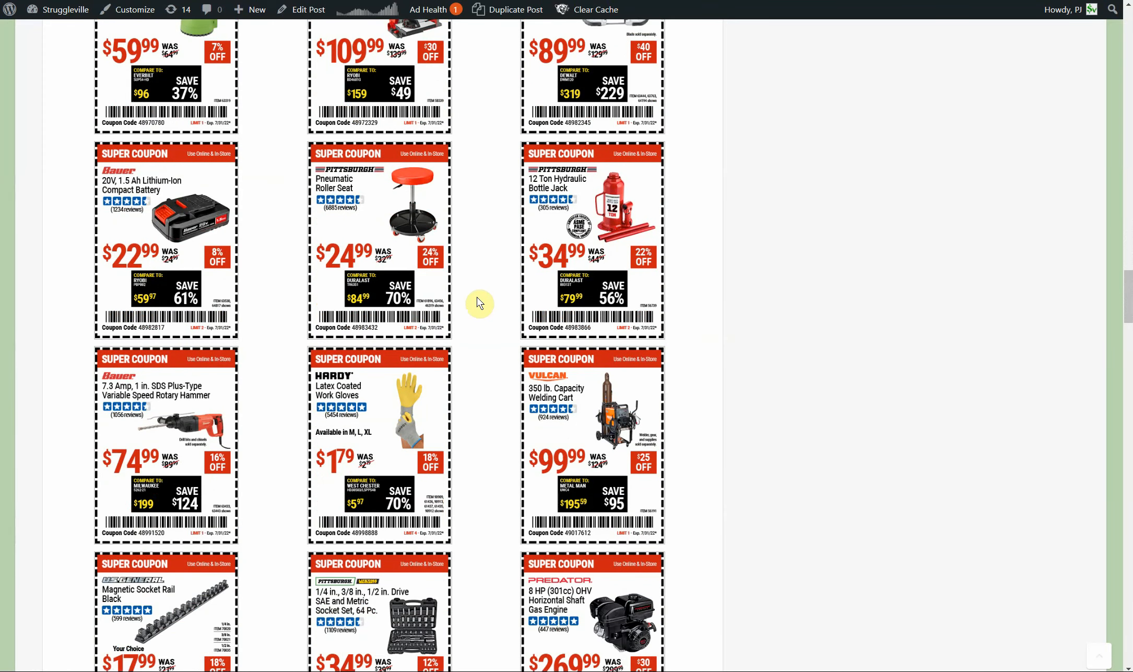
mouse_move(377, 238)
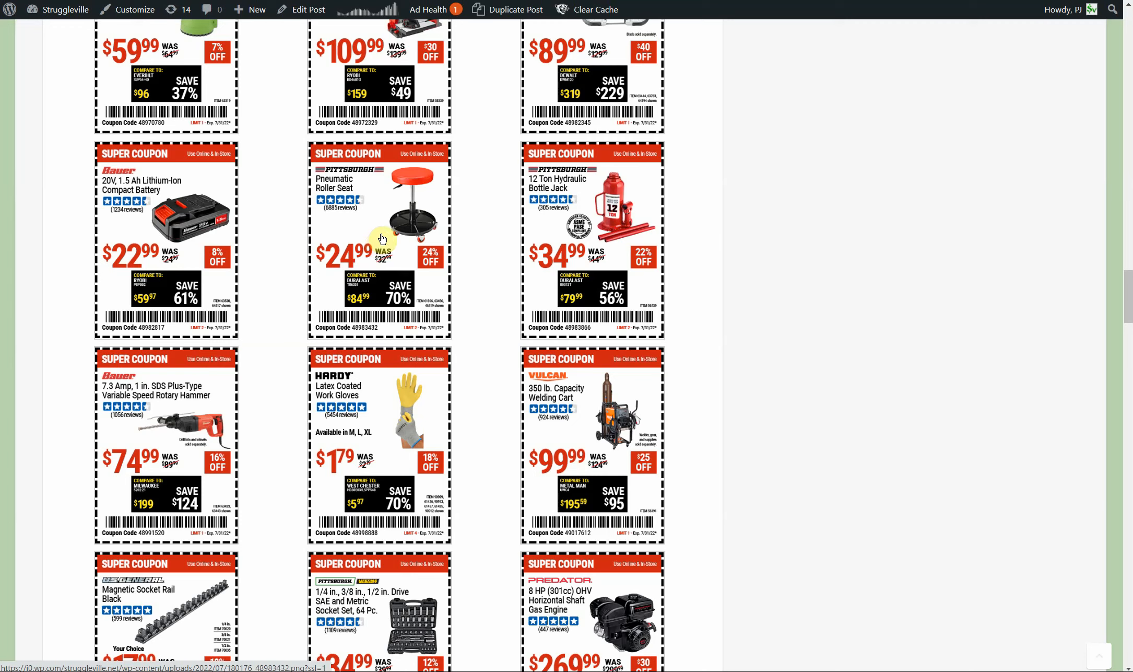
mouse_move(456, 281)
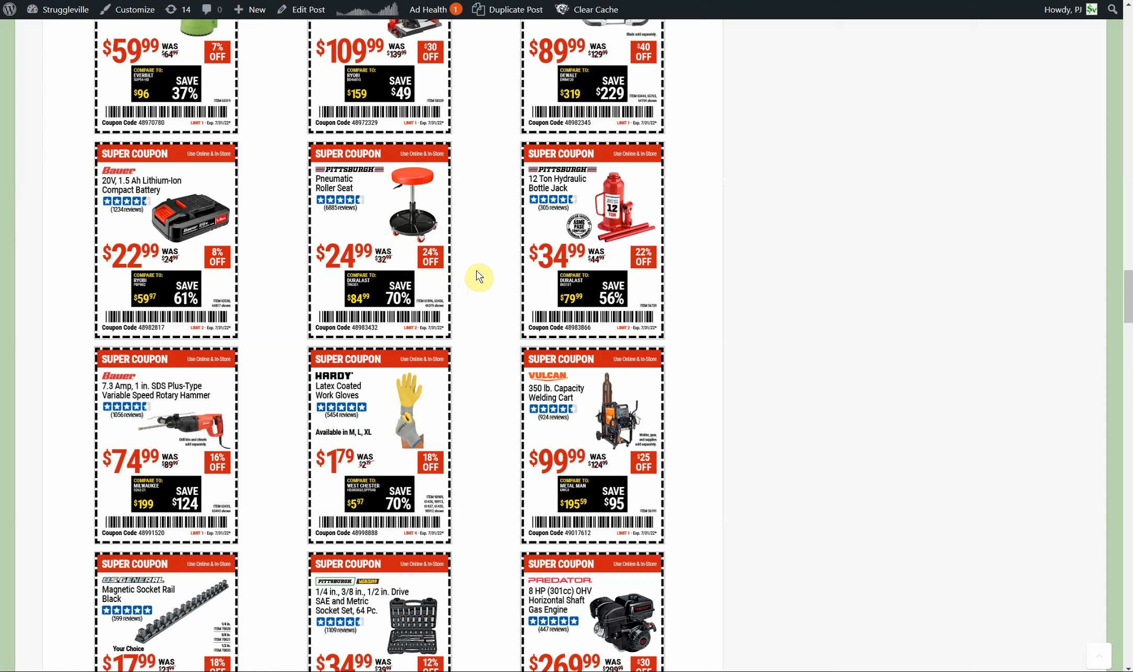
mouse_move(479, 297)
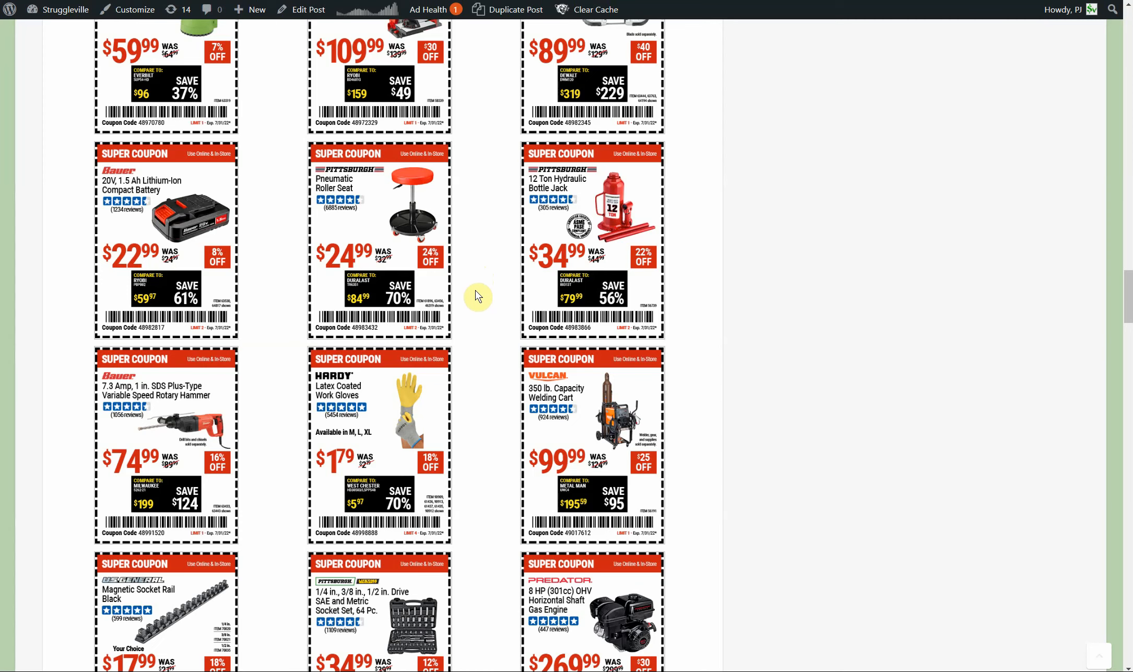
Step: Scroll past the Milwaukee free battery promo to the tent stakes, pistol grip inflator and rubber air hose coupons
scroll(down, 3)
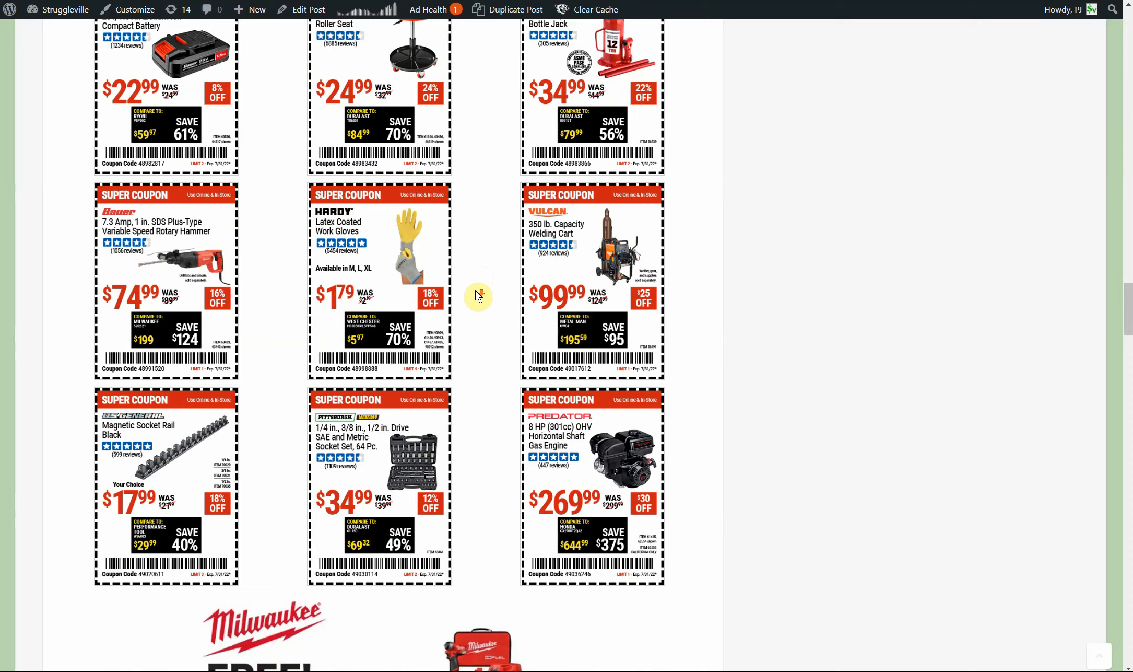
scroll(down, 3)
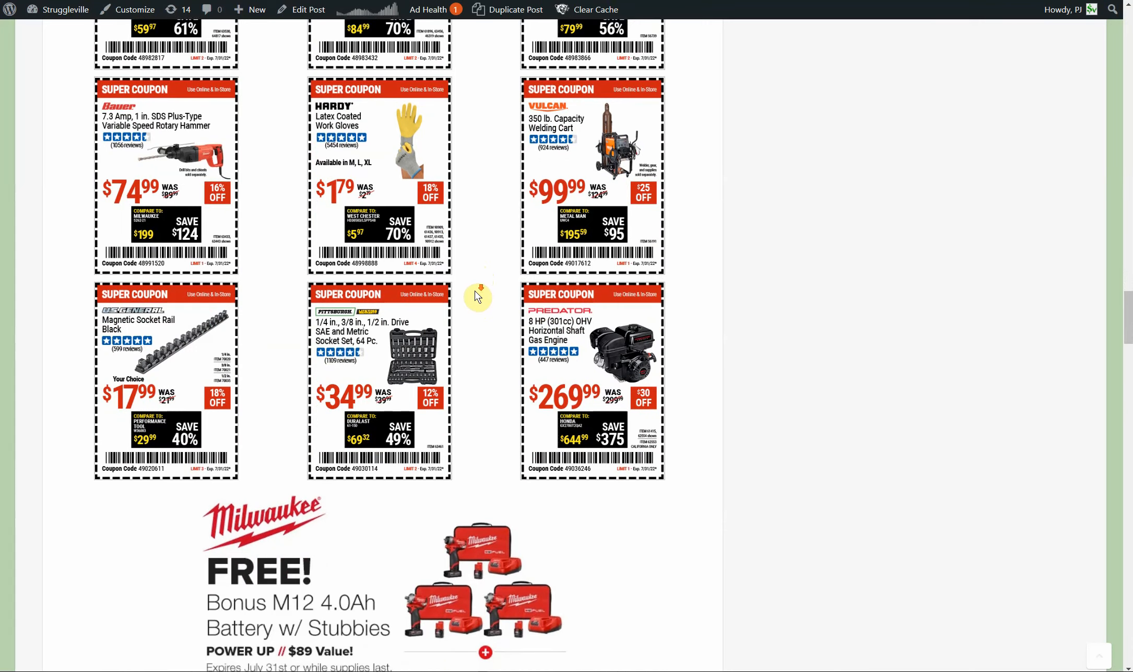
scroll(down, 3)
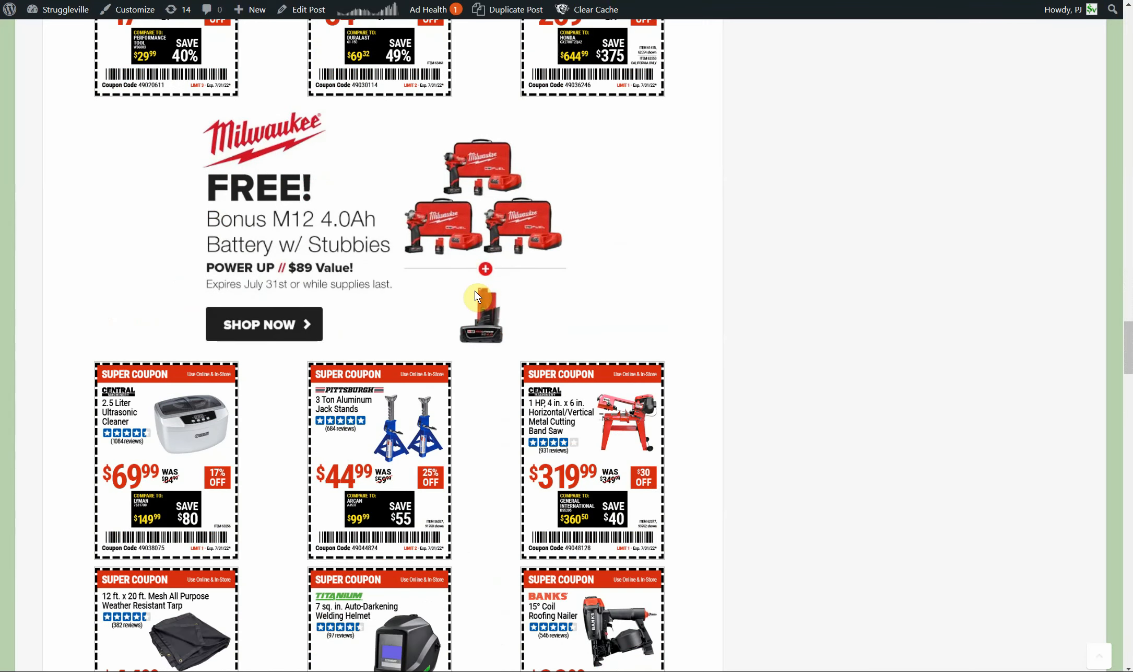
scroll(down, 3)
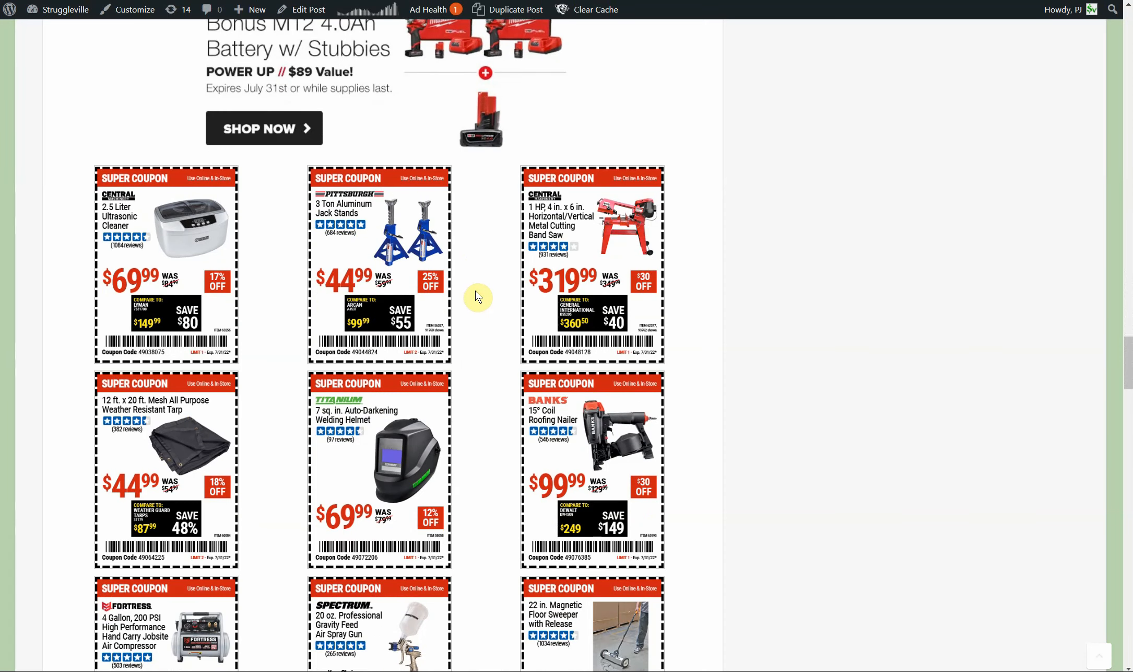
scroll(down, 3)
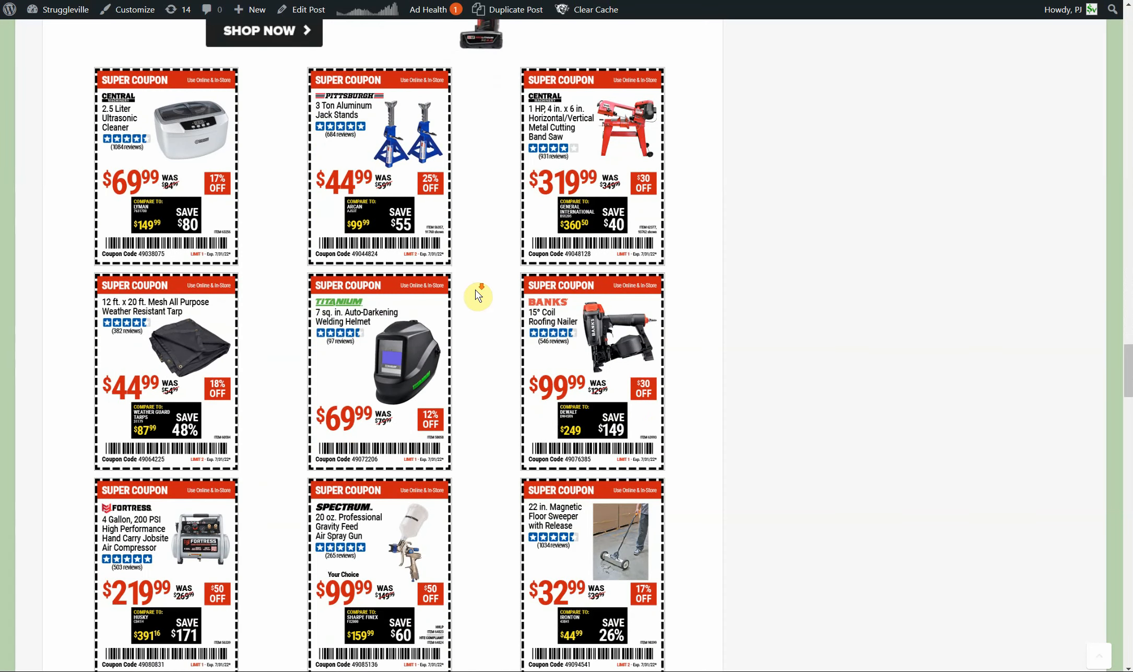
scroll(down, 3)
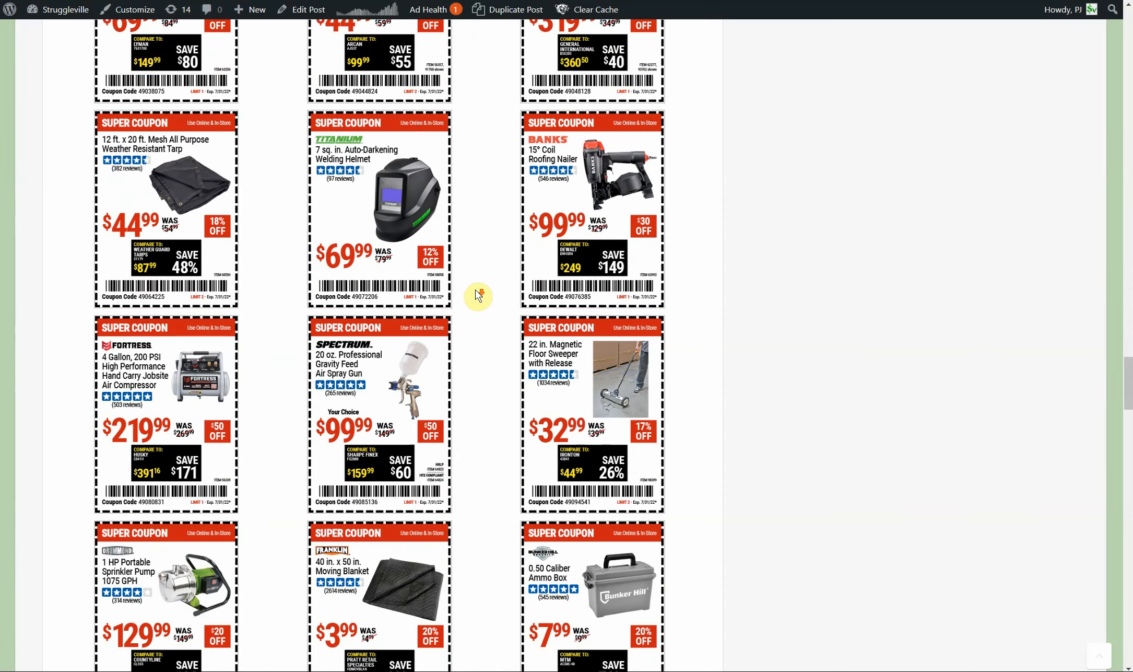
scroll(down, 3)
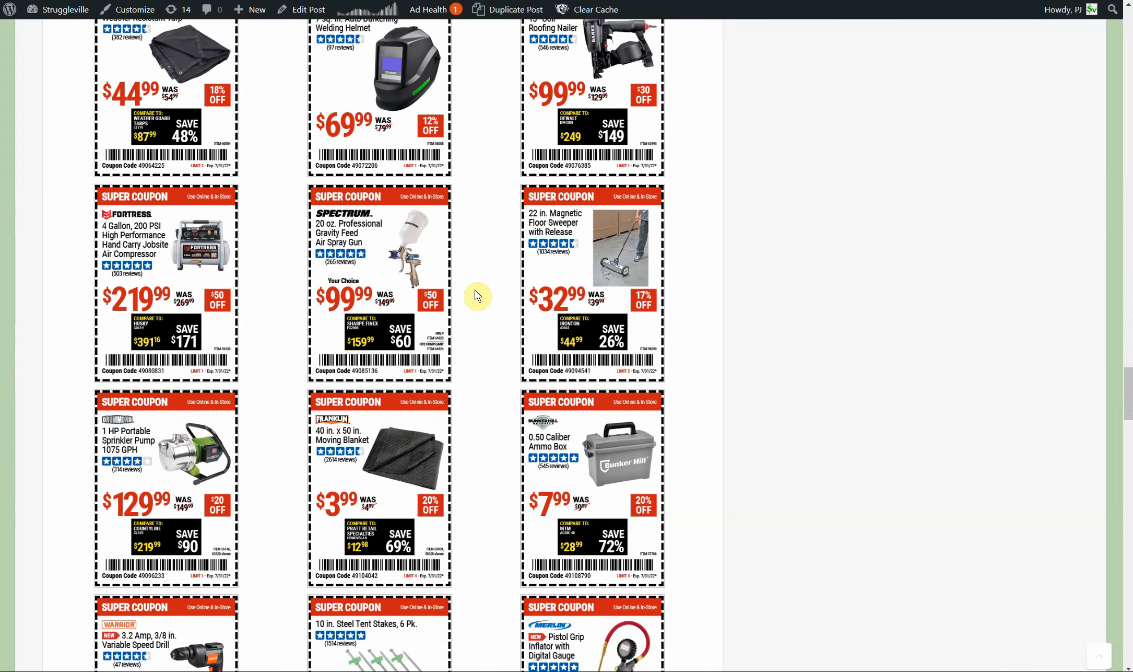
scroll(down, 3)
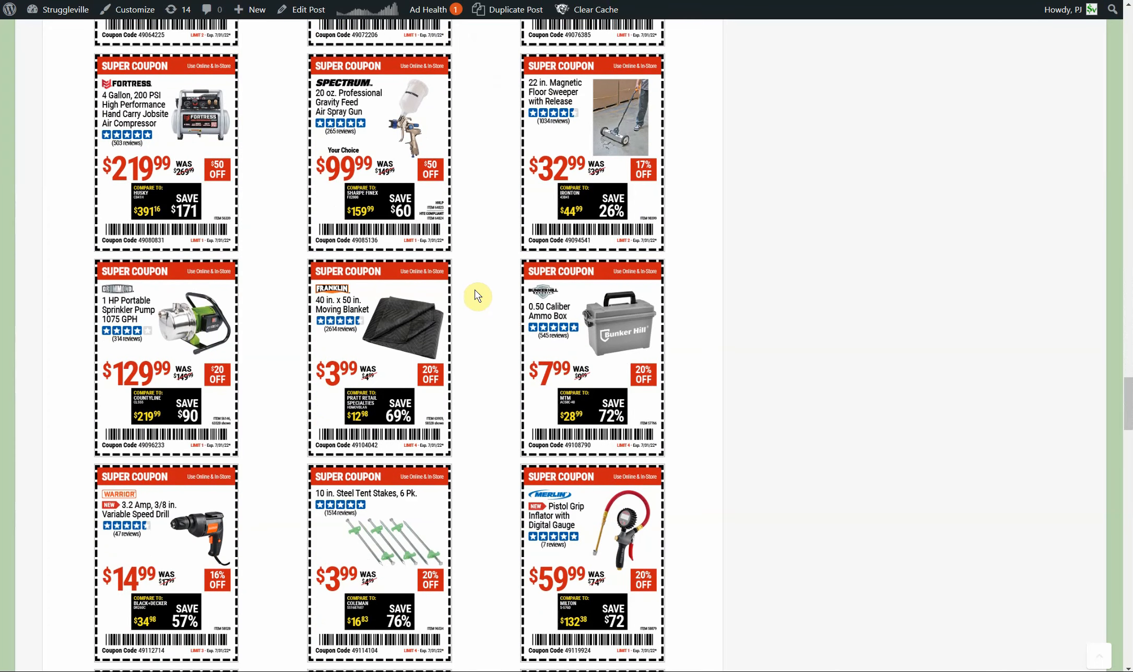
scroll(down, 3)
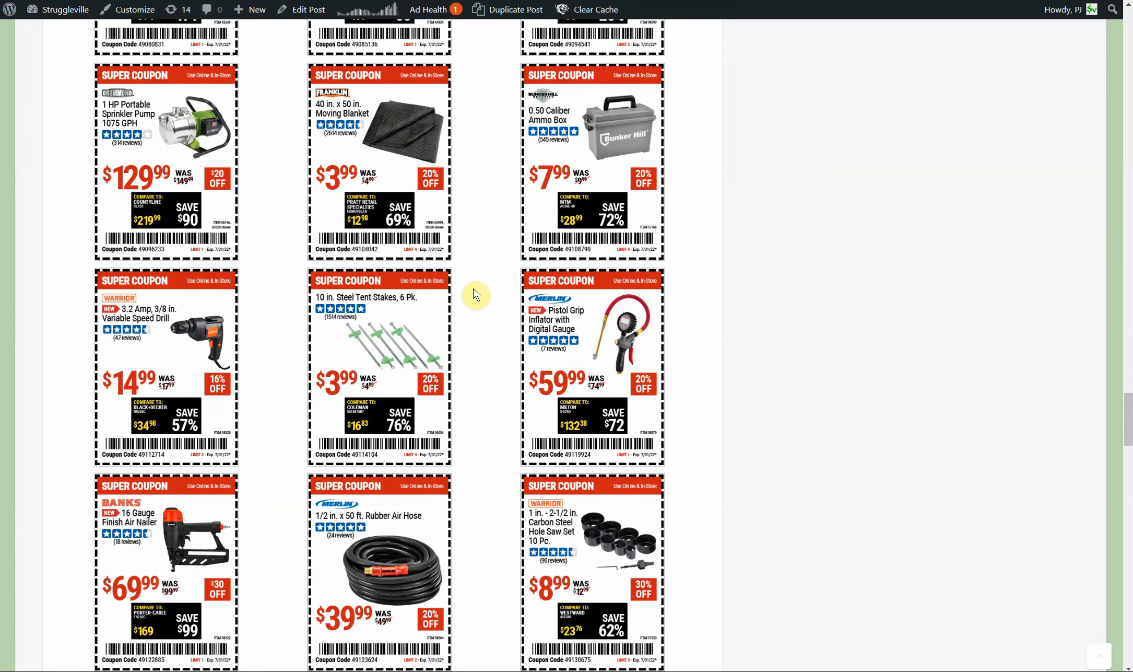
scroll(down, 3)
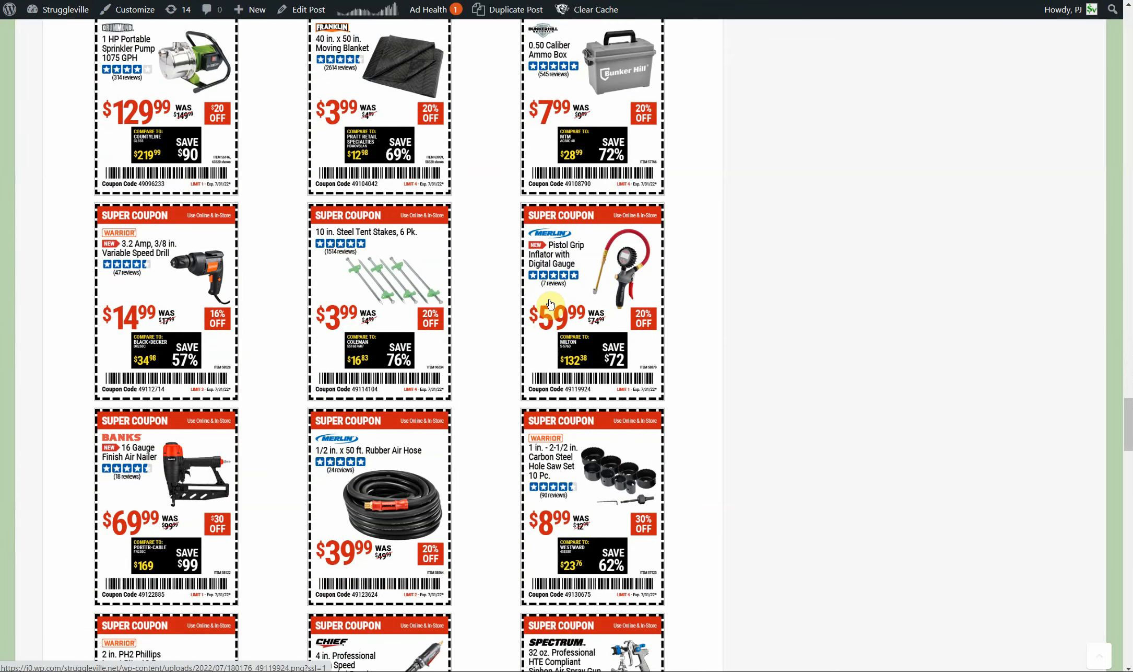
mouse_move(557, 265)
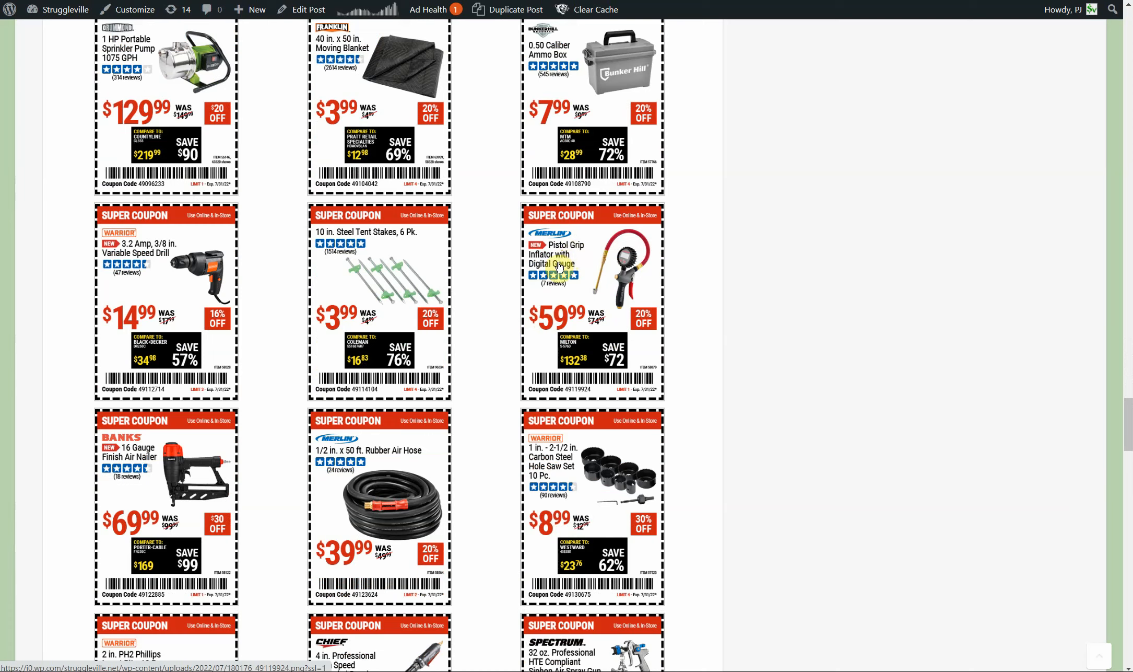
mouse_move(530, 351)
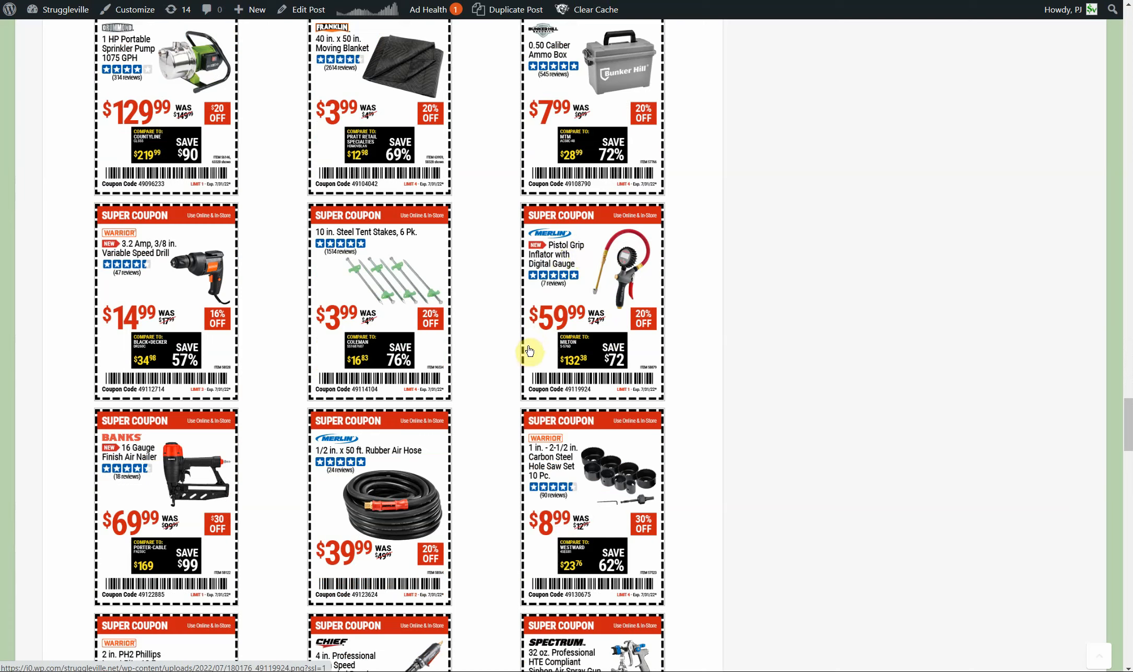
mouse_move(504, 355)
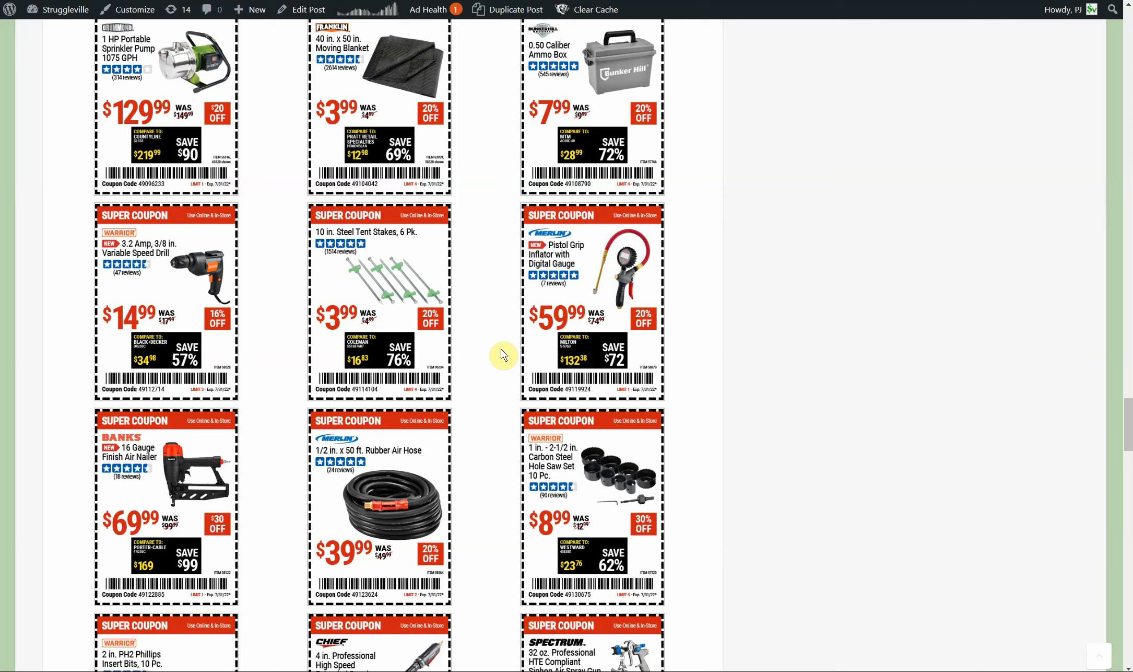
mouse_move(522, 355)
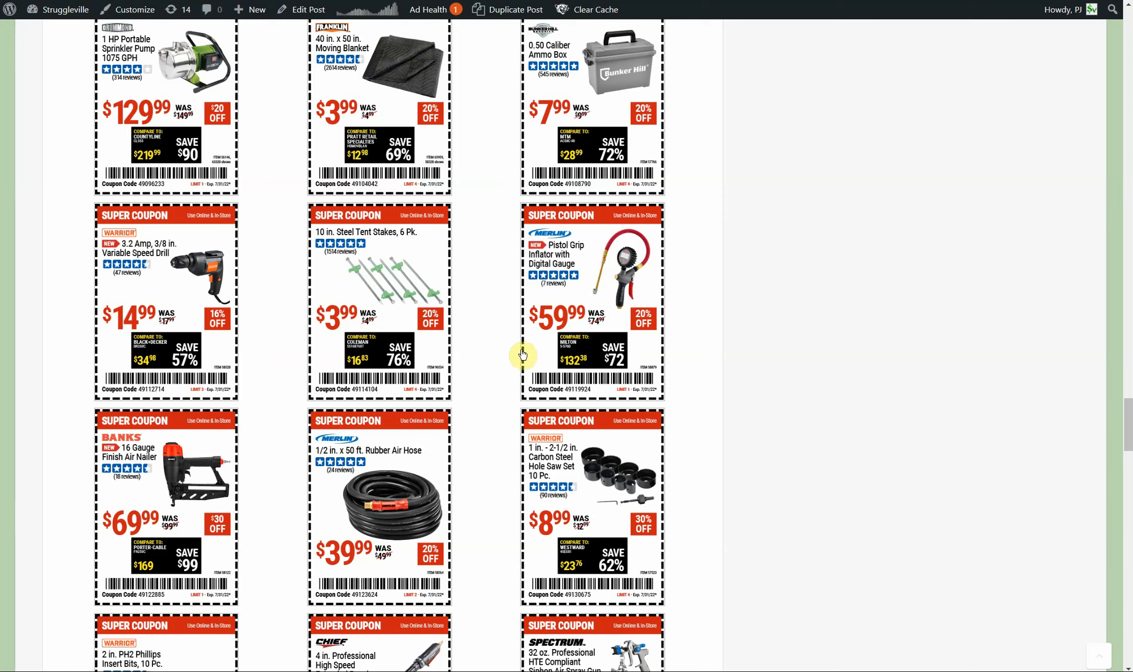
mouse_move(496, 352)
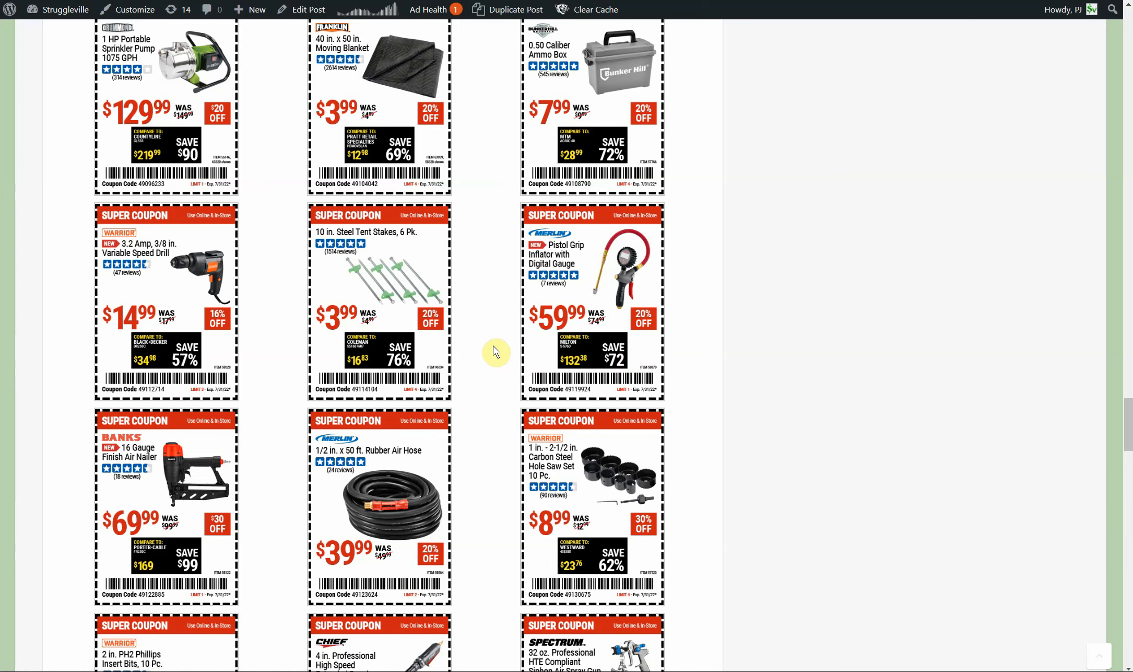
mouse_move(504, 350)
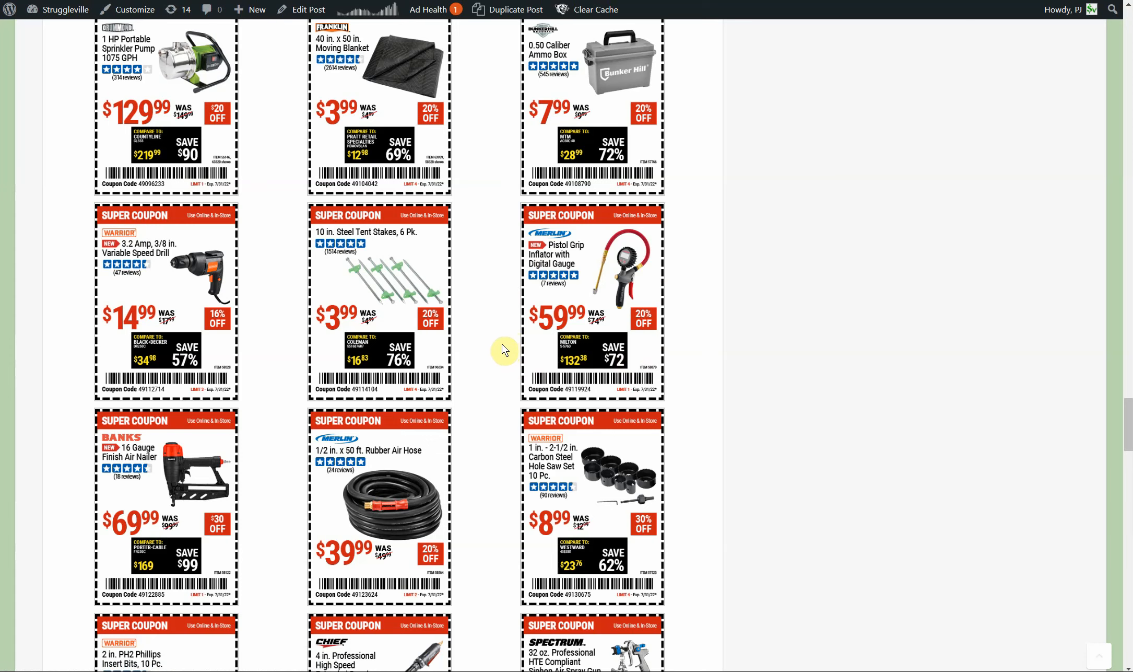
Step: Scroll to the $1 Dollar Days row with the ratcheting bar clamp, black cable ties and LED mini flashlight
scroll(down, 3)
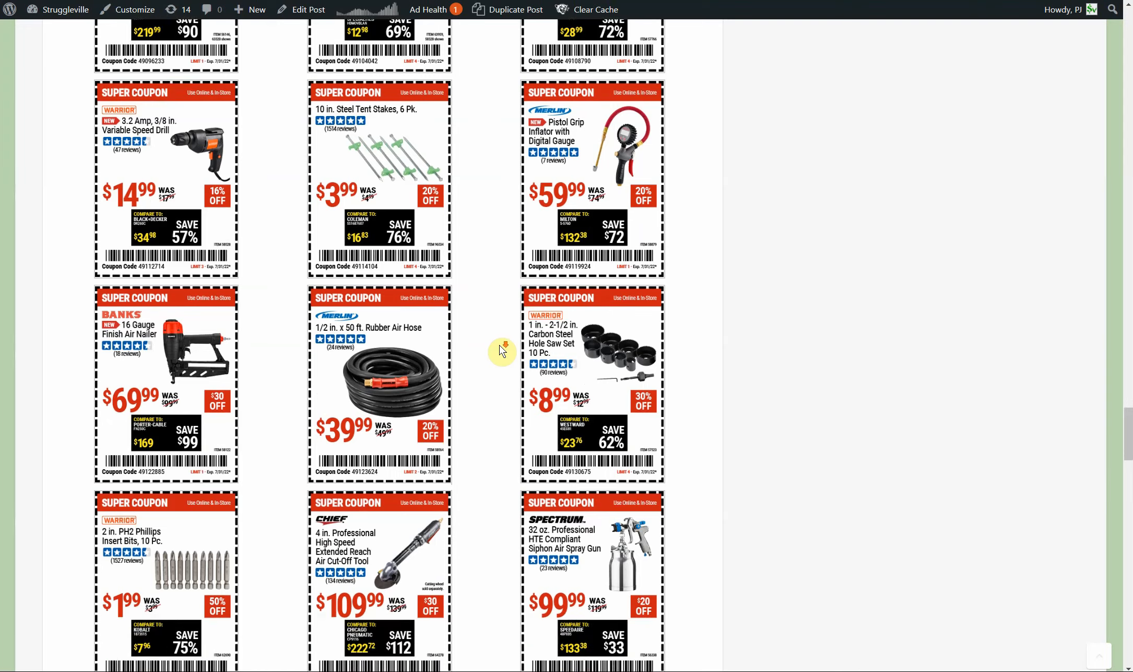
scroll(down, 3)
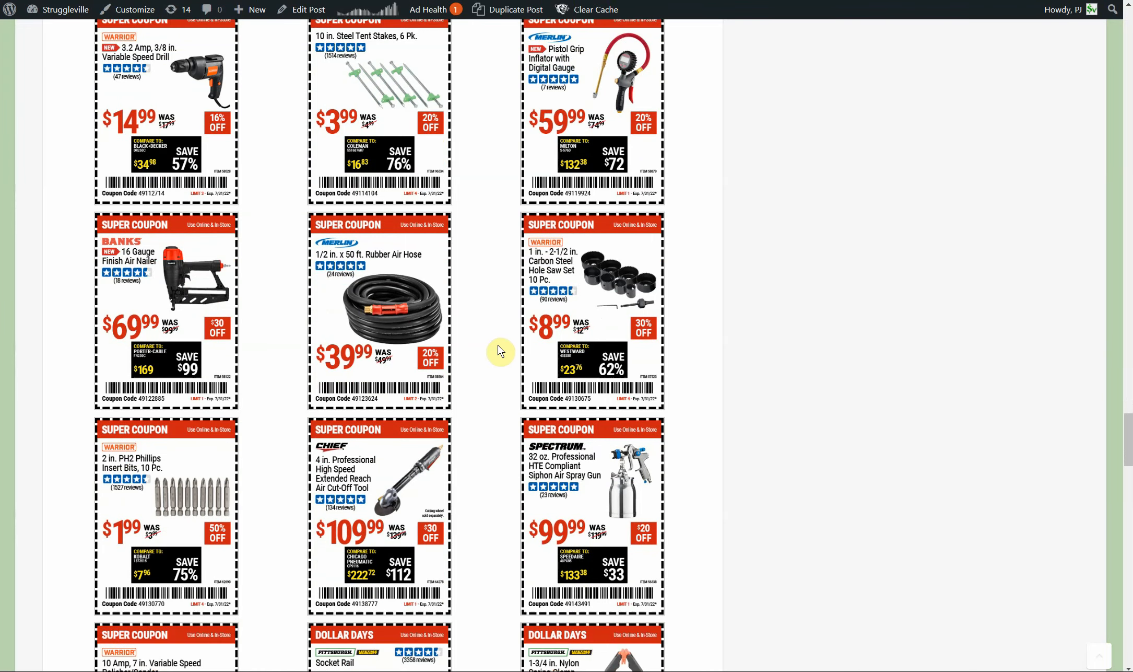
scroll(down, 3)
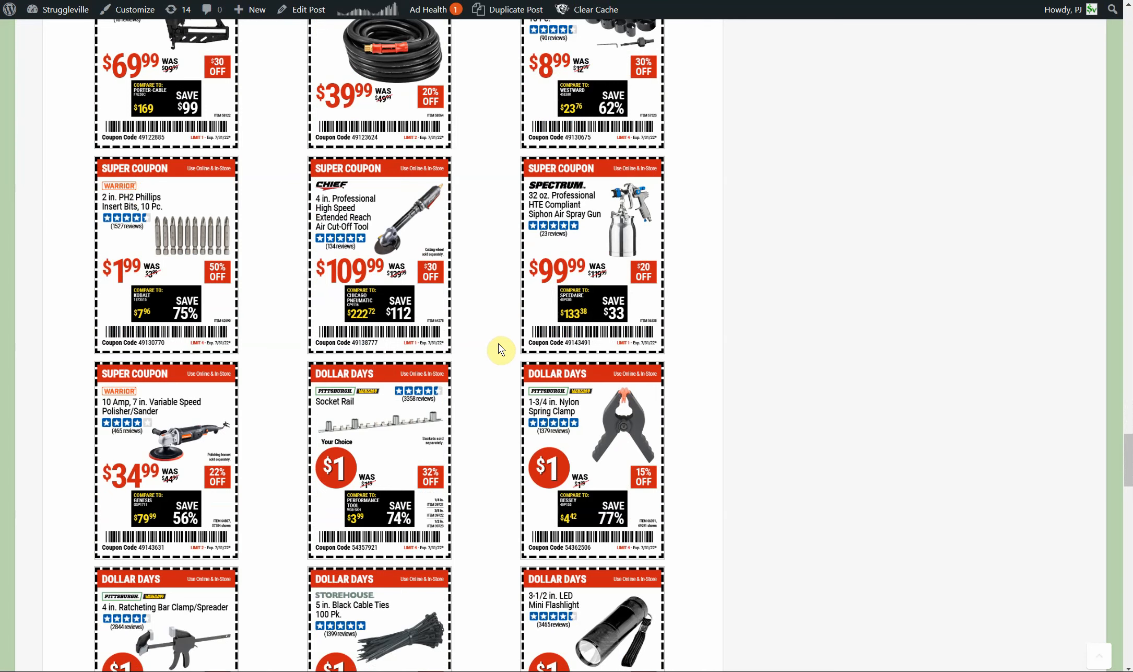
scroll(down, 3)
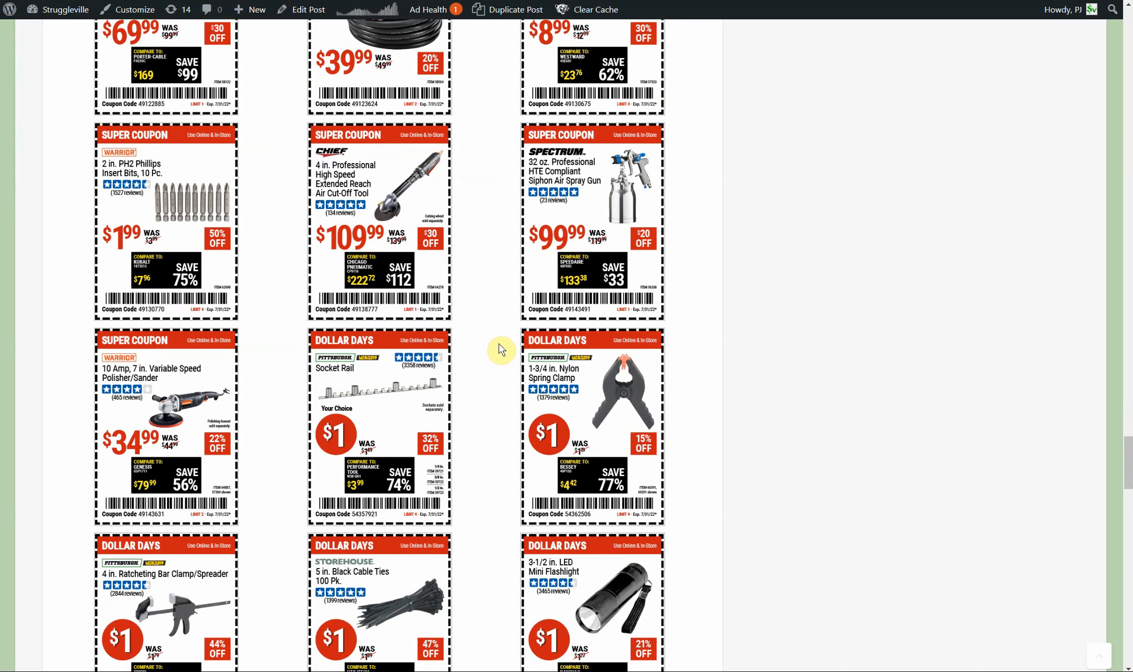
scroll(down, 3)
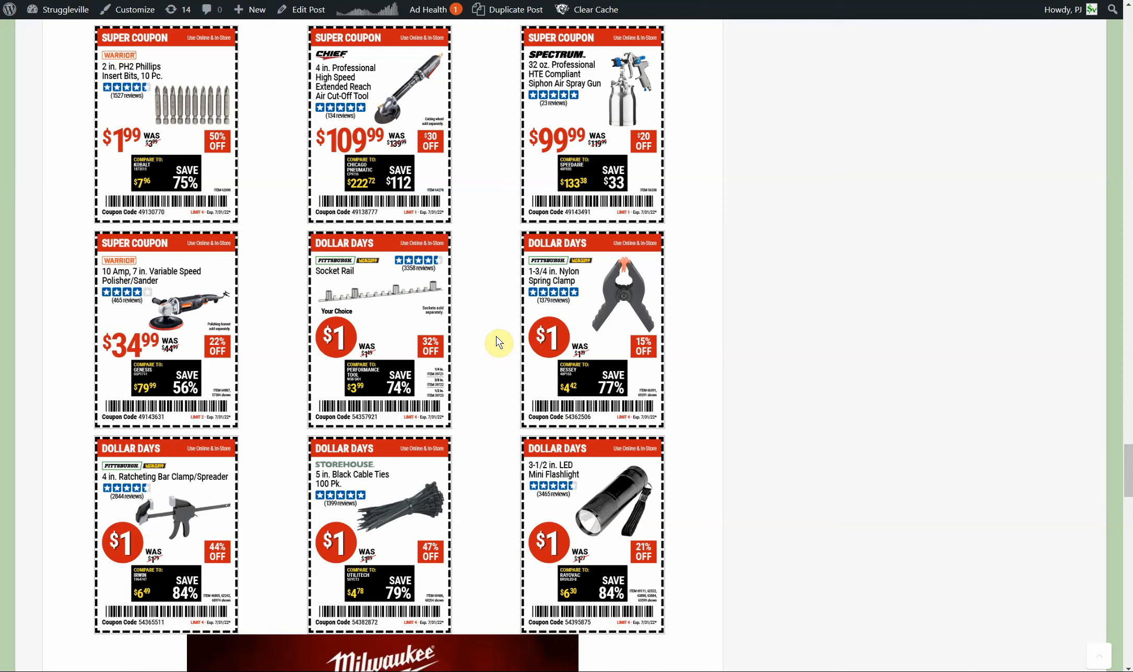
mouse_move(396, 316)
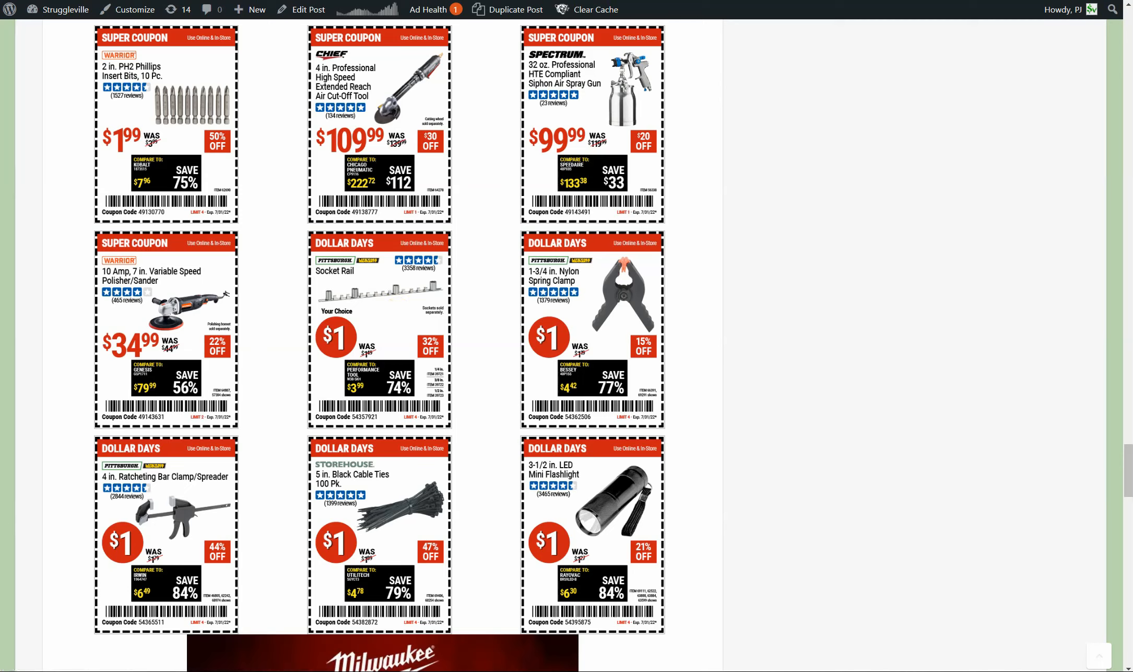
mouse_move(815, 375)
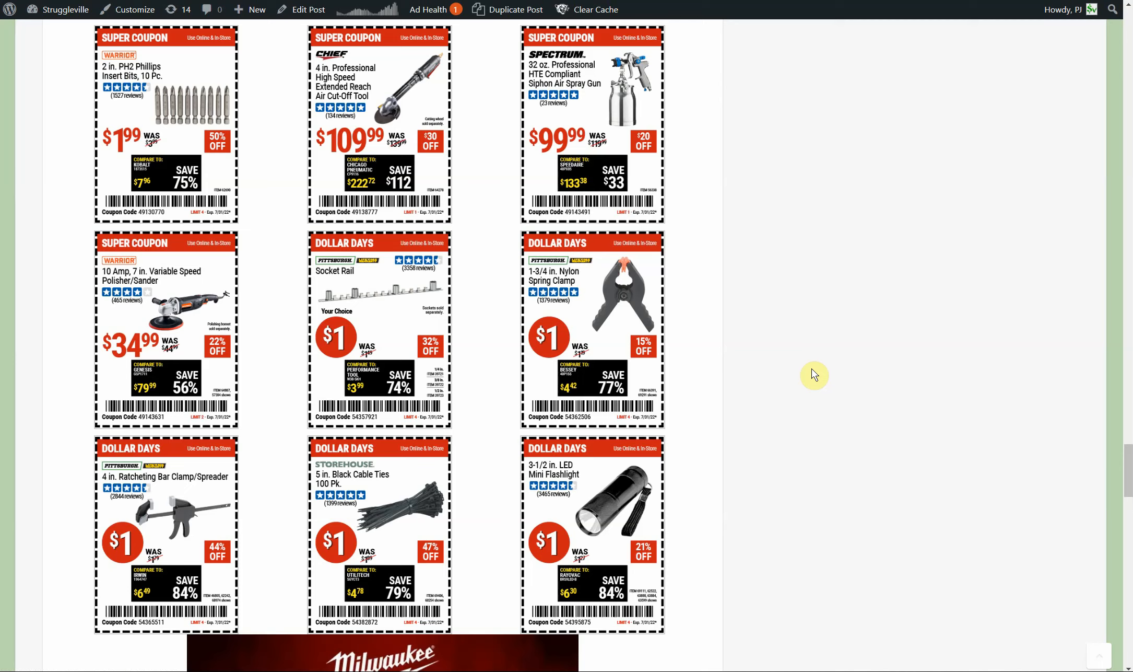
mouse_move(375, 330)
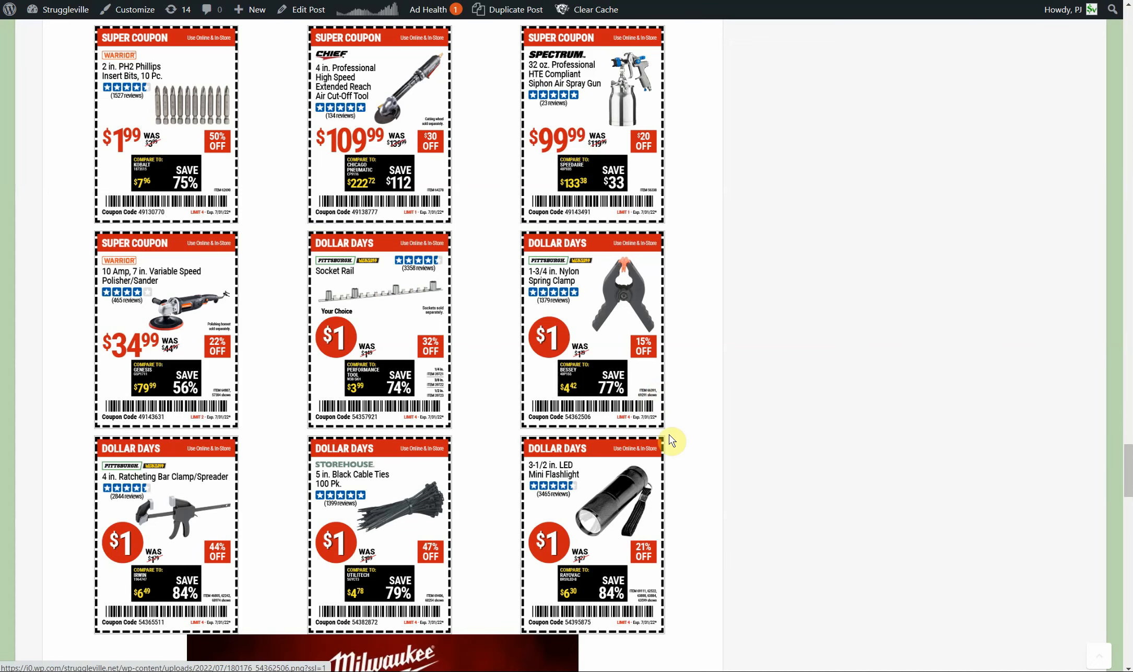
Step: Scroll past the Milwaukee $150 off banner to the screwdriver, brush set, flap disc and magnetic tool holder coupons
scroll(down, 3)
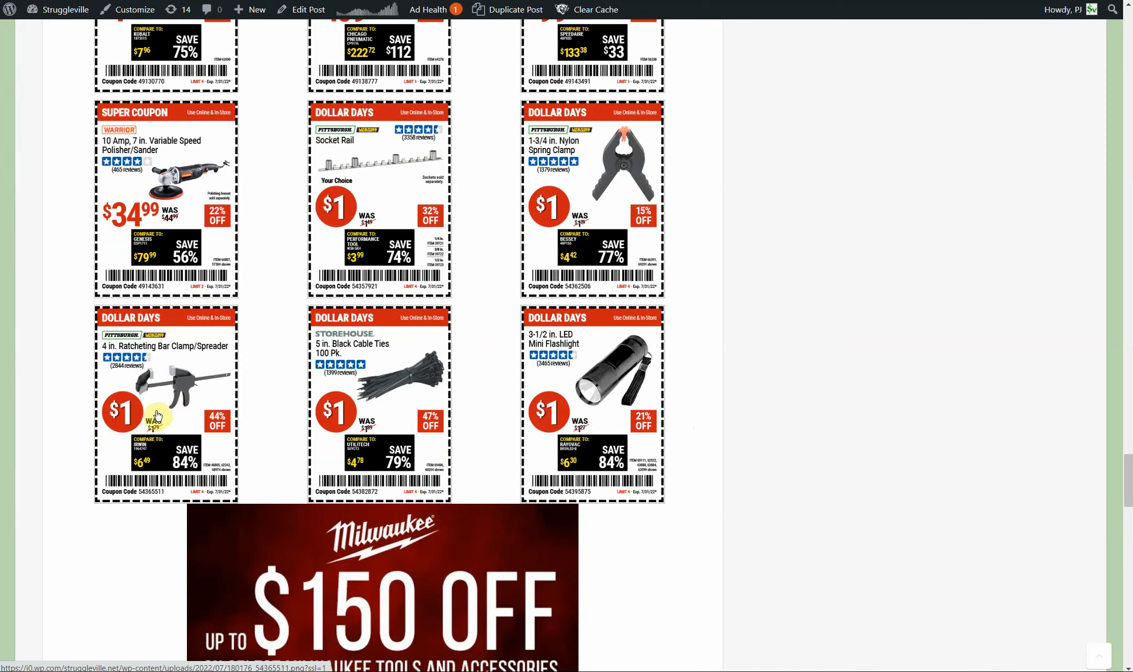
mouse_move(393, 409)
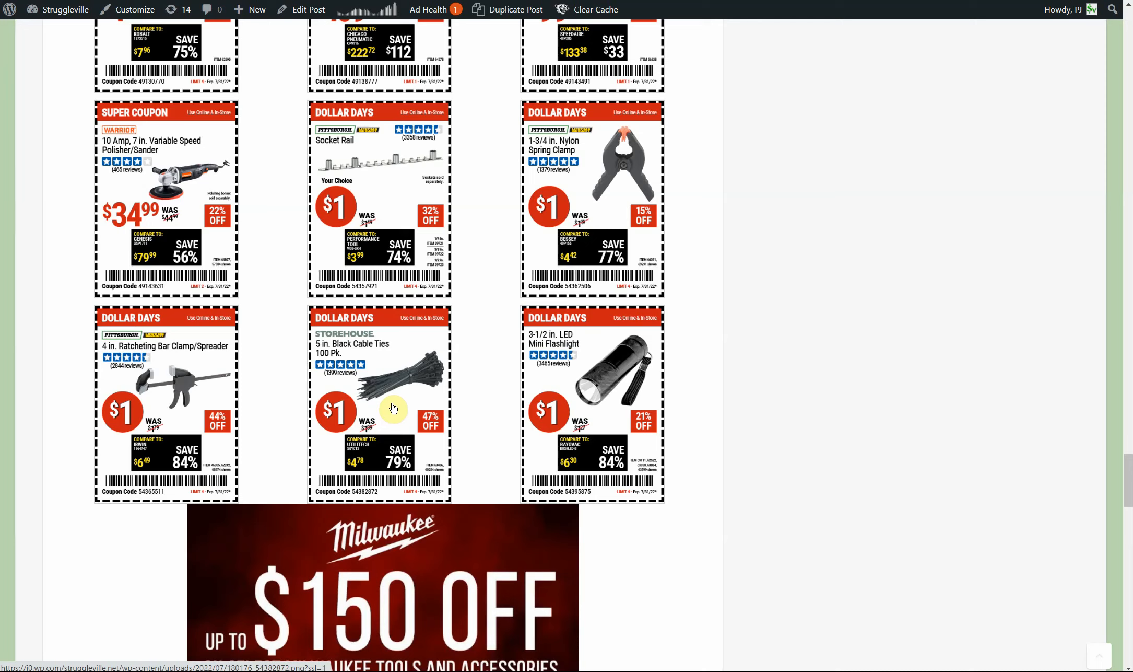
mouse_move(712, 439)
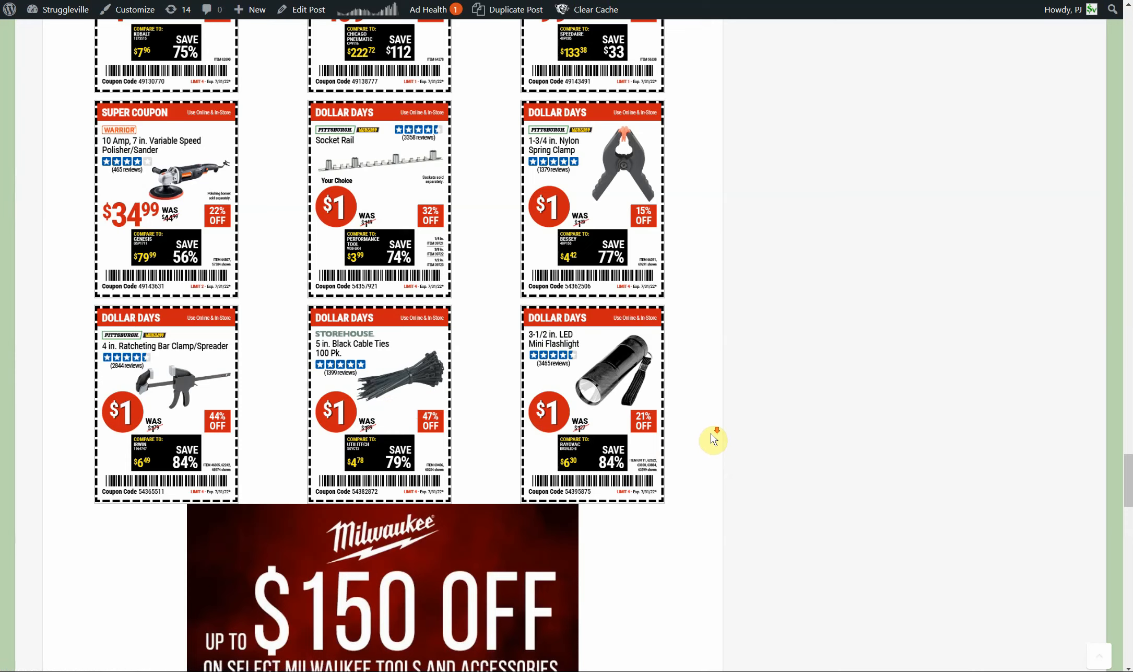
scroll(down, 3)
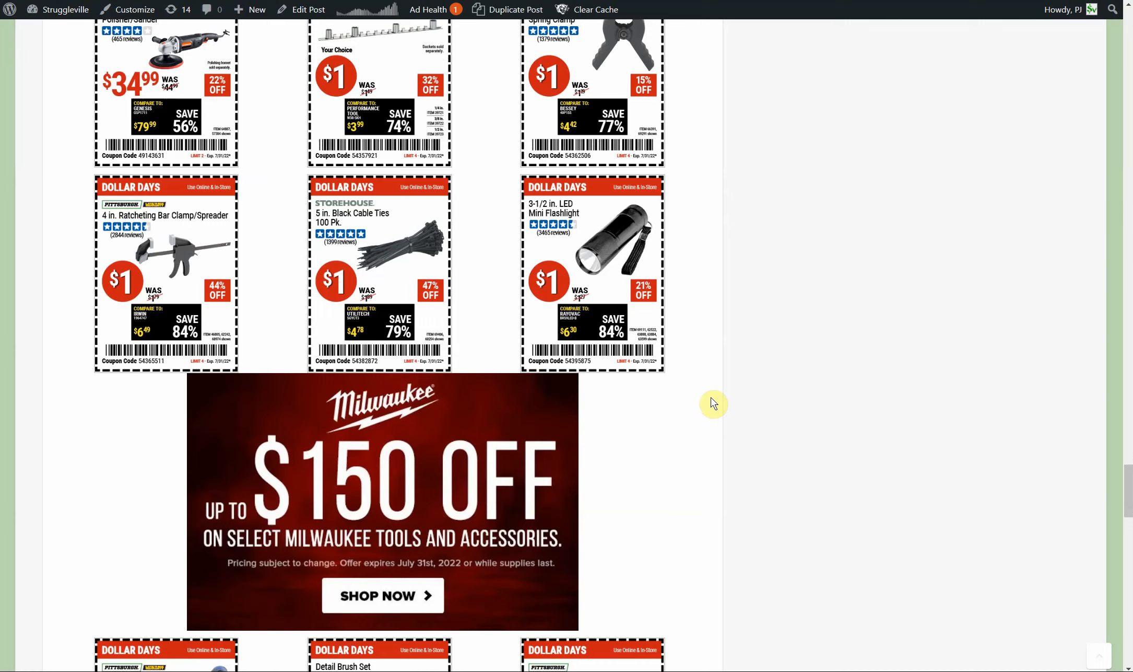
mouse_move(722, 302)
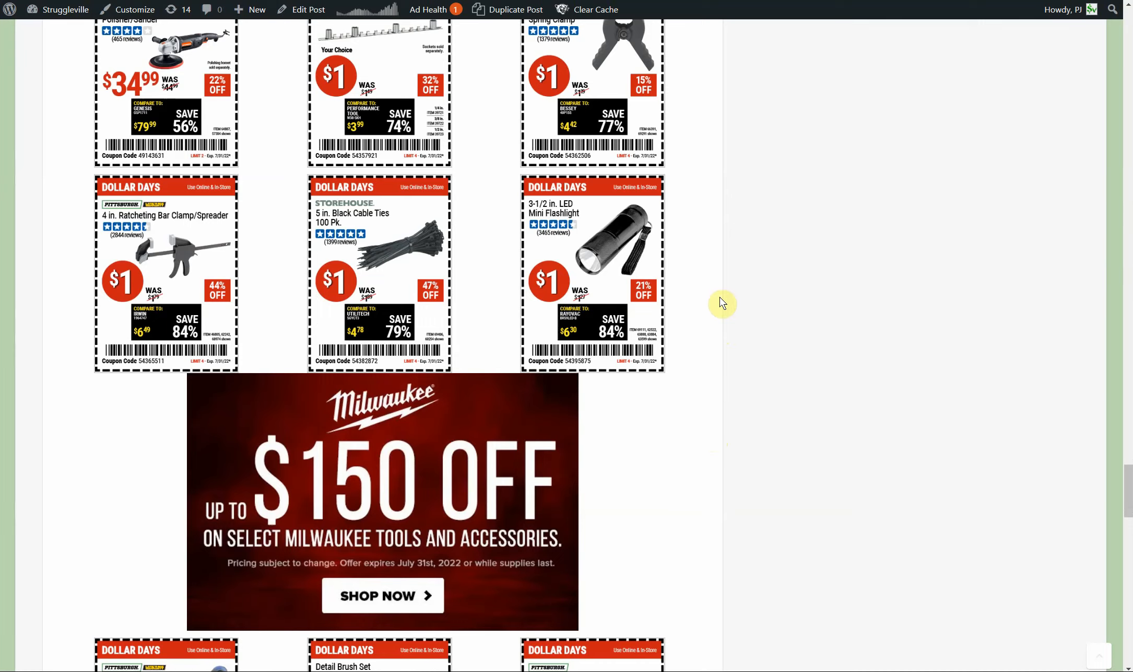
mouse_move(635, 292)
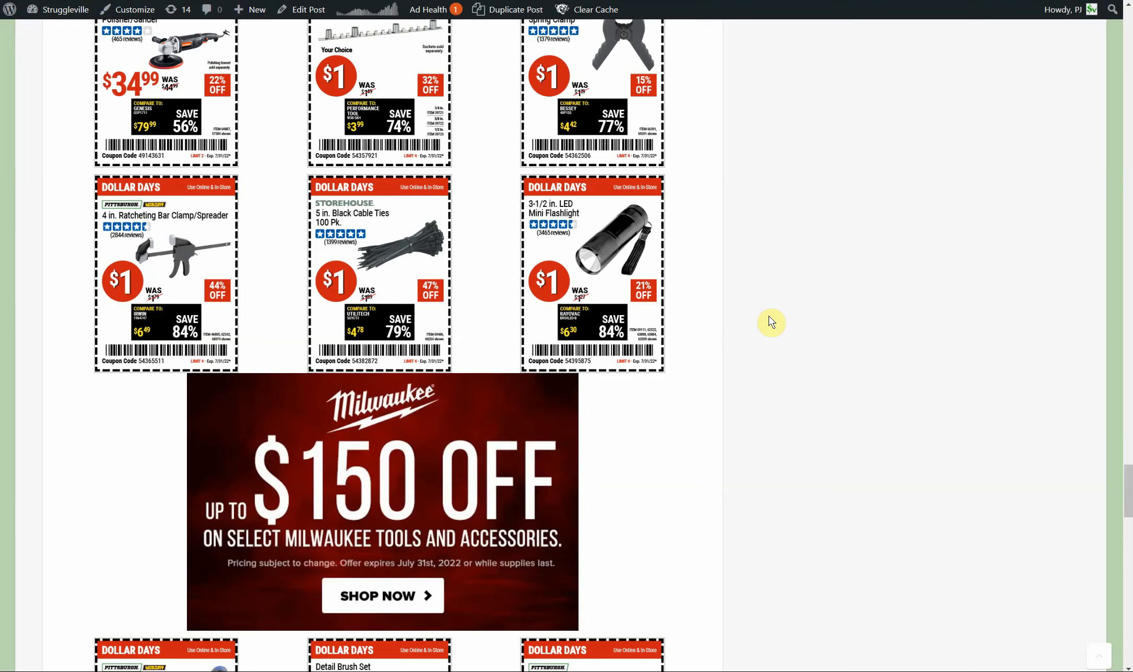
mouse_move(752, 344)
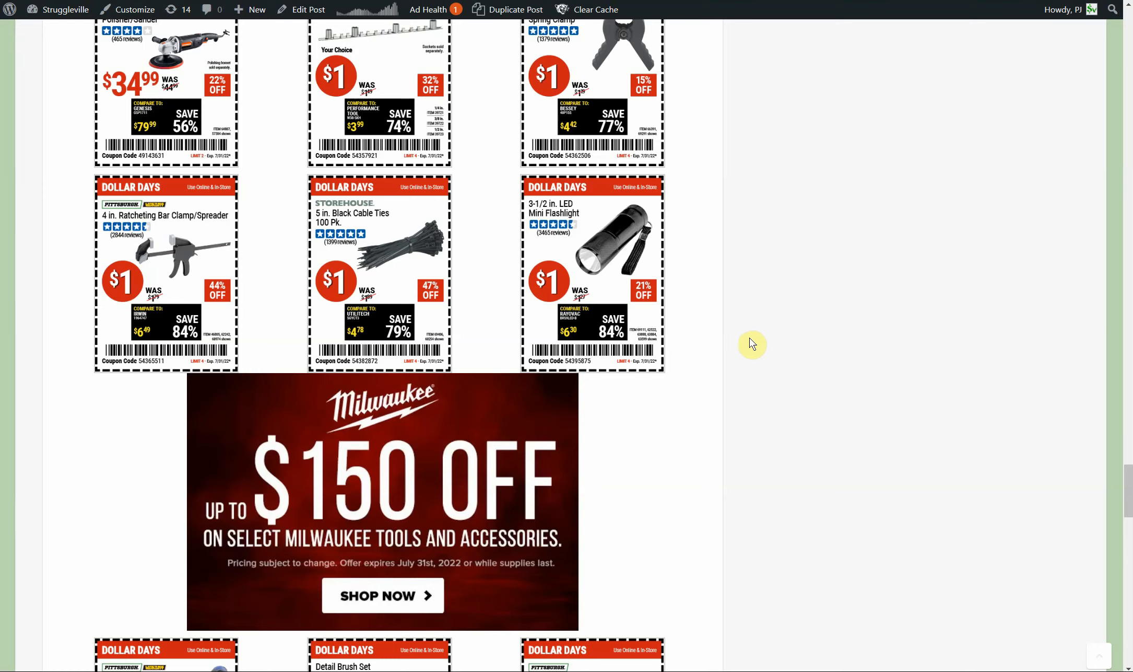
scroll(down, 3)
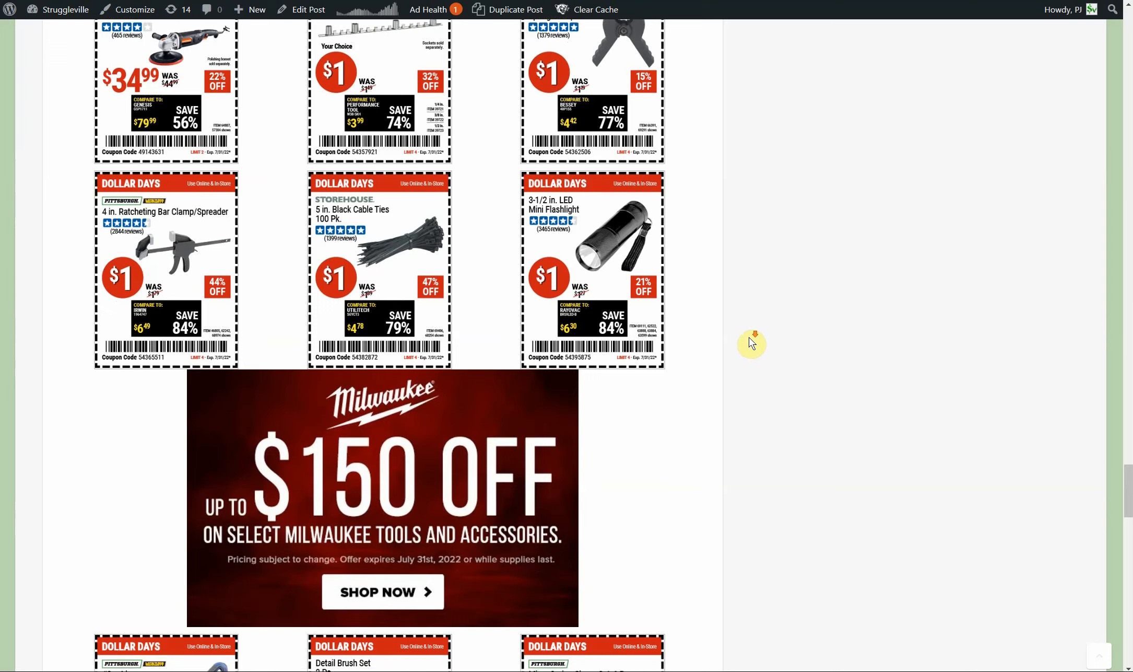
scroll(down, 3)
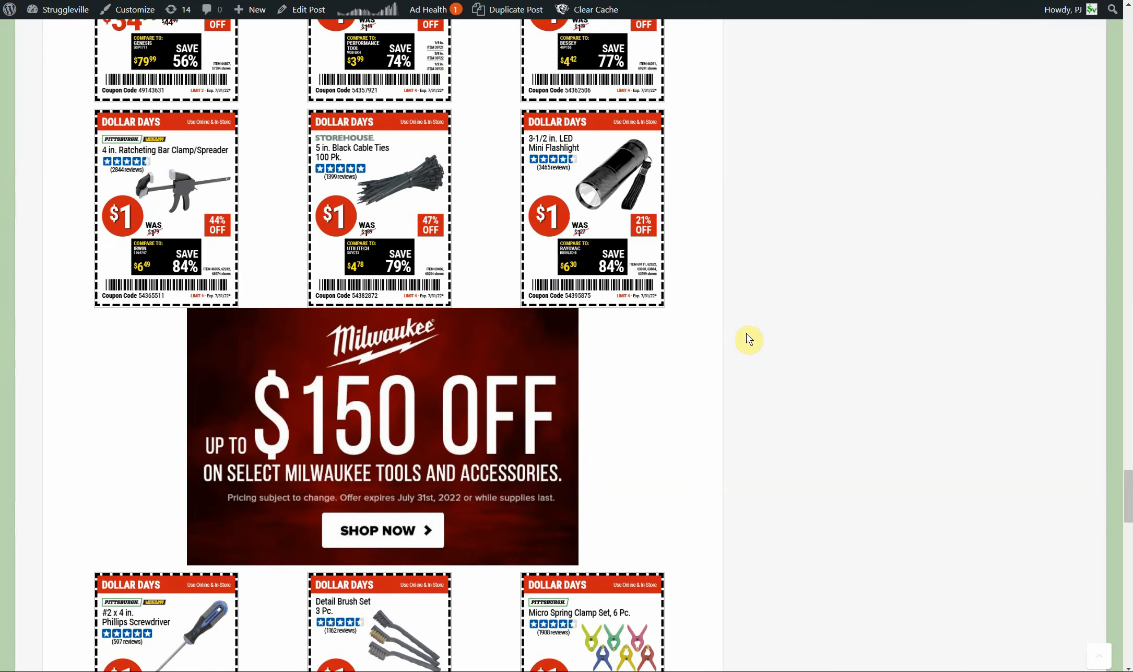
scroll(down, 3)
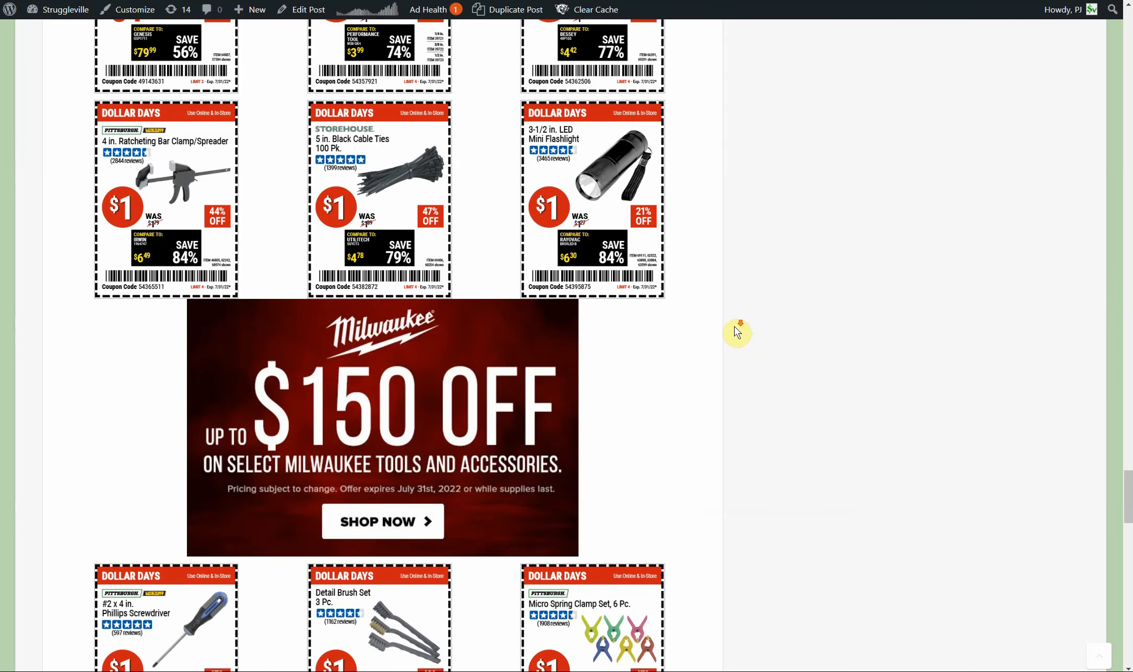
scroll(down, 3)
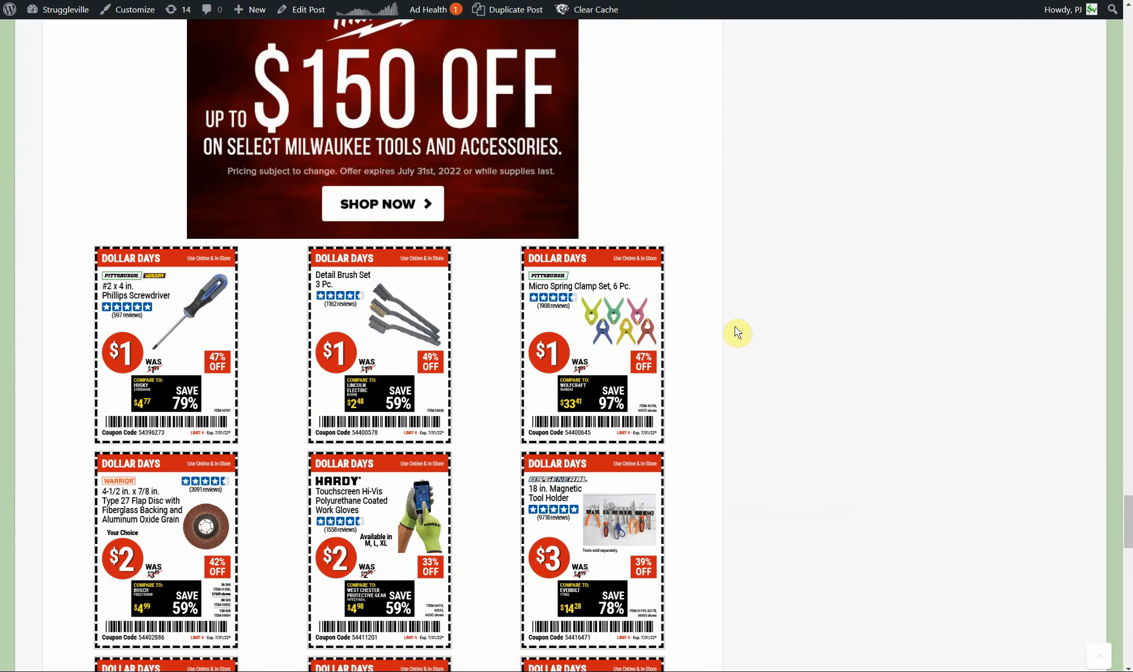
Step: Scroll slightly so the tape measure, alkaline batteries and Braun work light row begins to appear
scroll(down, 3)
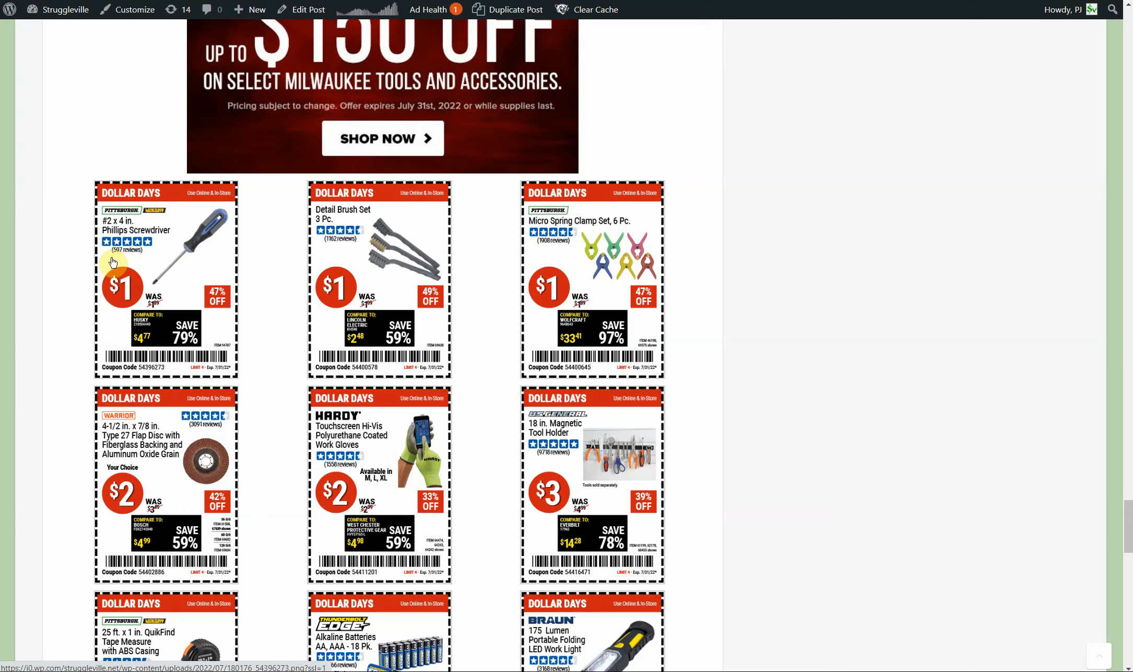
mouse_move(131, 263)
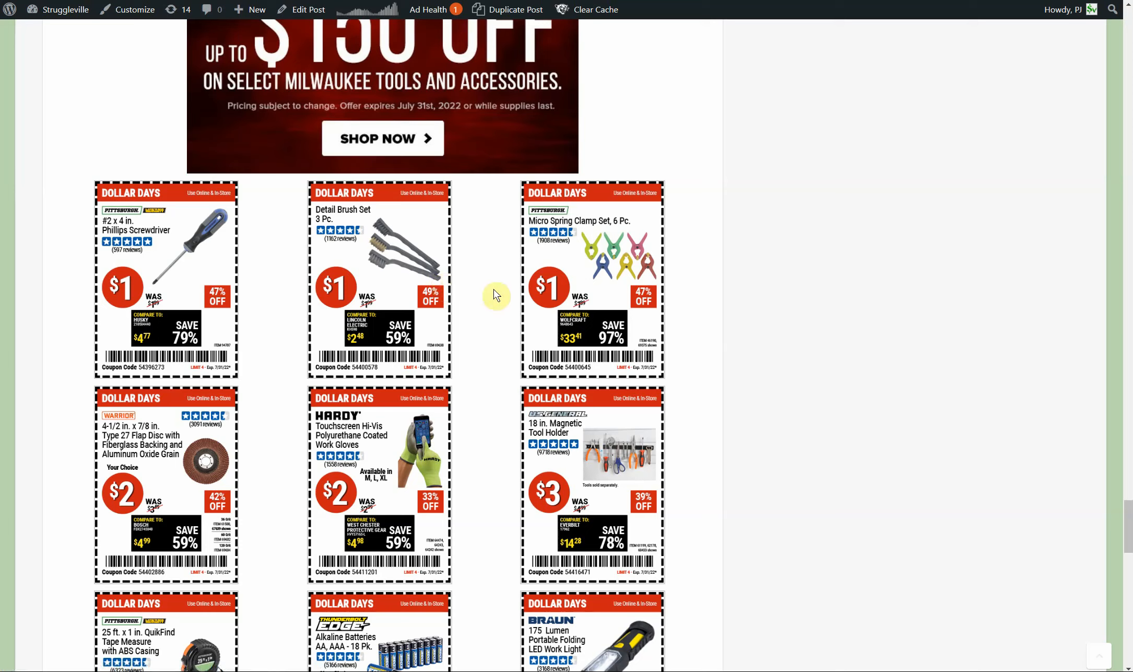
mouse_move(716, 299)
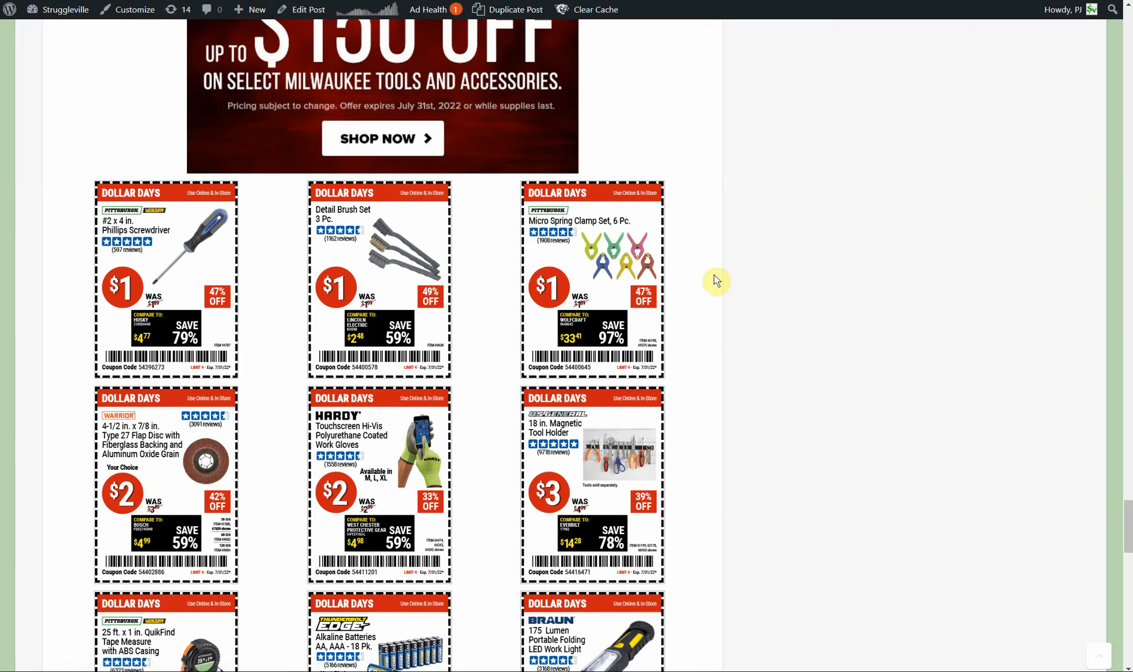
Step: Scroll to the $3 and $5 Dollar Days row with the float charger, cut-off wheels and tool bag
scroll(down, 3)
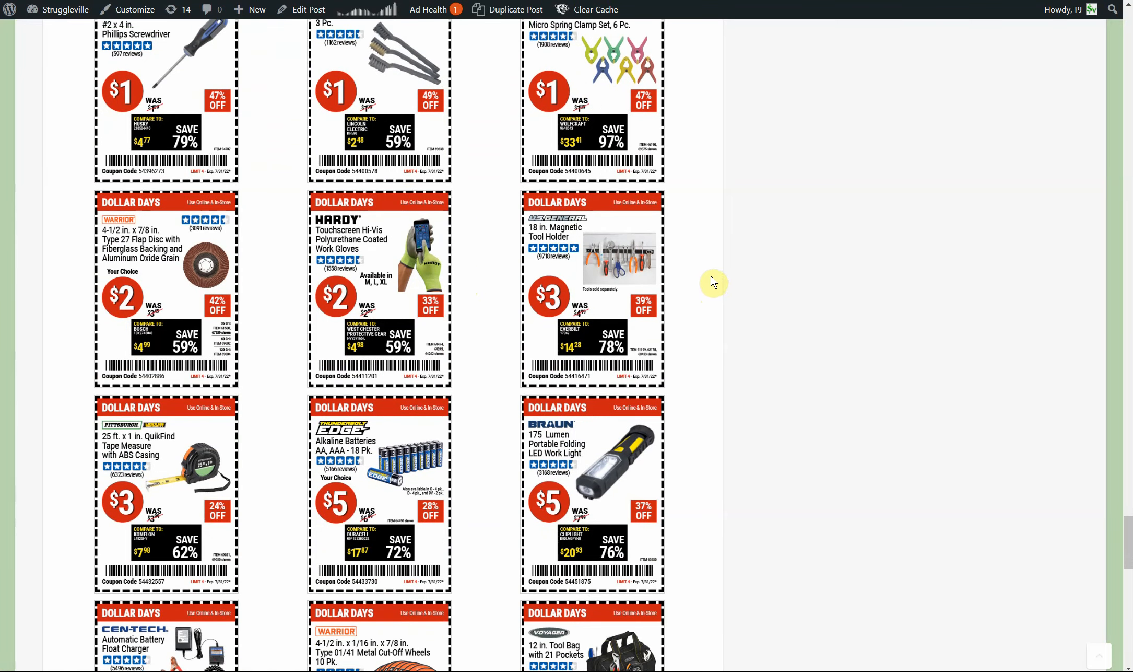
mouse_move(170, 336)
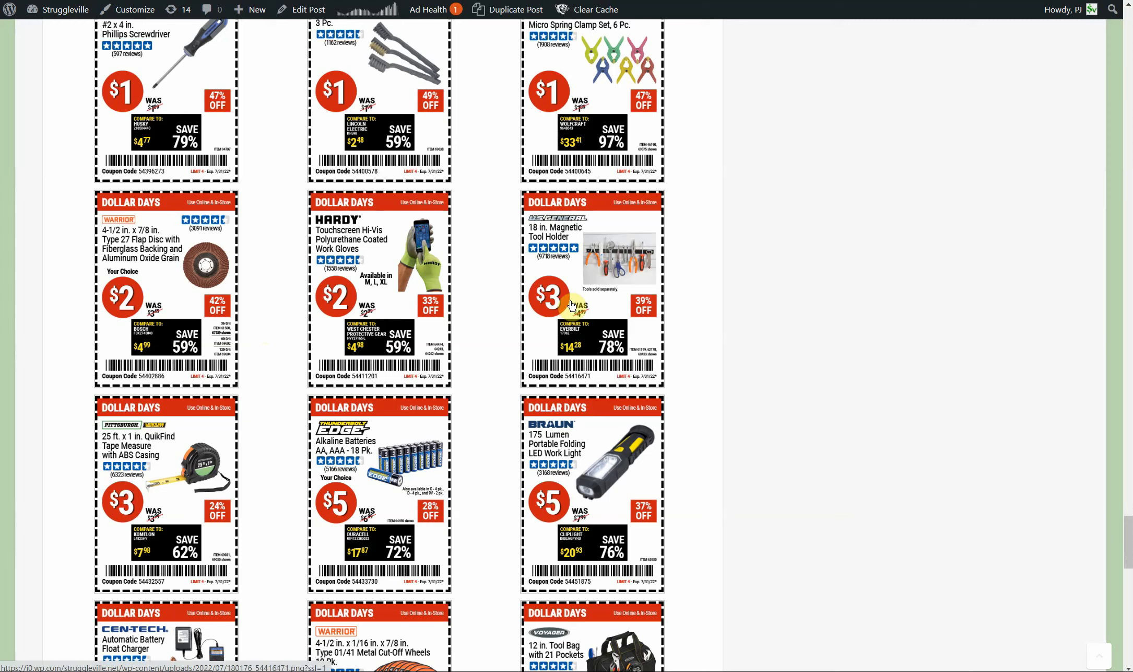
mouse_move(687, 247)
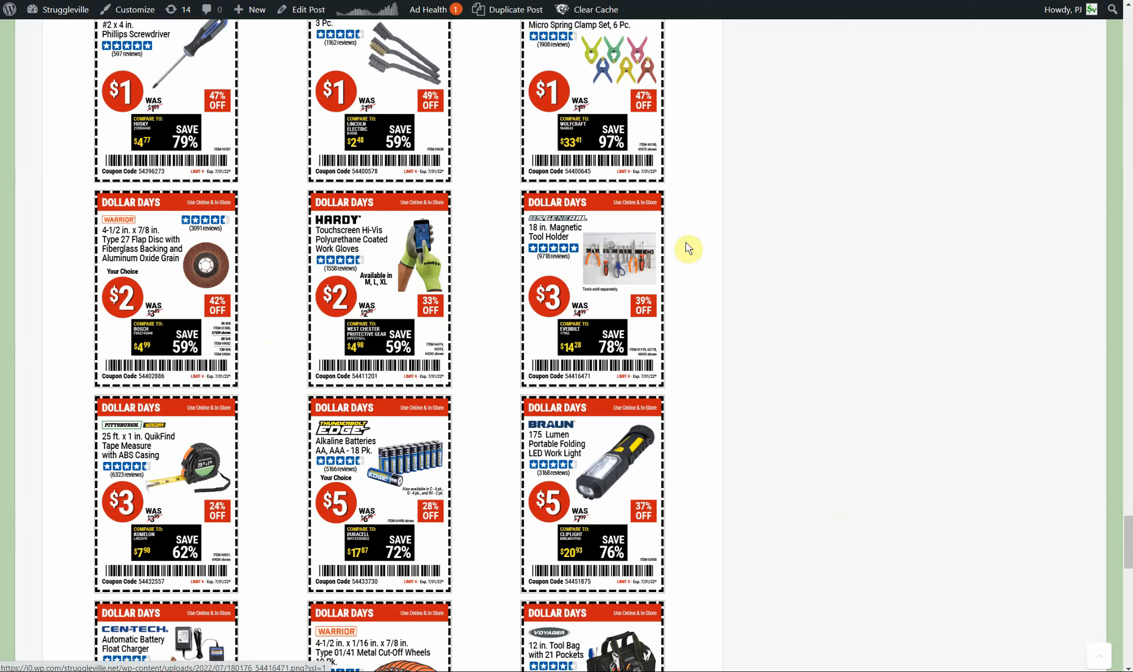
mouse_move(689, 291)
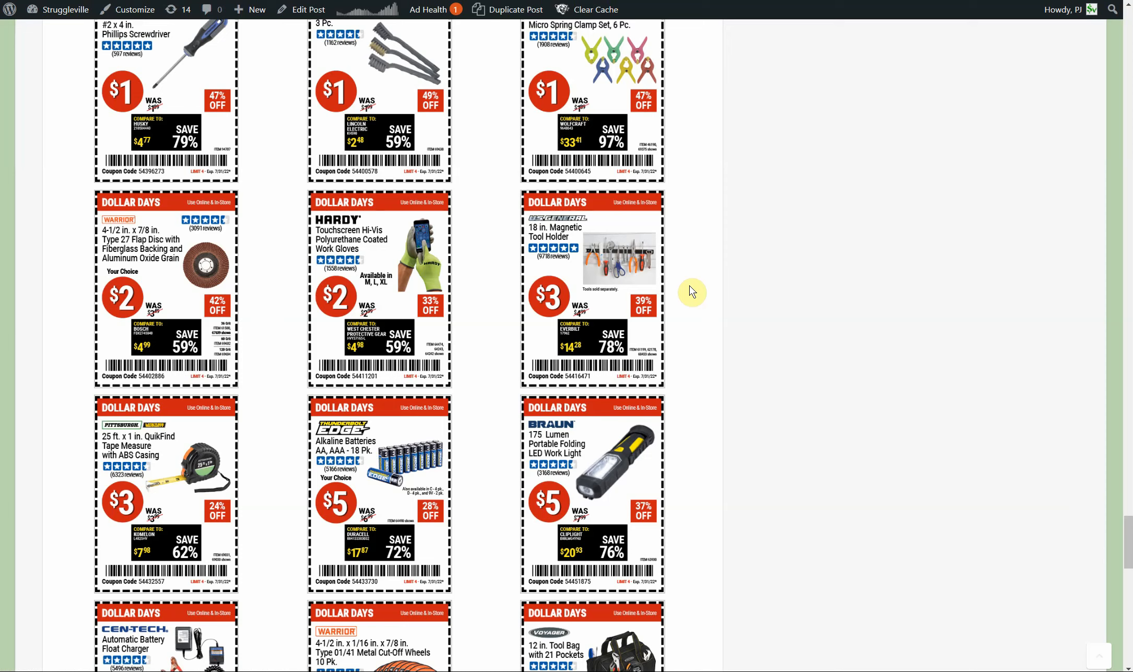
mouse_move(678, 288)
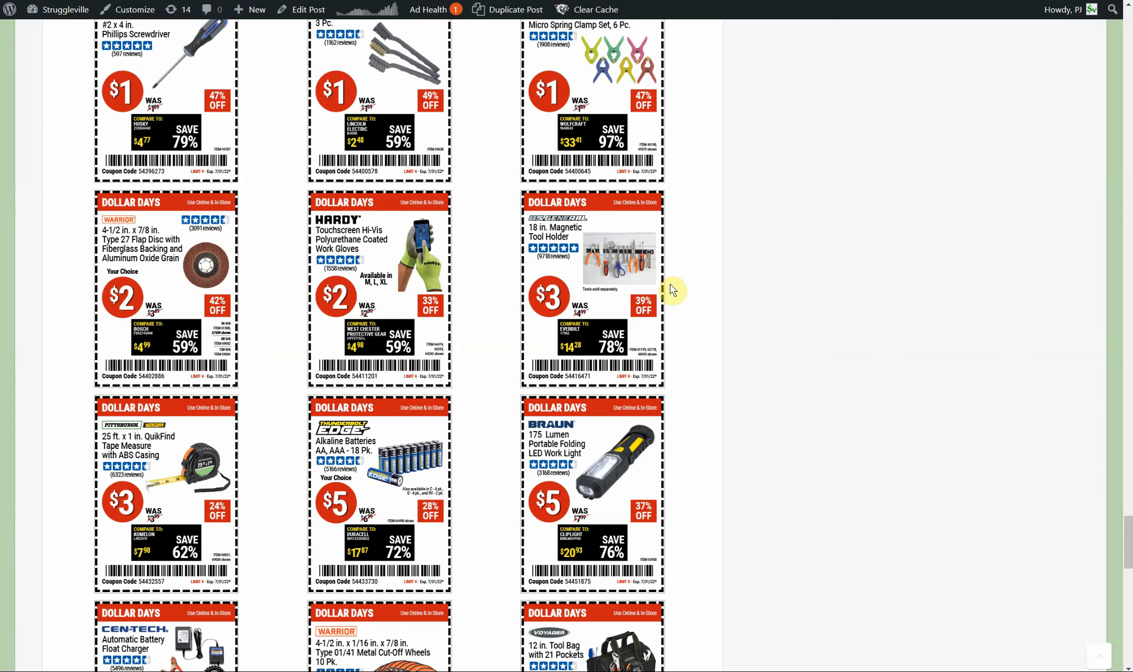
Step: Scroll to the $3–$9 Dollar Days rows with the rotary tool kit, solar rope light and solar security lights
scroll(down, 3)
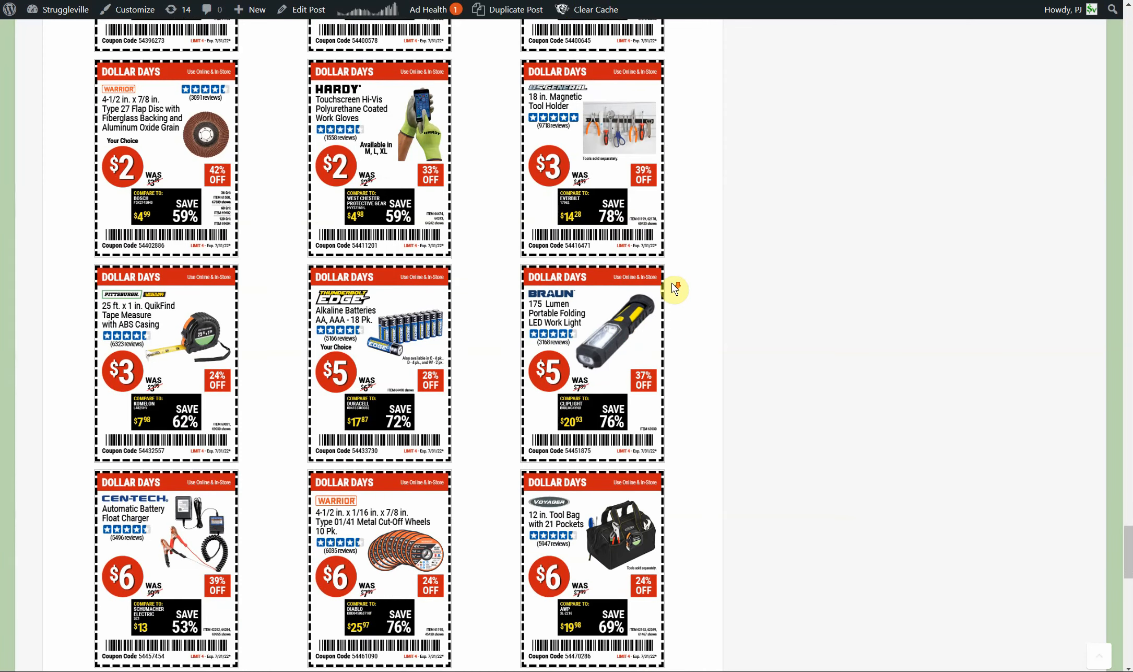
scroll(down, 3)
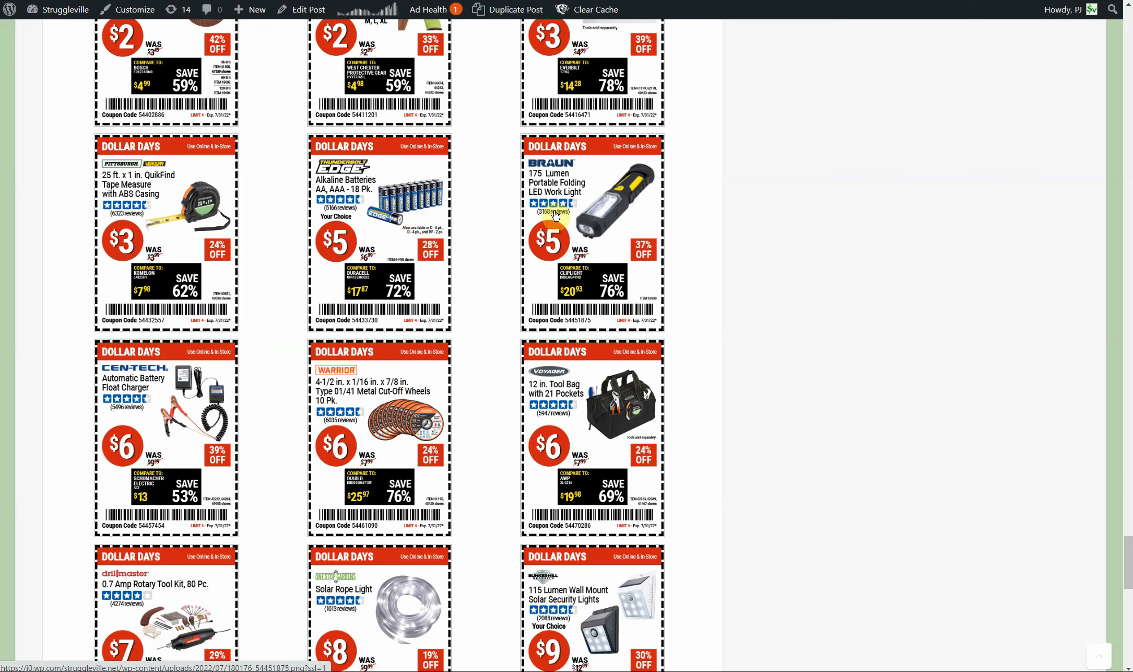
mouse_move(791, 233)
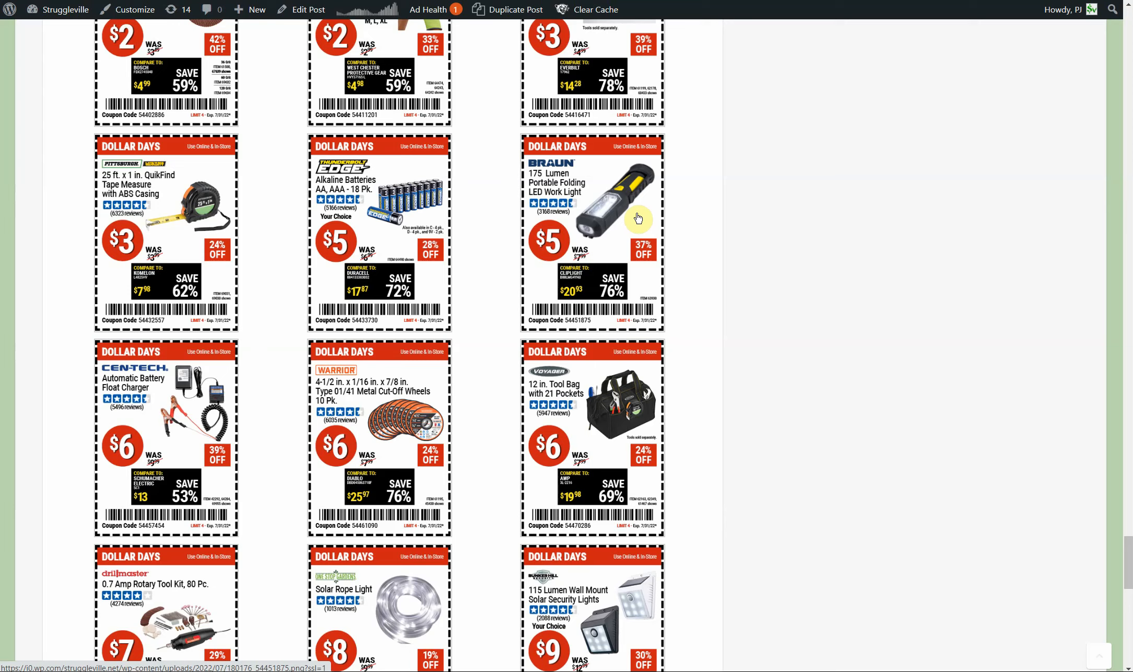
mouse_move(691, 260)
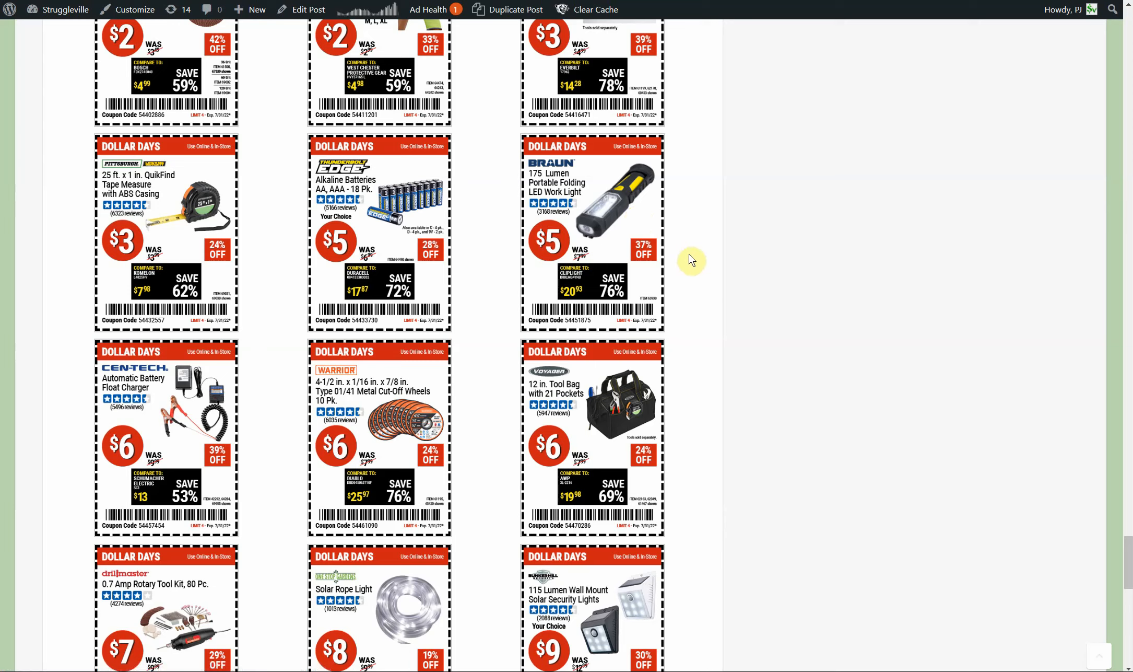
mouse_move(690, 262)
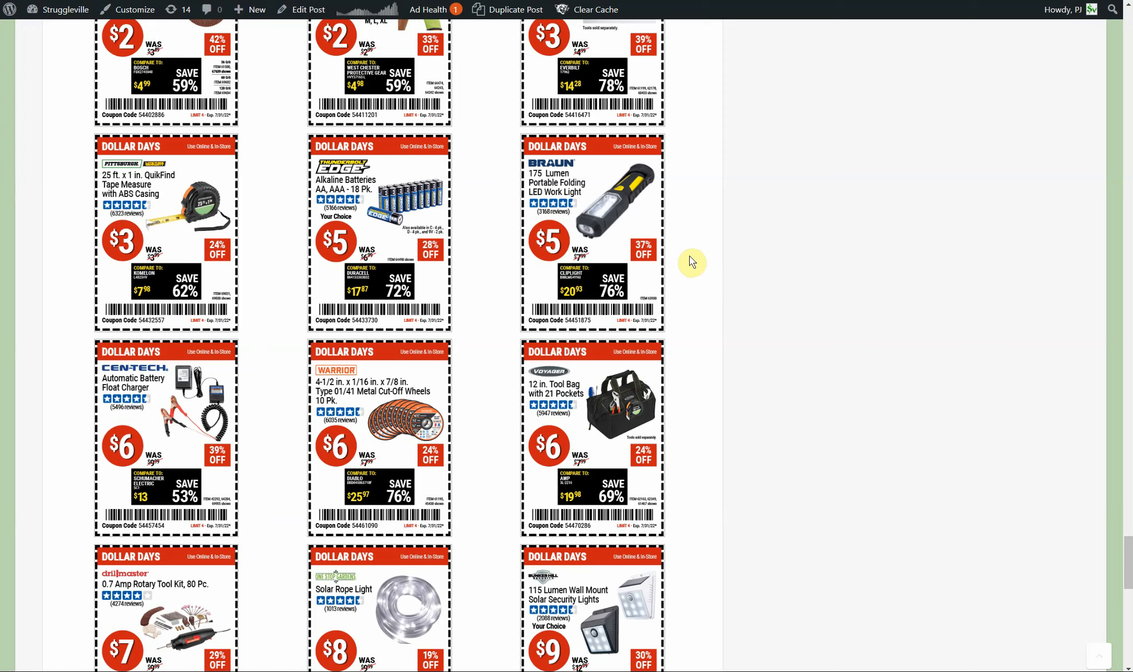
mouse_move(690, 276)
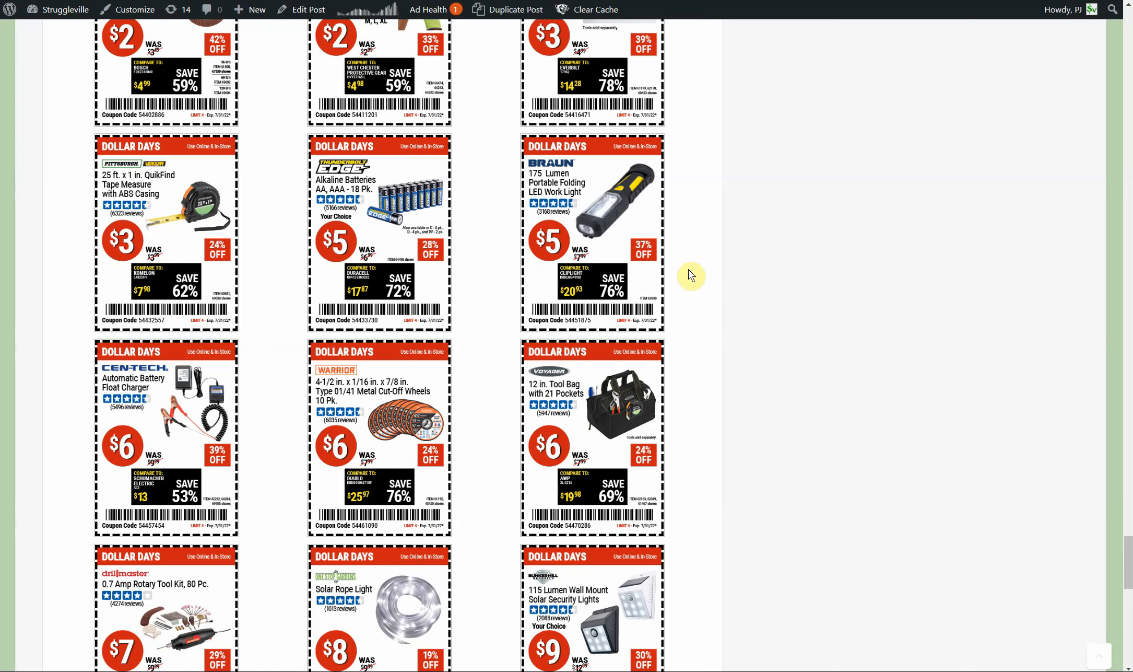
Step: Scroll the coupon post down to the first Super Coupons: the rubber air hose and two air compressors
scroll(down, 3)
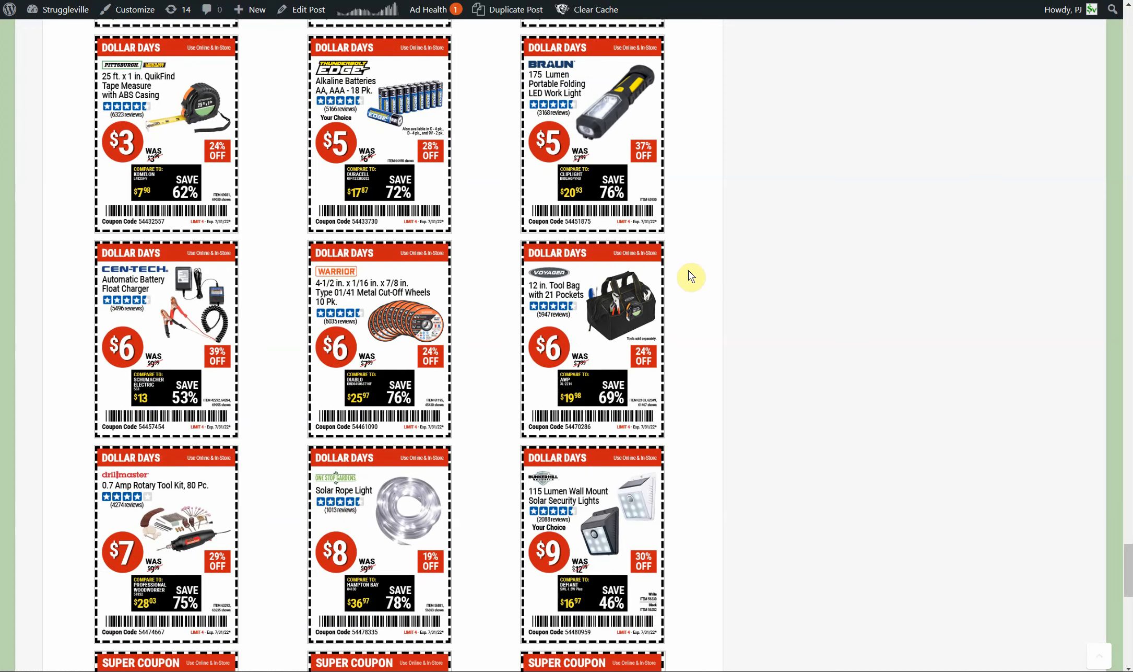
scroll(down, 3)
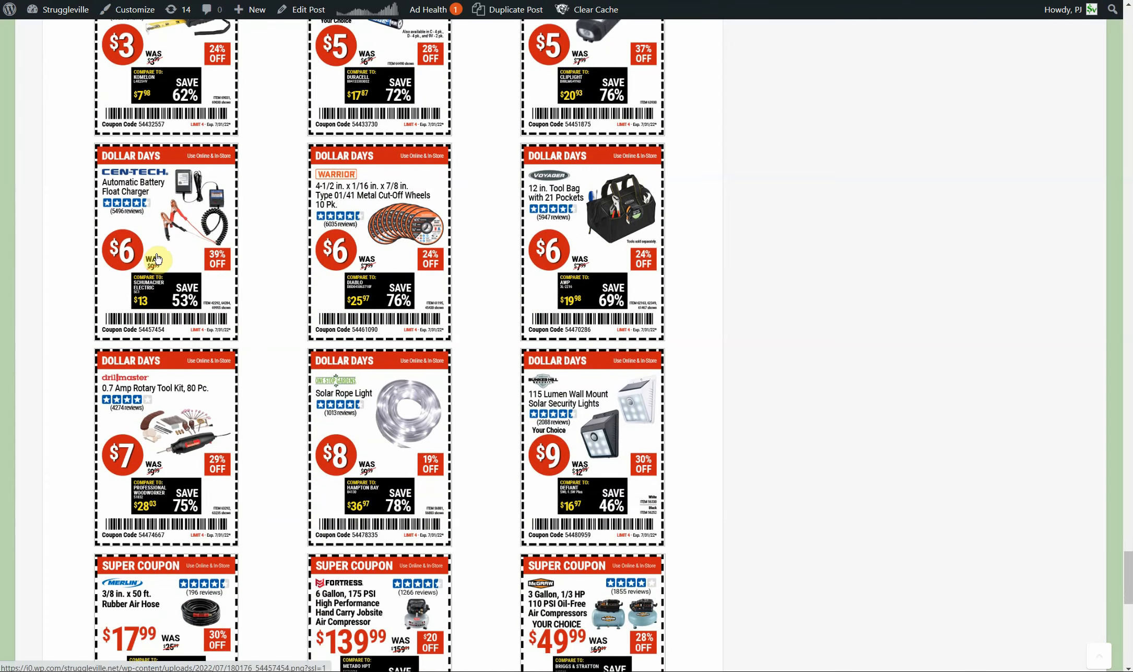
mouse_move(158, 255)
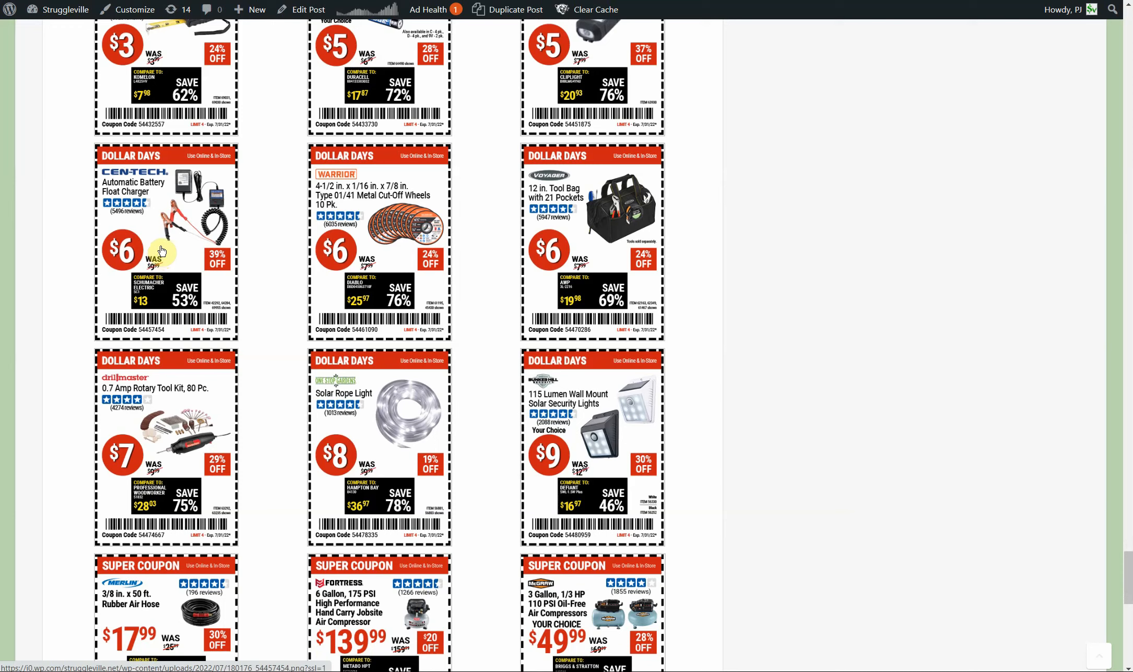
mouse_move(160, 255)
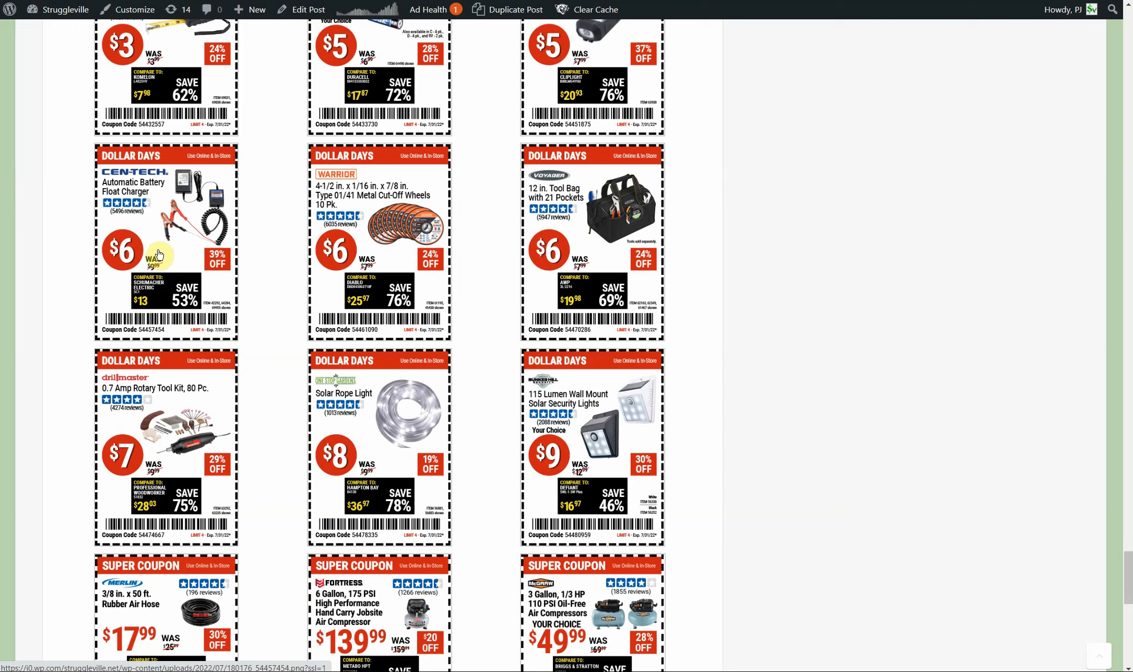
mouse_move(218, 238)
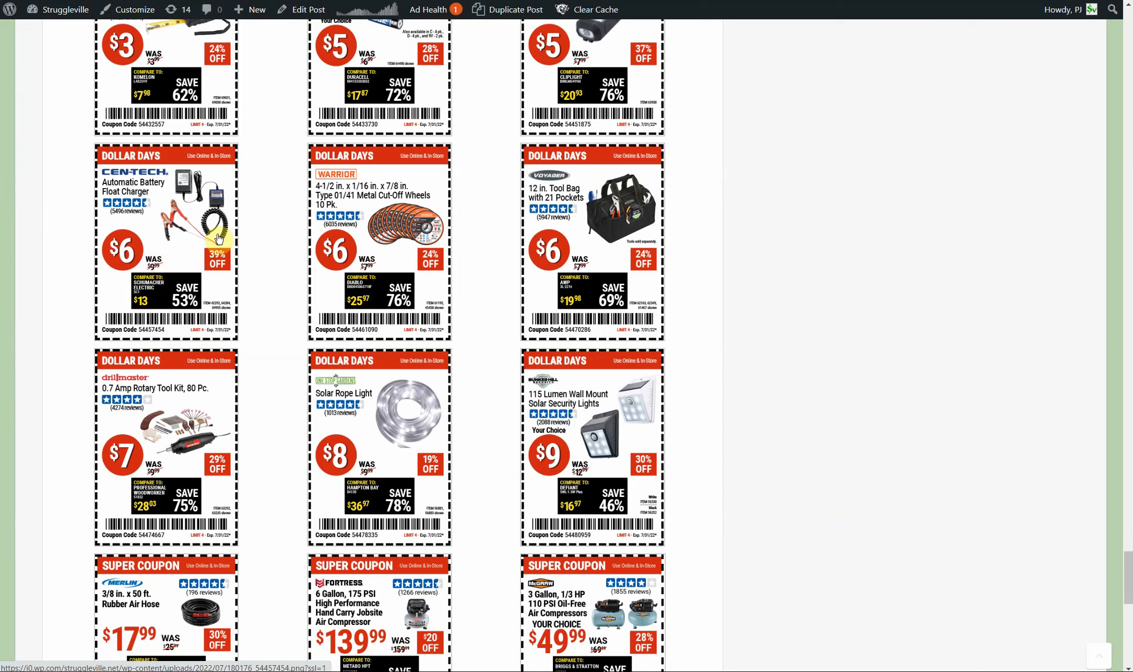
mouse_move(227, 230)
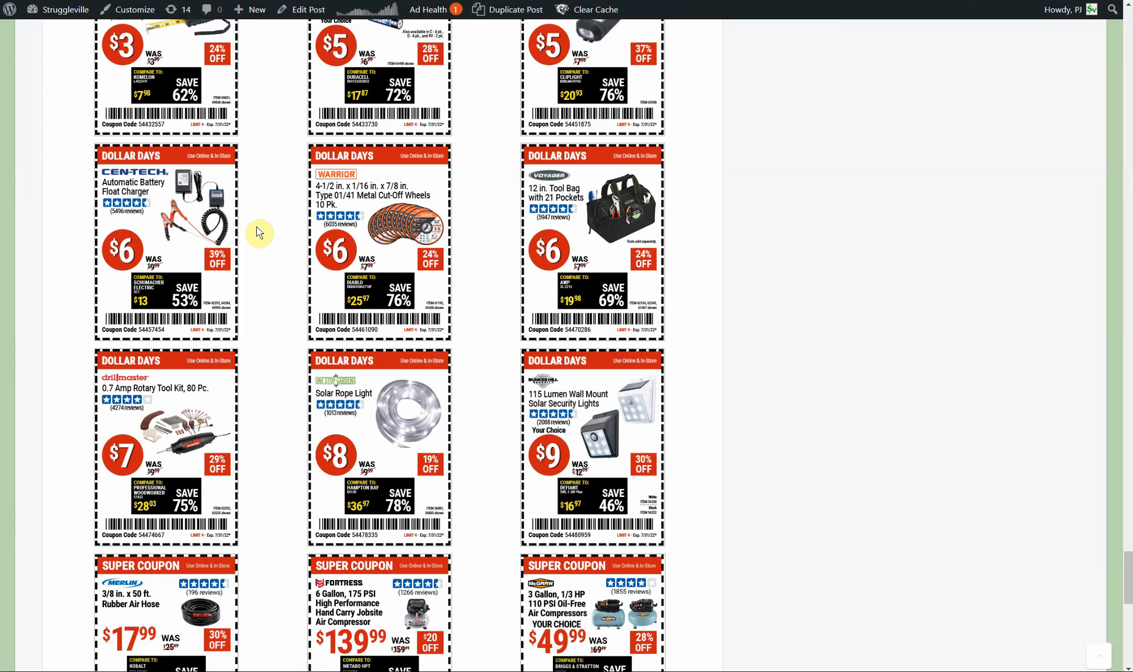
mouse_move(208, 229)
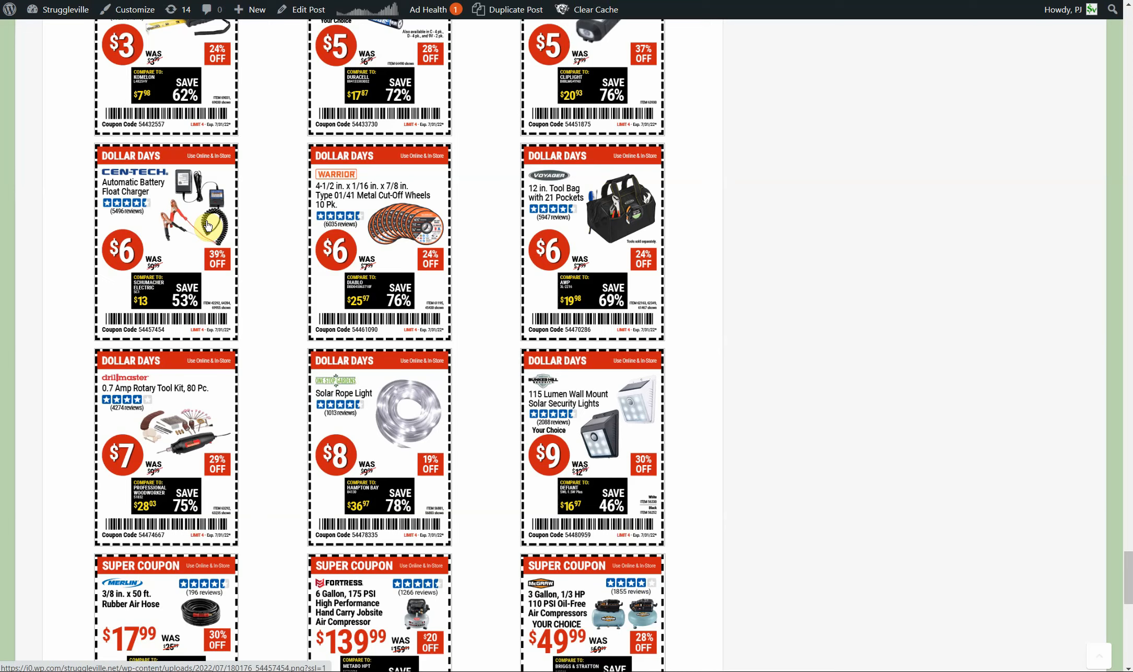
mouse_move(205, 236)
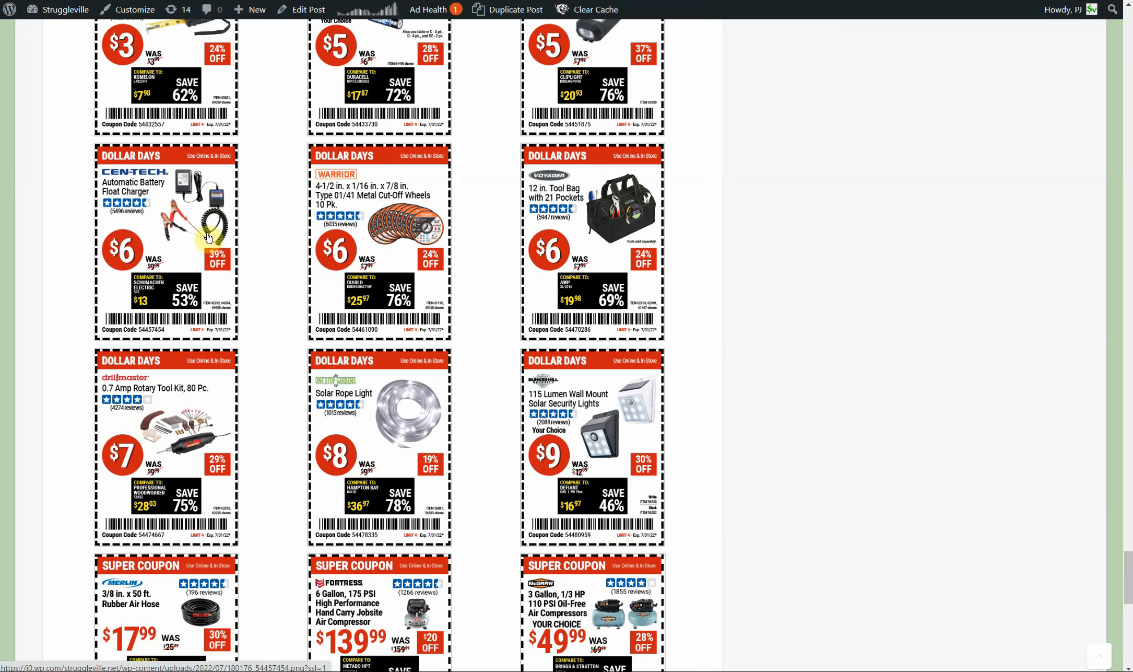
mouse_move(193, 236)
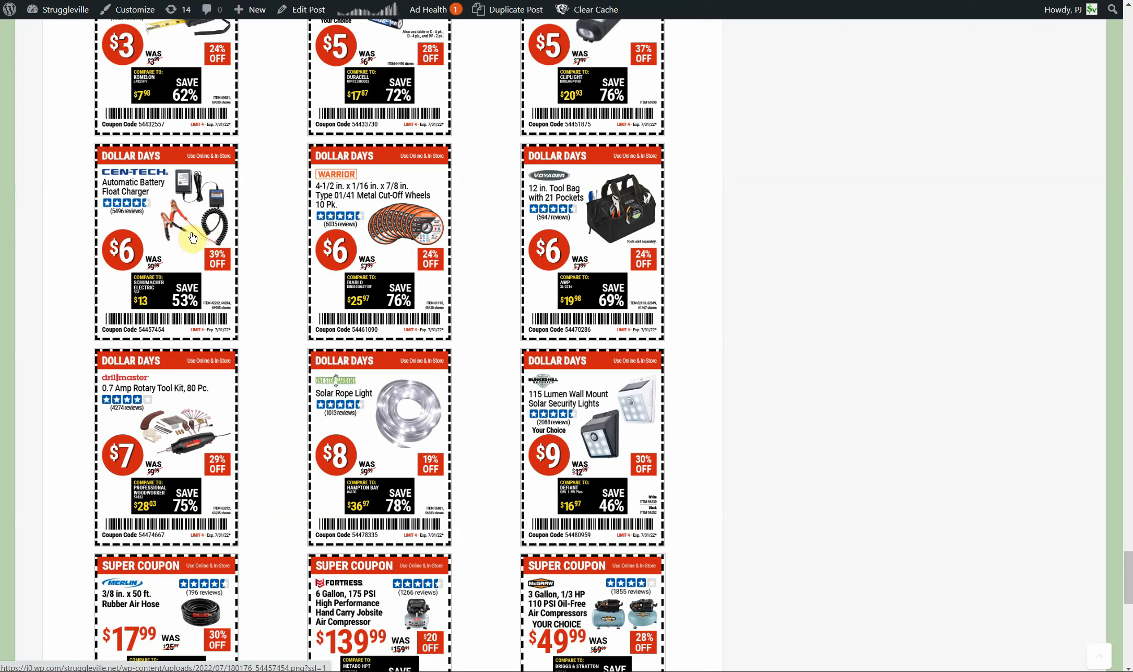
mouse_move(188, 239)
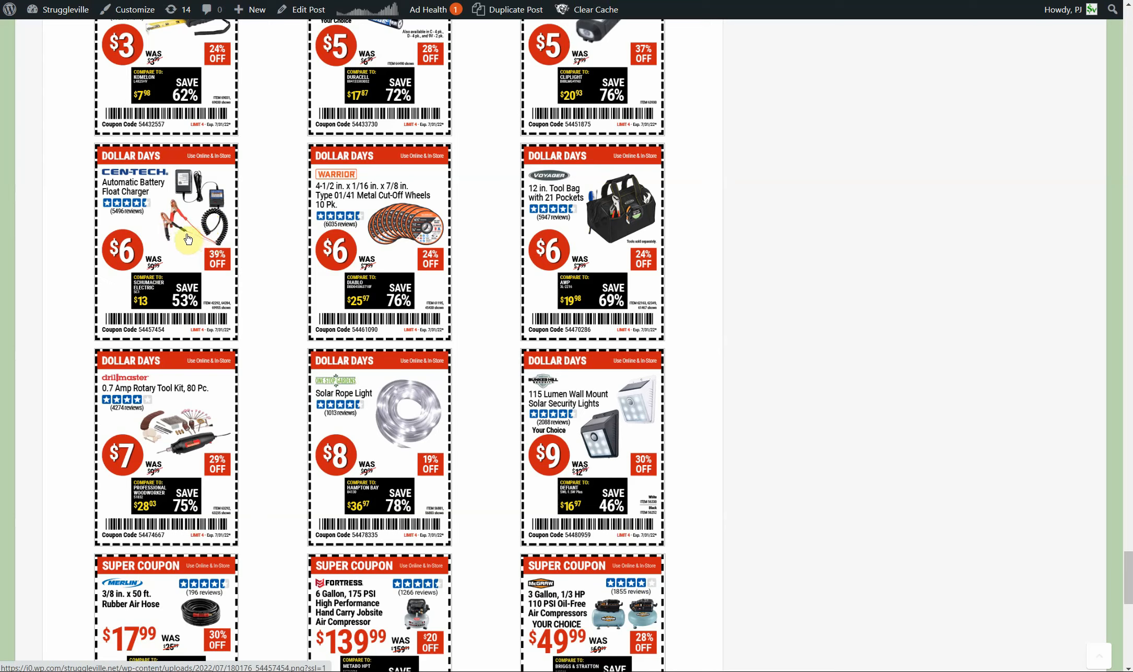
mouse_move(205, 239)
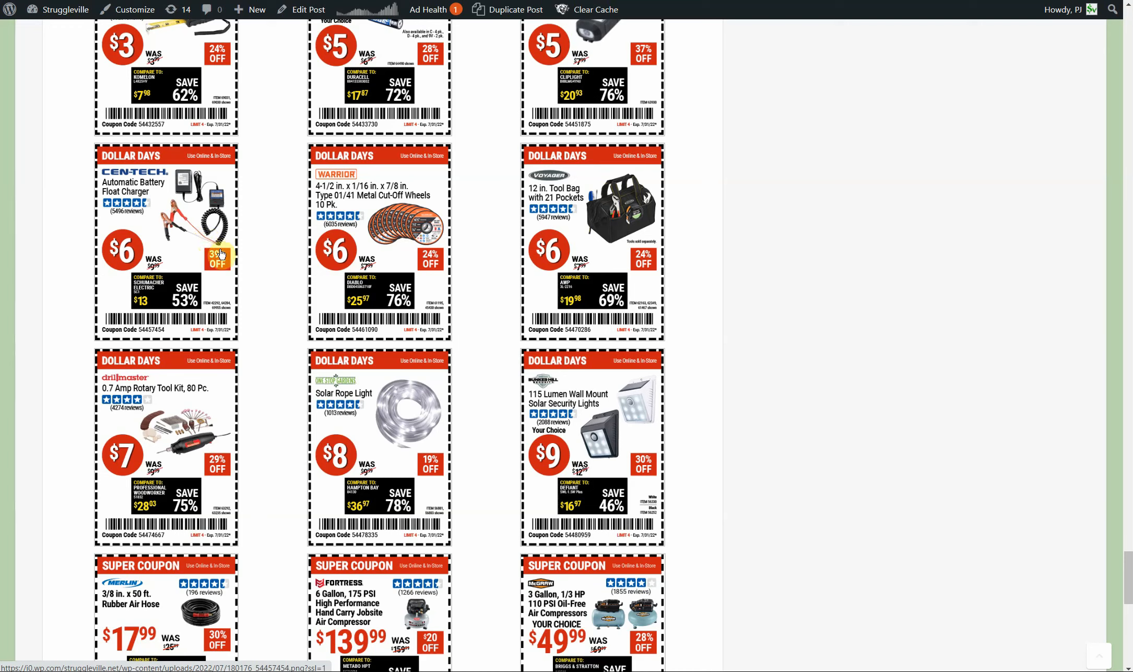
Step: Scroll to the post's end: last Super Coupons, 'Share this deal' buttons and the previous Amazon post link
scroll(down, 3)
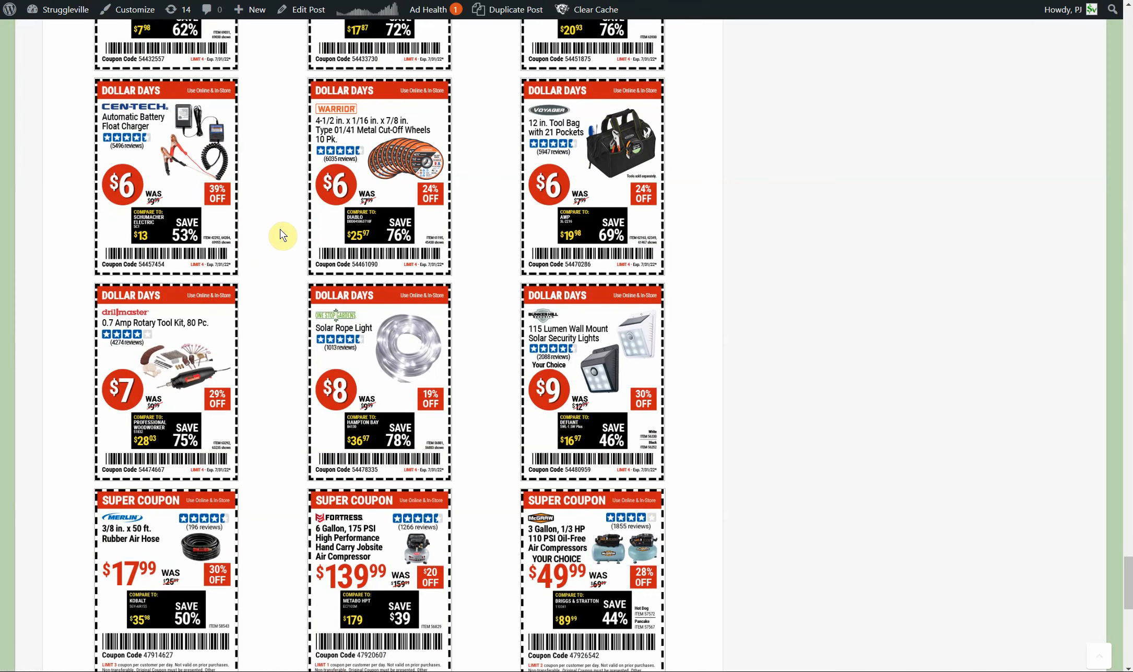
mouse_move(351, 213)
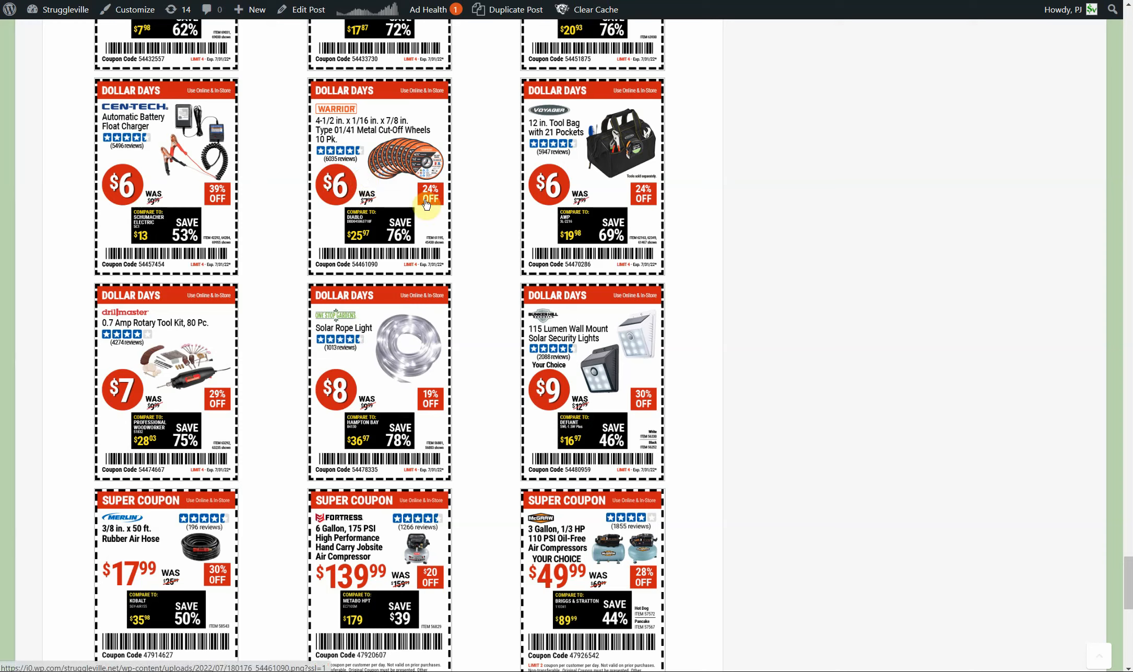
mouse_move(592, 161)
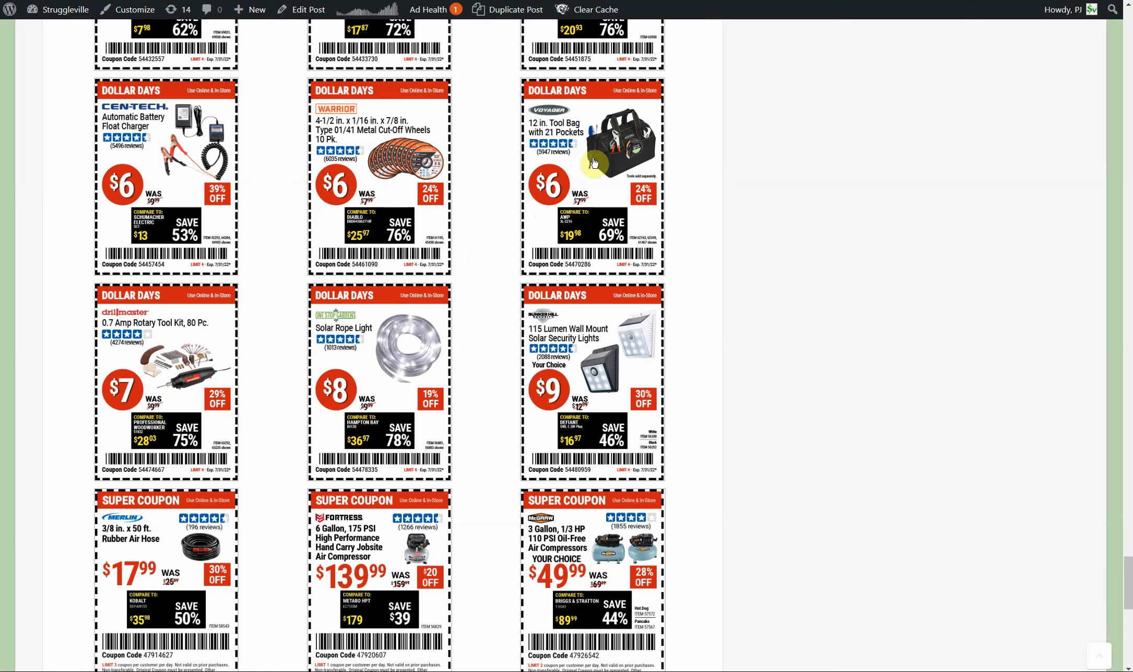
scroll(down, 3)
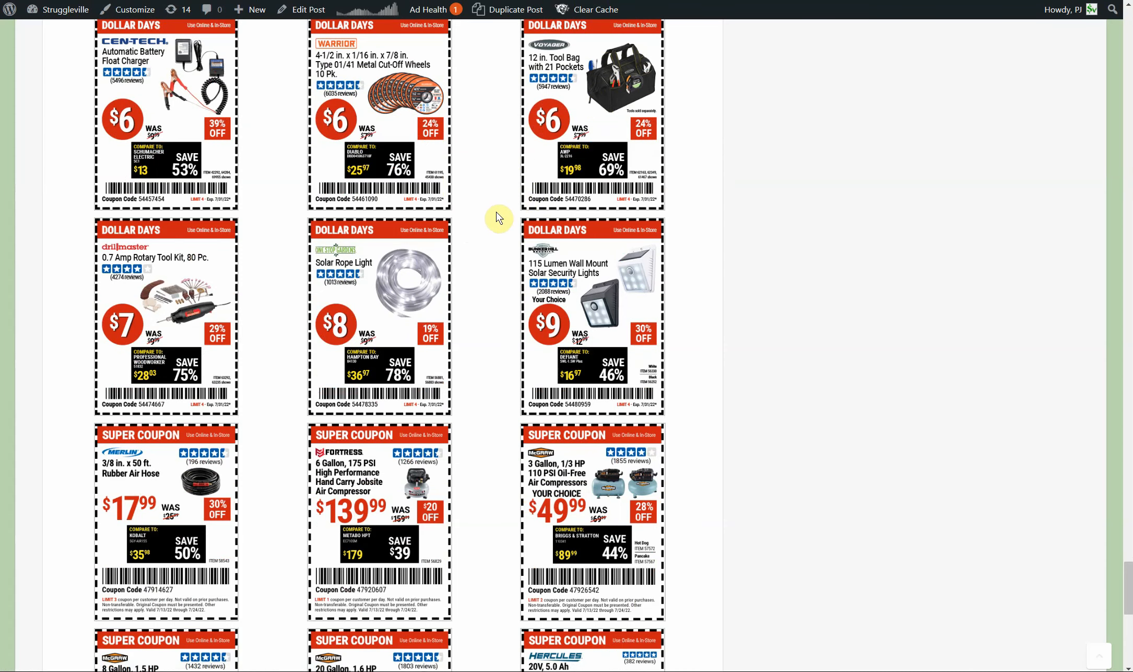
scroll(down, 3)
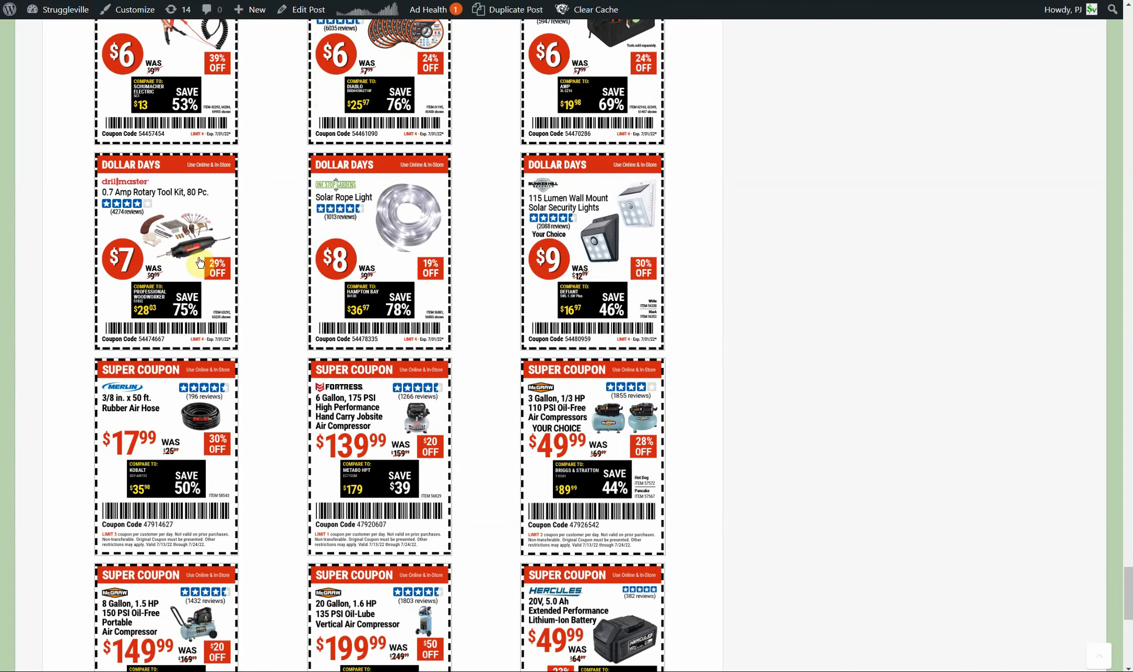
mouse_move(233, 237)
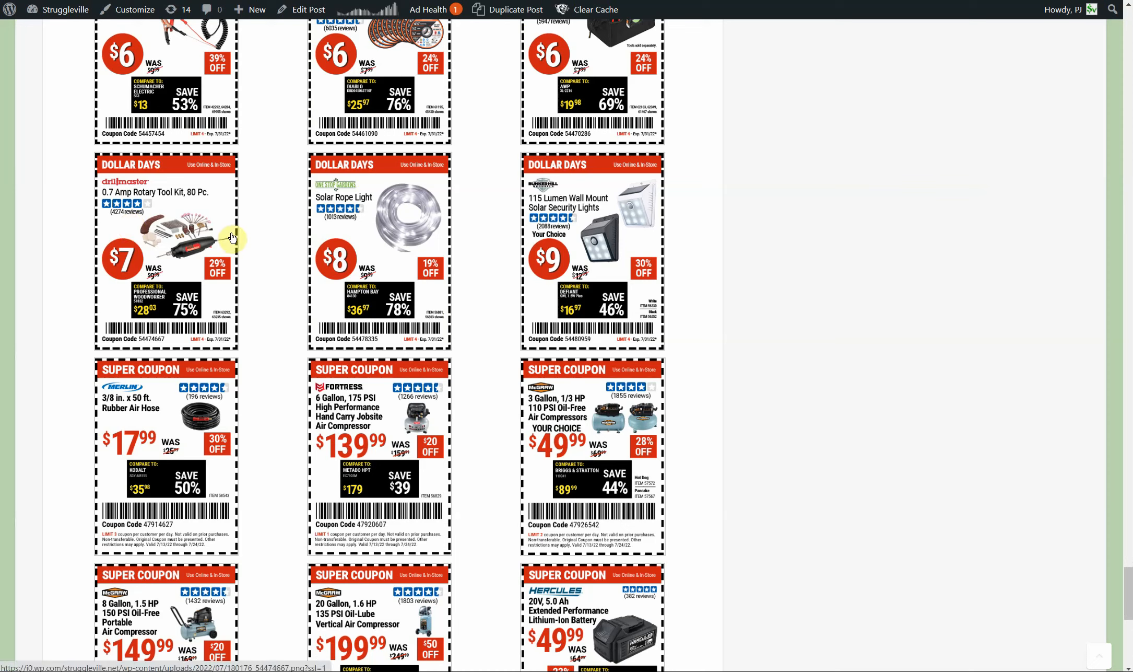
mouse_move(181, 252)
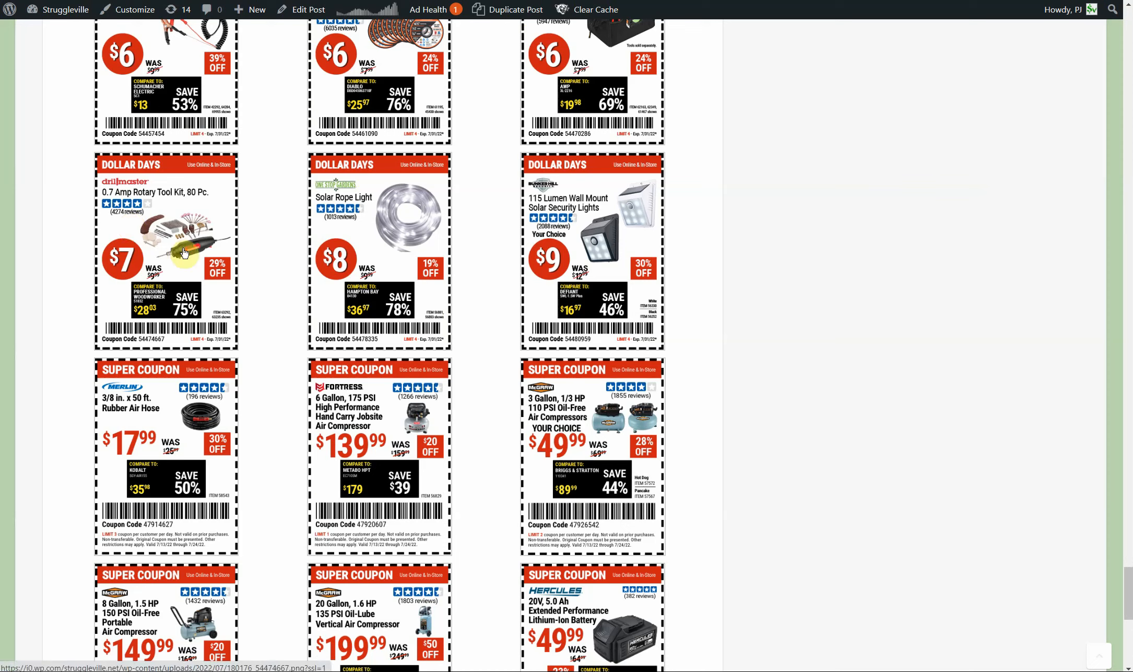
mouse_move(627, 245)
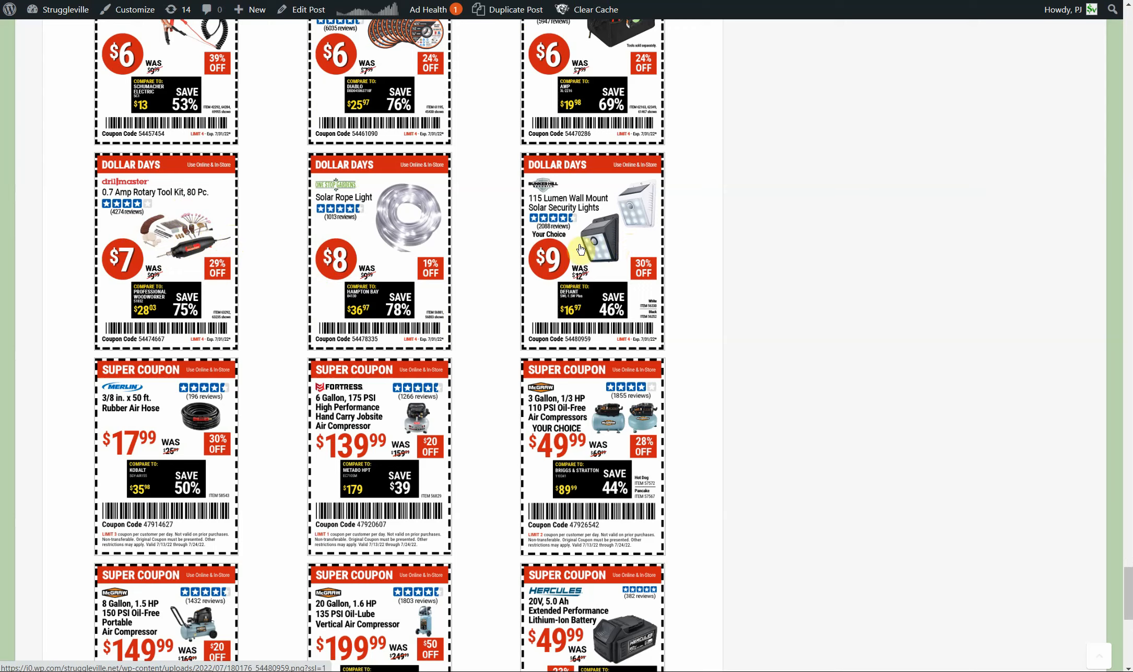
mouse_move(606, 255)
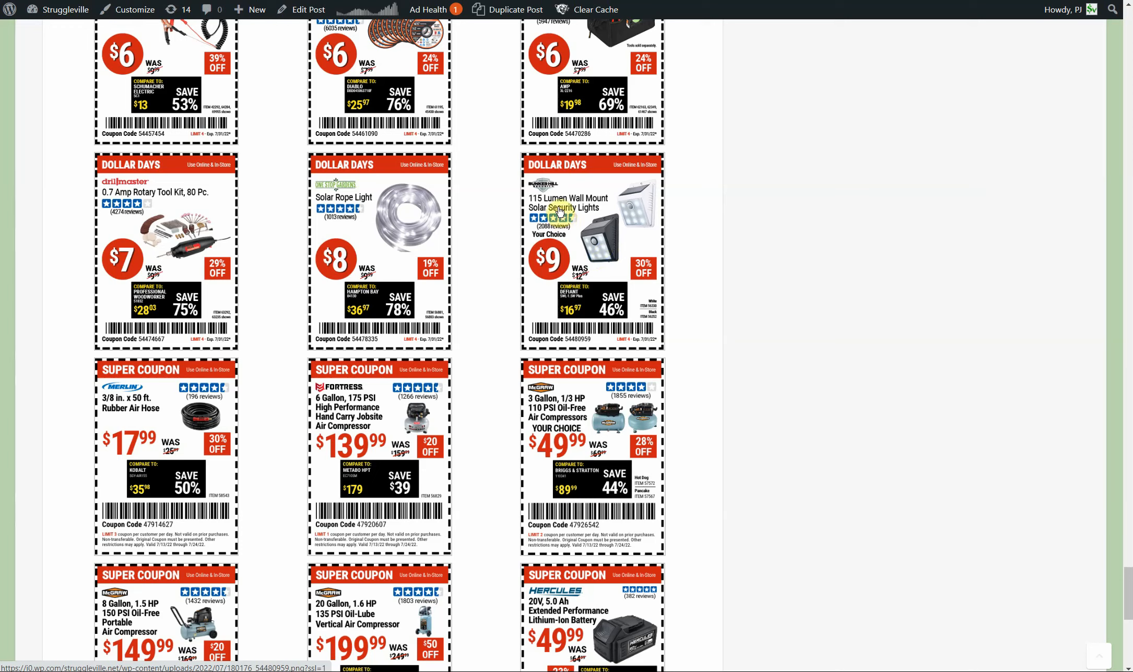
mouse_move(669, 254)
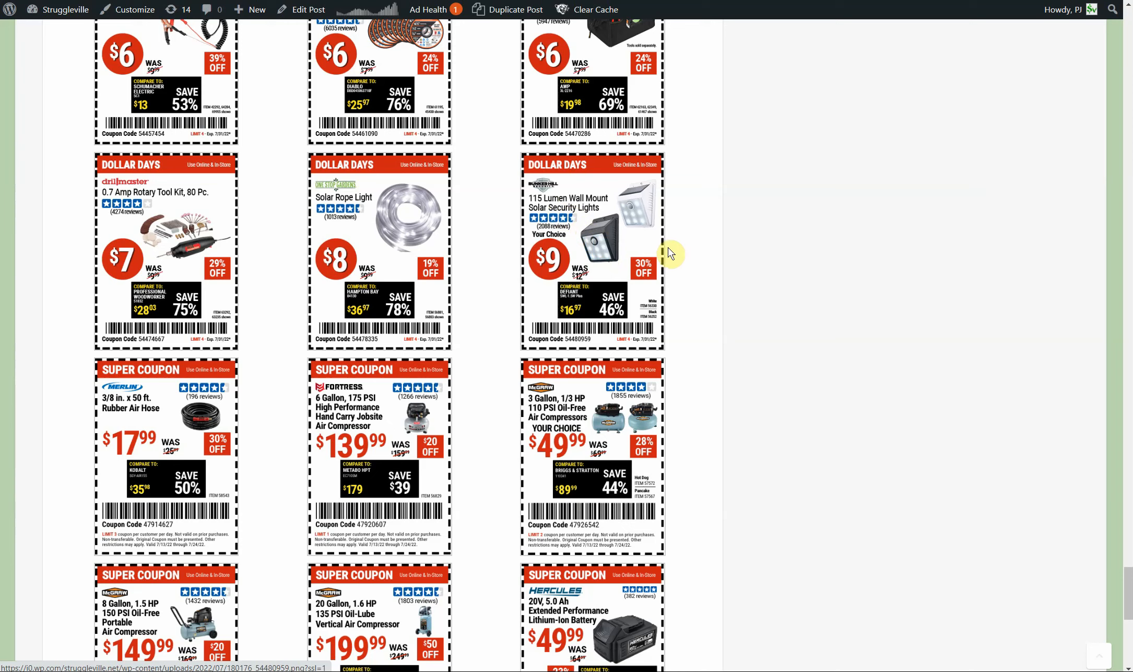
mouse_move(731, 267)
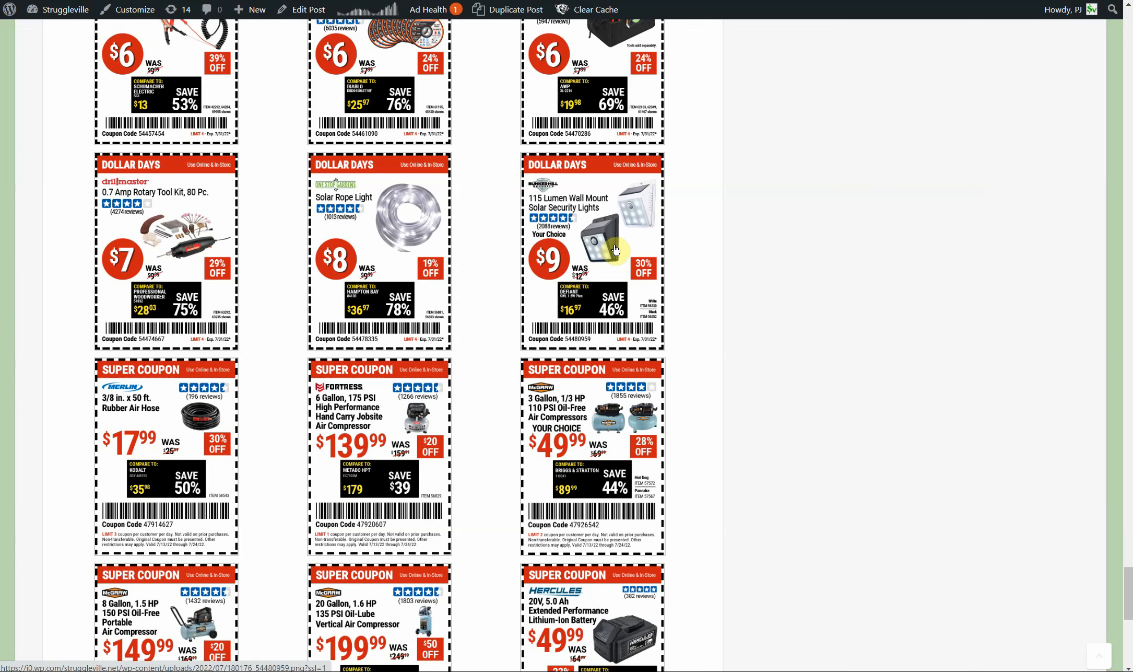
scroll(down, 3)
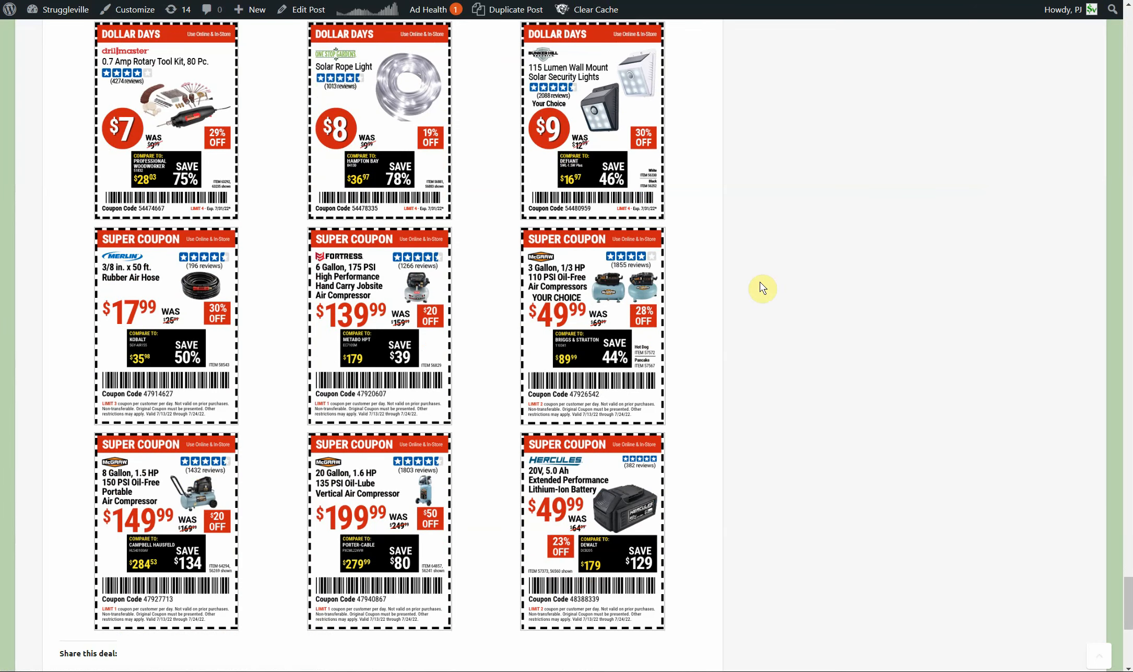
scroll(down, 3)
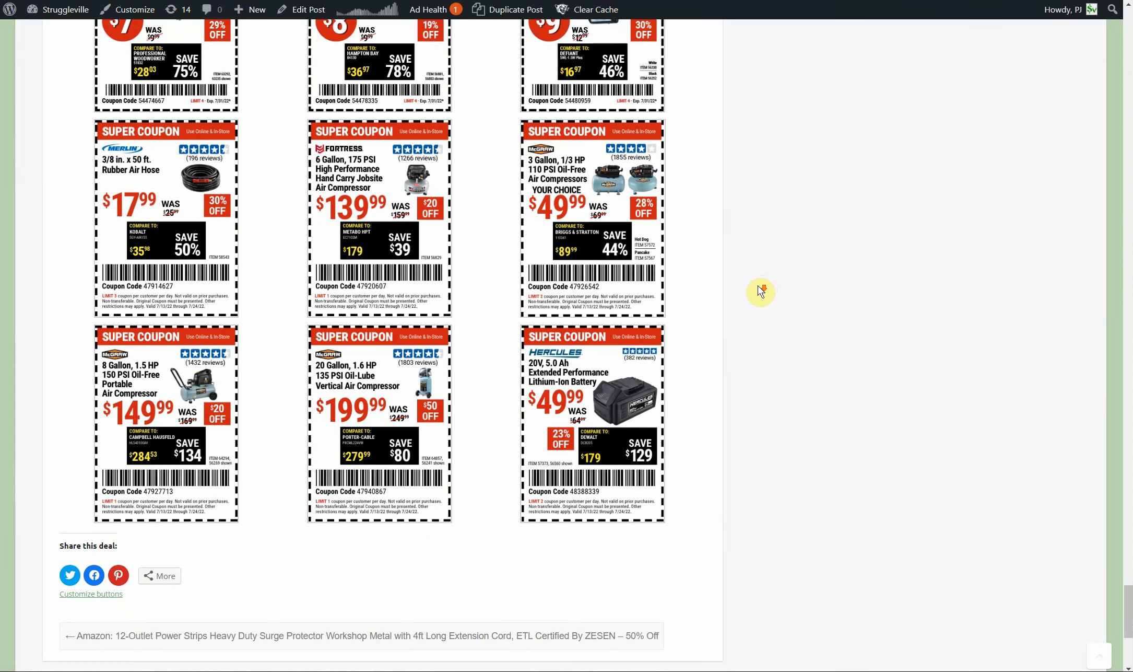
scroll(down, 3)
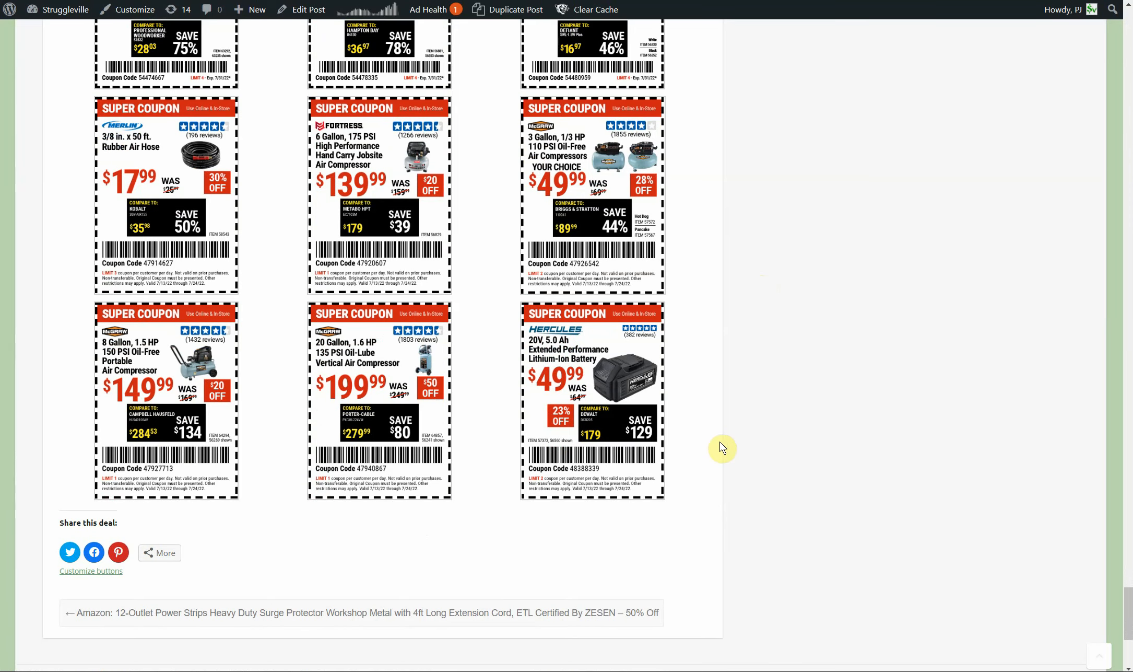